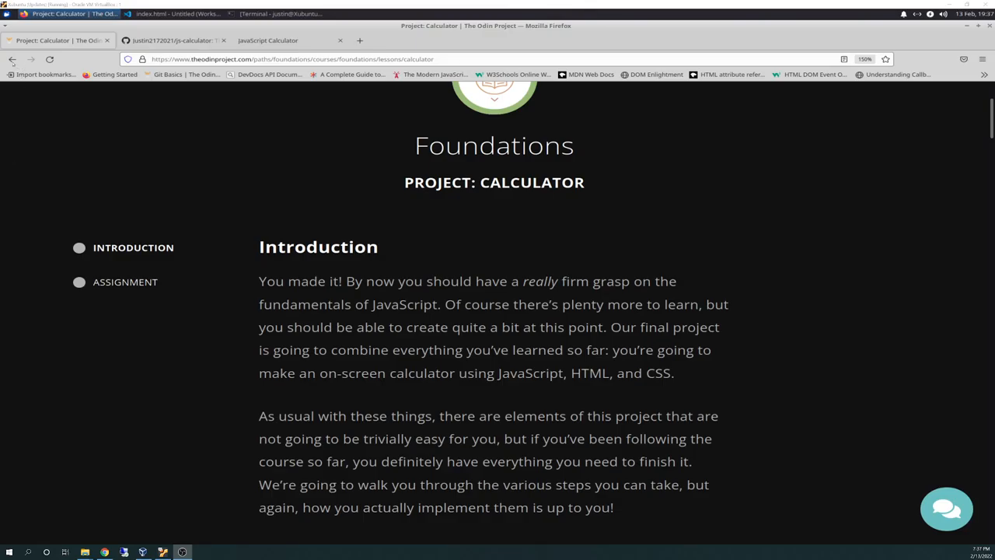
{"action": "mouse_move", "coordinate": [11, 59]}
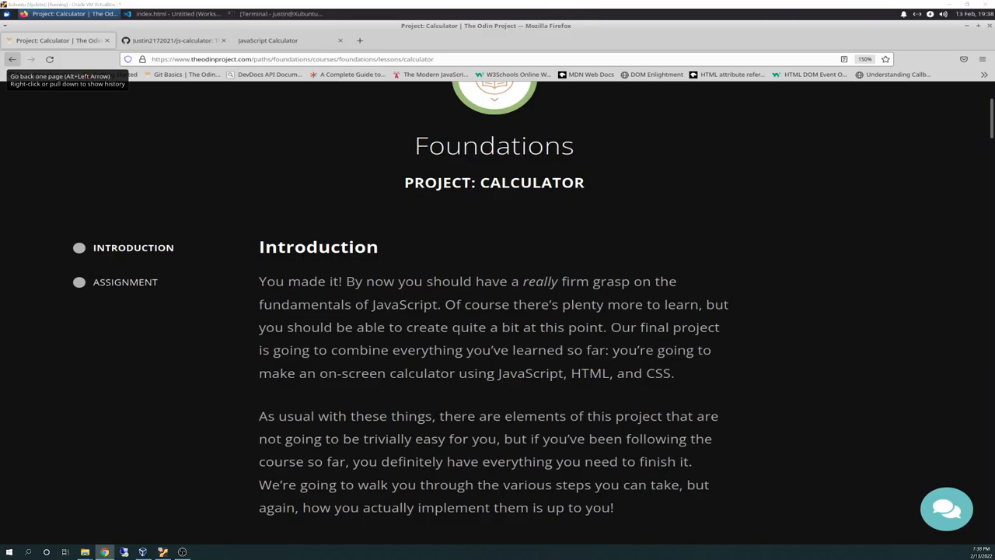
{"action": "mouse_move", "coordinate": [424, 239]}
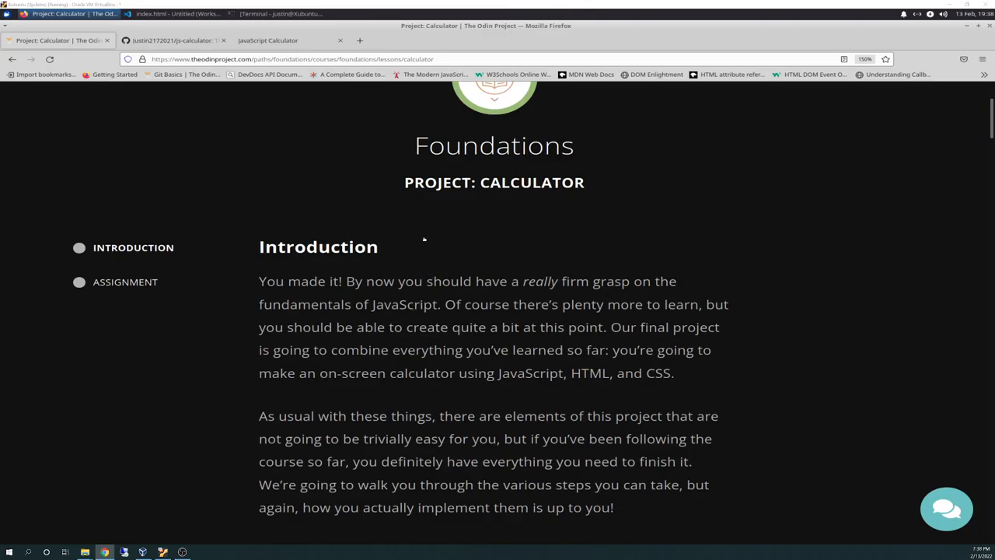
{"action": "mouse_move", "coordinate": [511, 215]}
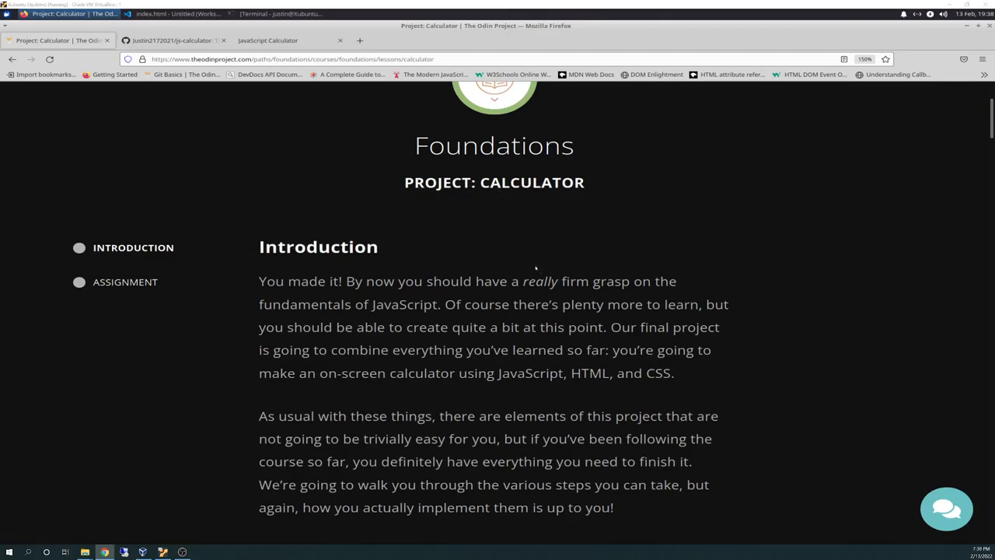
{"action": "mouse_move", "coordinate": [464, 263]}
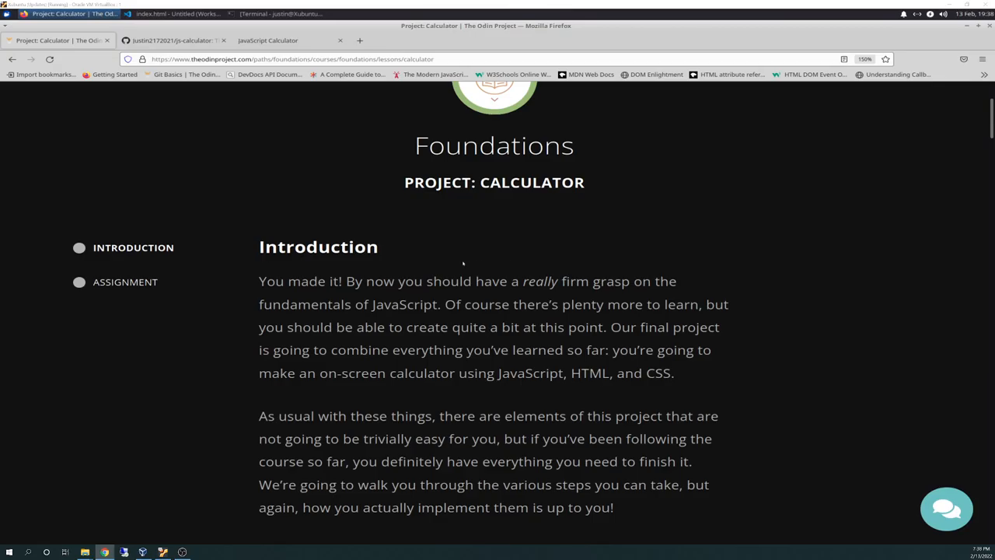
{"action": "mouse_move", "coordinate": [399, 294]}
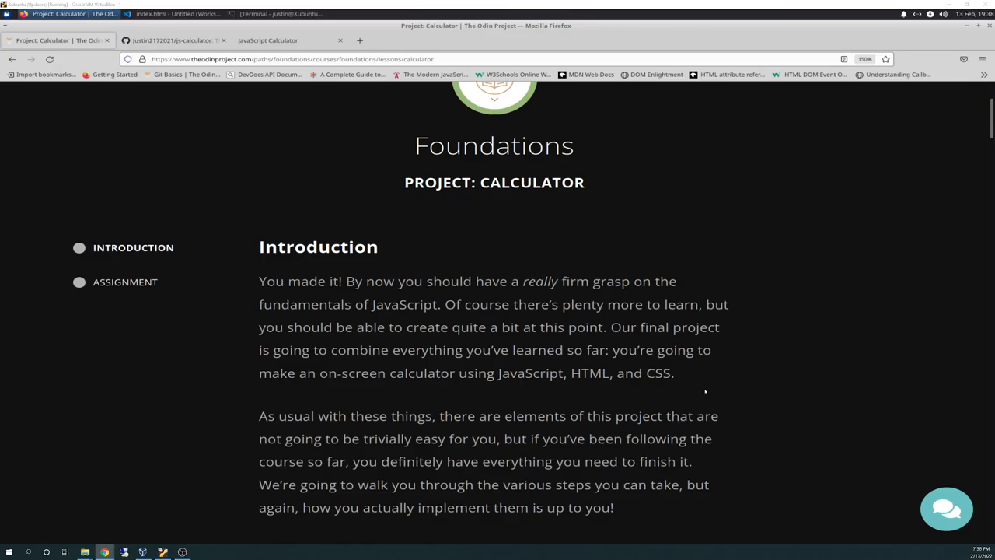
Step: Scroll the Calculator lesson past the eval() Important Note to the Assignment heading
{"action": "scroll", "scroll_direction": "down", "scroll_amount": 3}
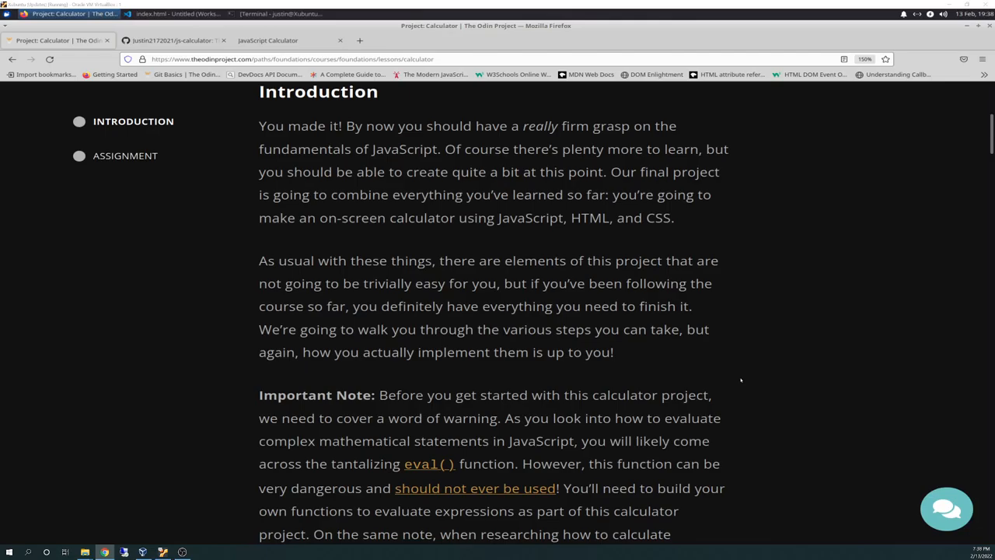
{"action": "scroll", "scroll_direction": "down", "scroll_amount": 3}
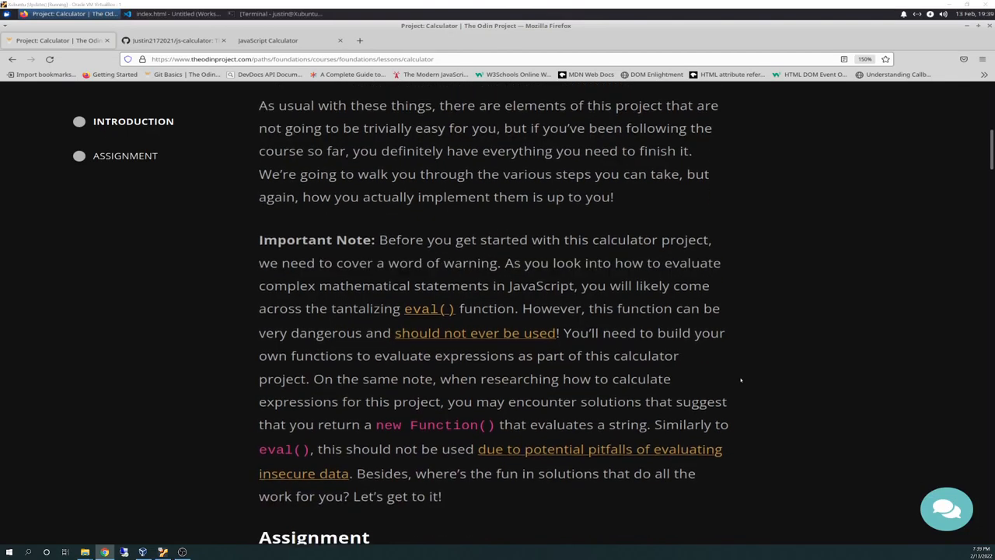
{"action": "scroll", "scroll_direction": "down", "scroll_amount": 3}
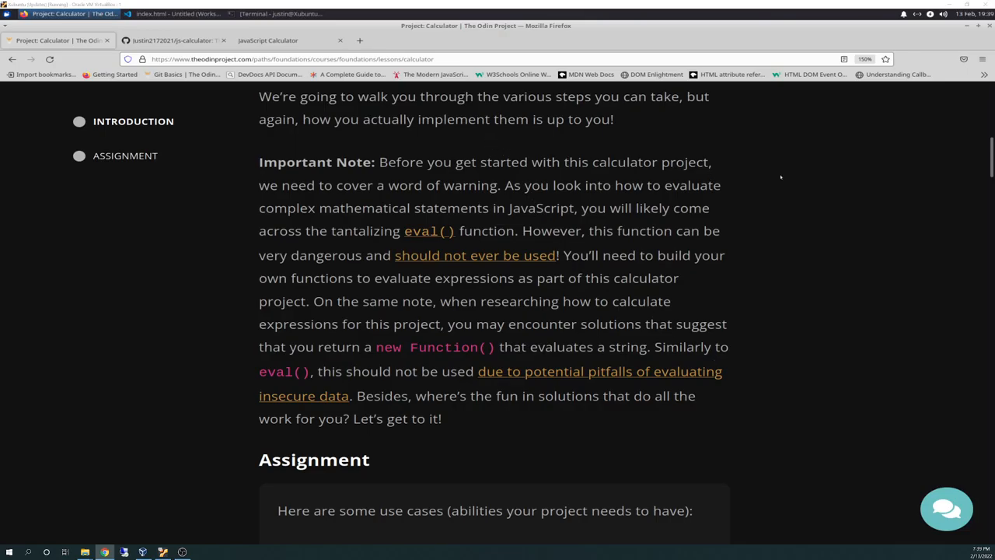
{"action": "mouse_move", "coordinate": [818, 177]}
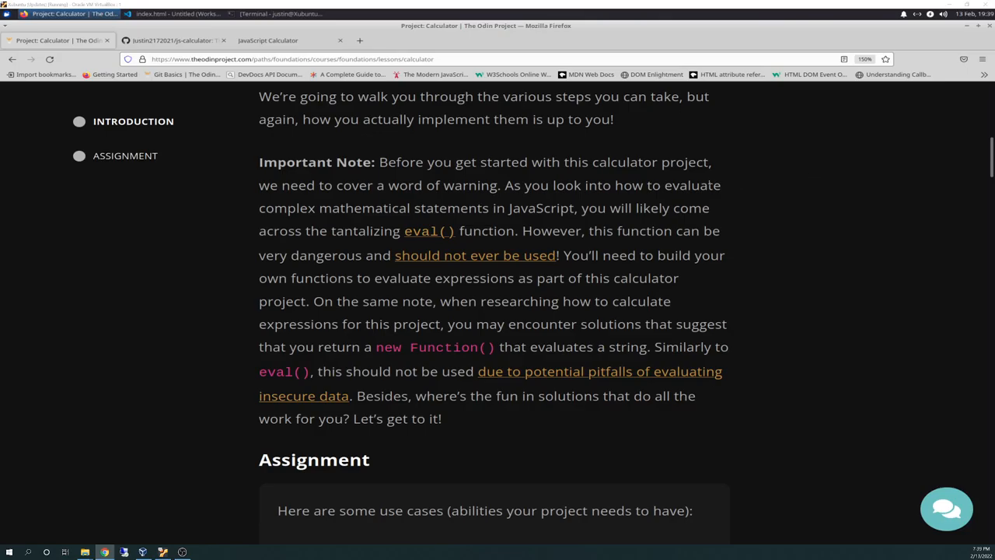
{"action": "mouse_move", "coordinate": [840, 218]}
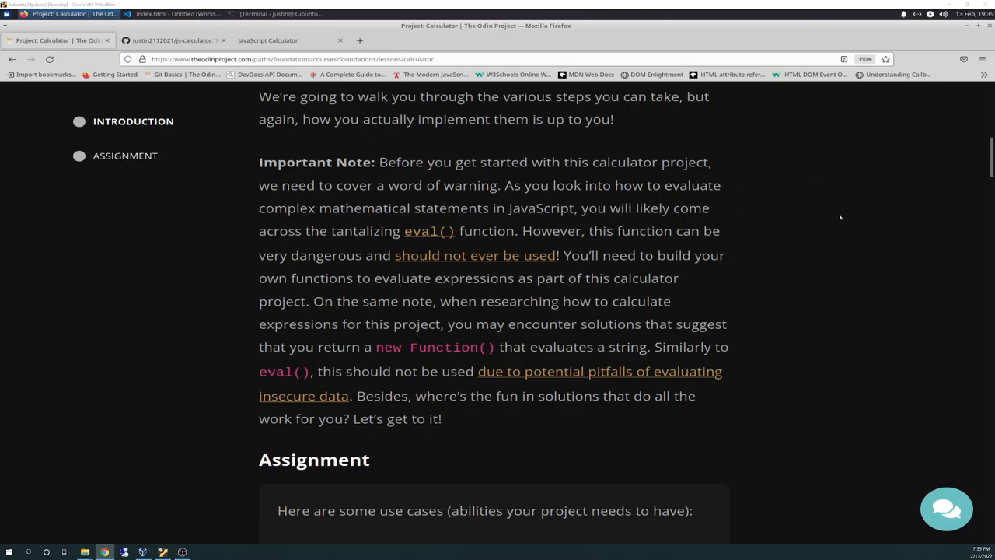
{"action": "mouse_move", "coordinate": [470, 264]}
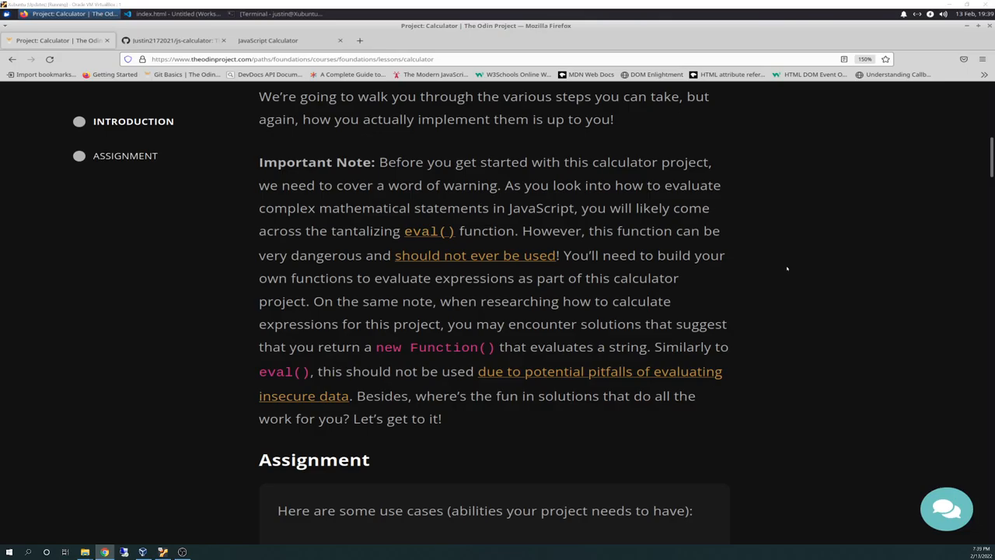
{"action": "mouse_move", "coordinate": [755, 272]}
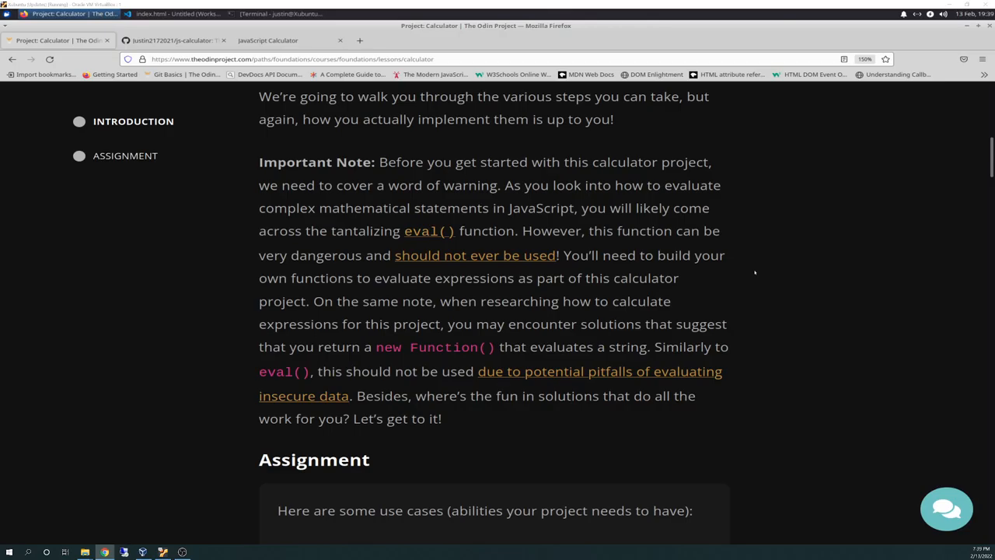
{"action": "mouse_move", "coordinate": [754, 272]}
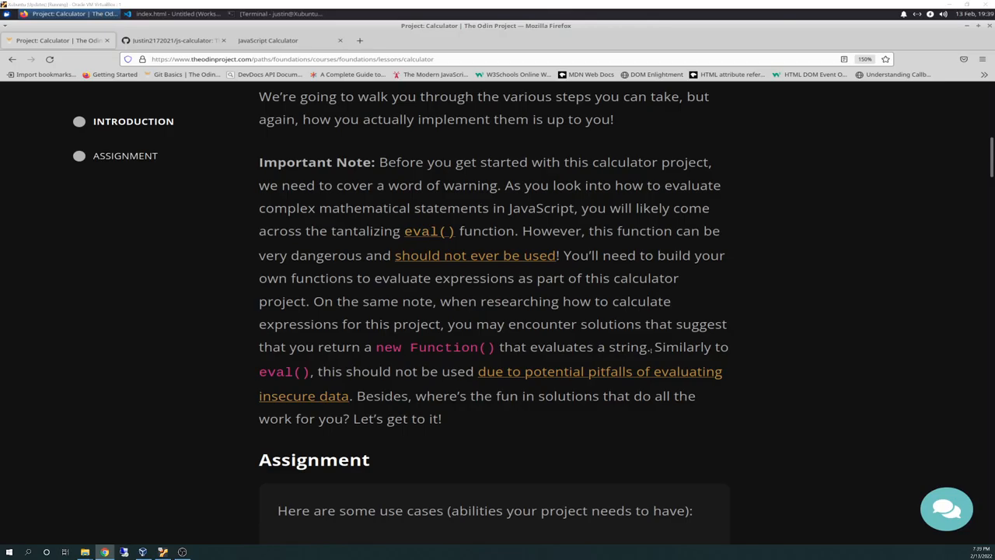
{"action": "mouse_move", "coordinate": [789, 356]}
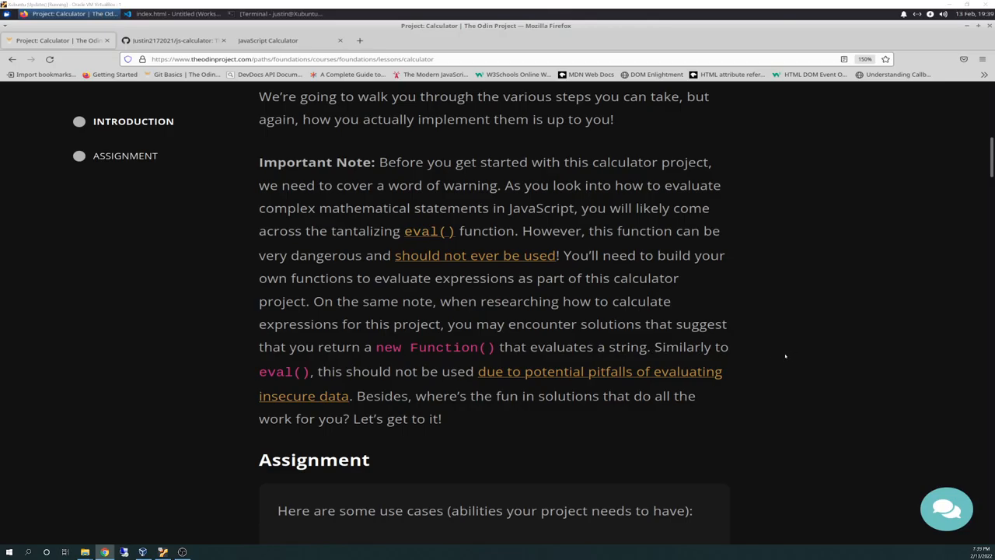
{"action": "mouse_move", "coordinate": [815, 354]}
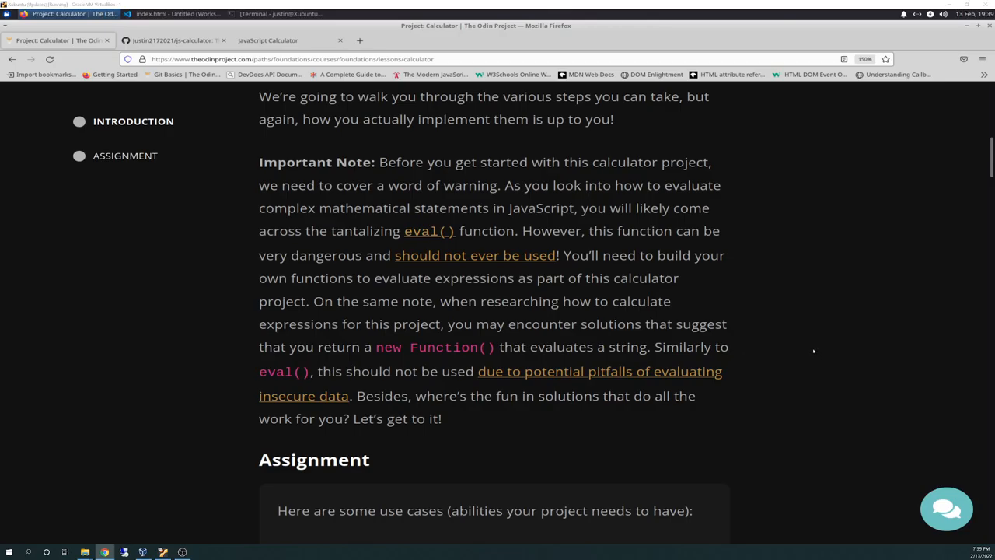
{"action": "scroll", "scroll_direction": "down", "scroll_amount": 3}
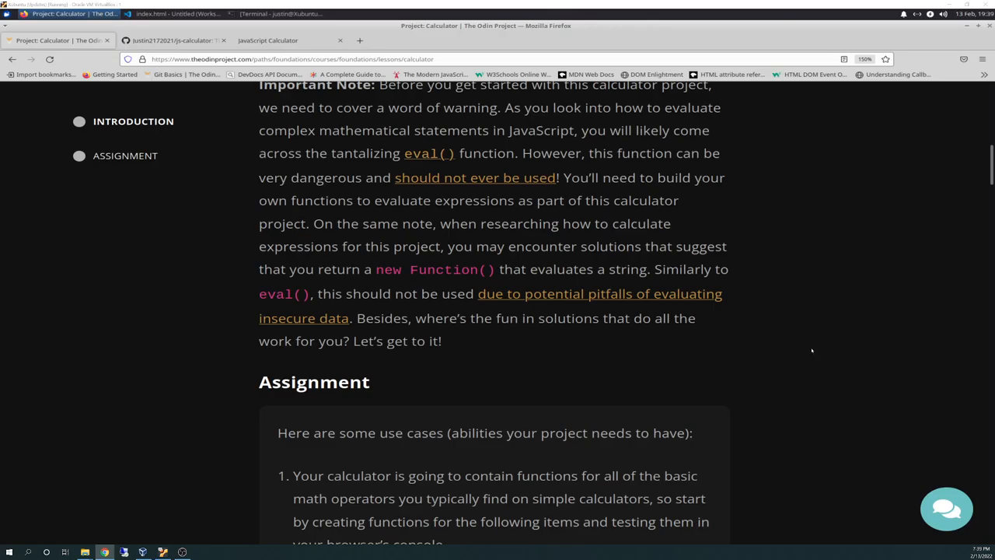
Step: Scroll to the Assignment box listing add, subtract, multiply and divide functions
{"action": "scroll", "scroll_direction": "down", "scroll_amount": 3}
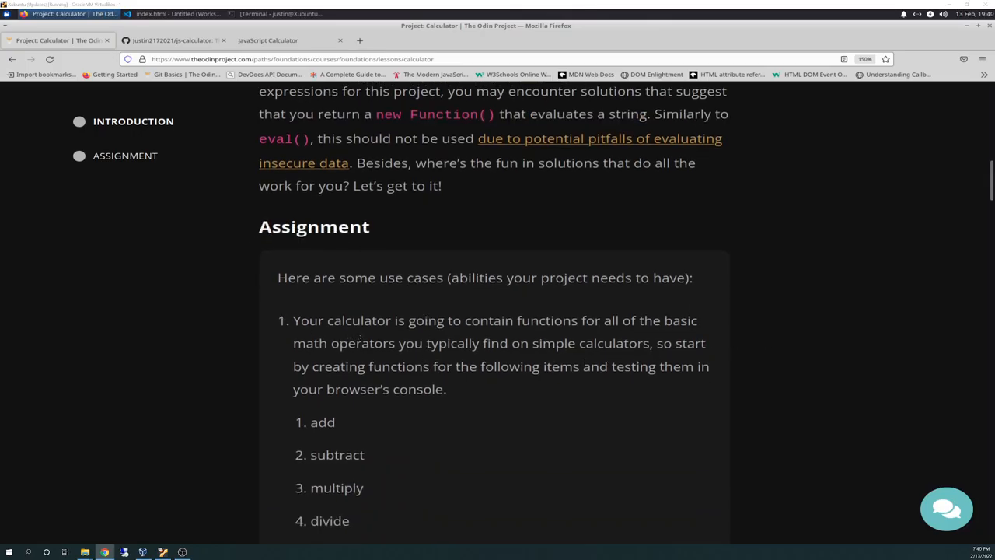
{"action": "scroll", "scroll_direction": "down", "scroll_amount": 3}
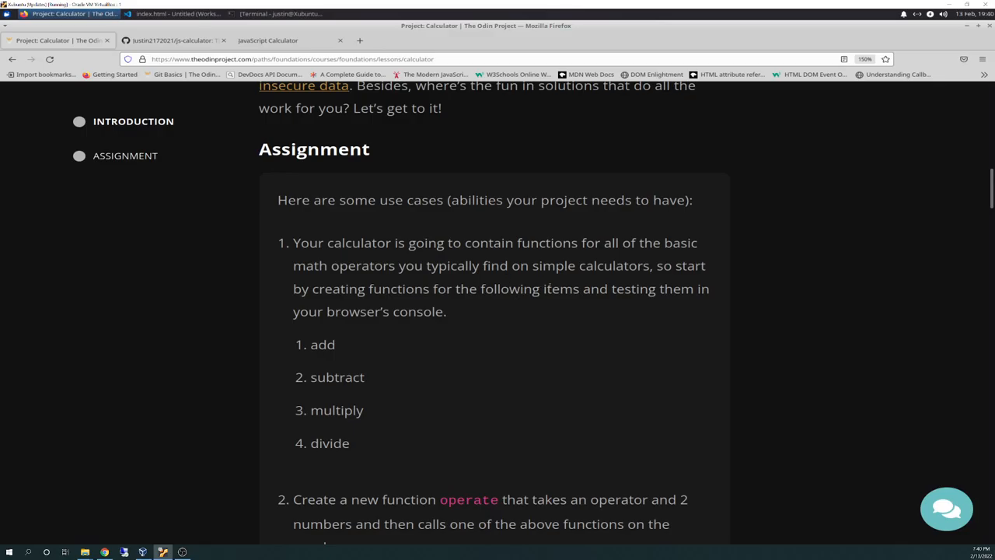
{"action": "mouse_move", "coordinate": [575, 313]}
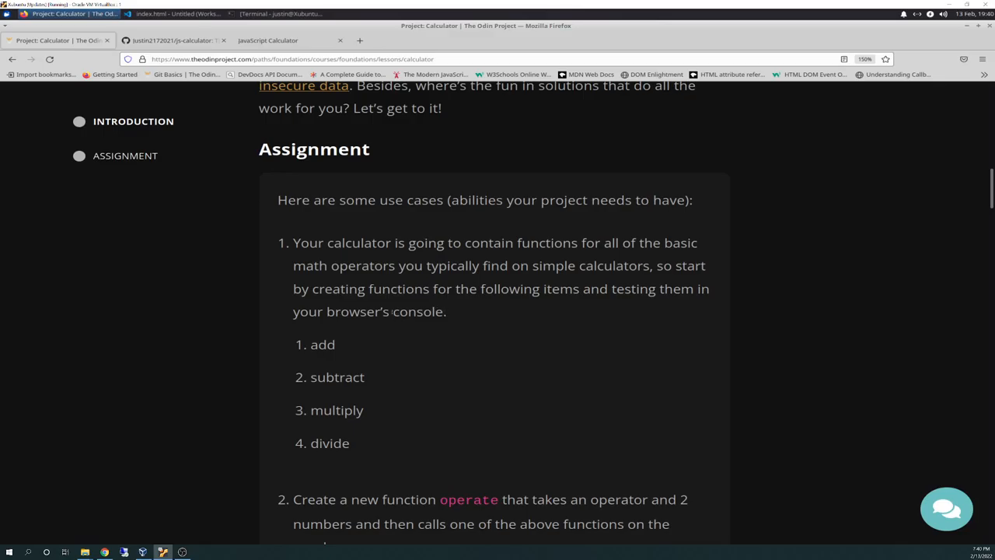
{"action": "mouse_move", "coordinate": [558, 363]}
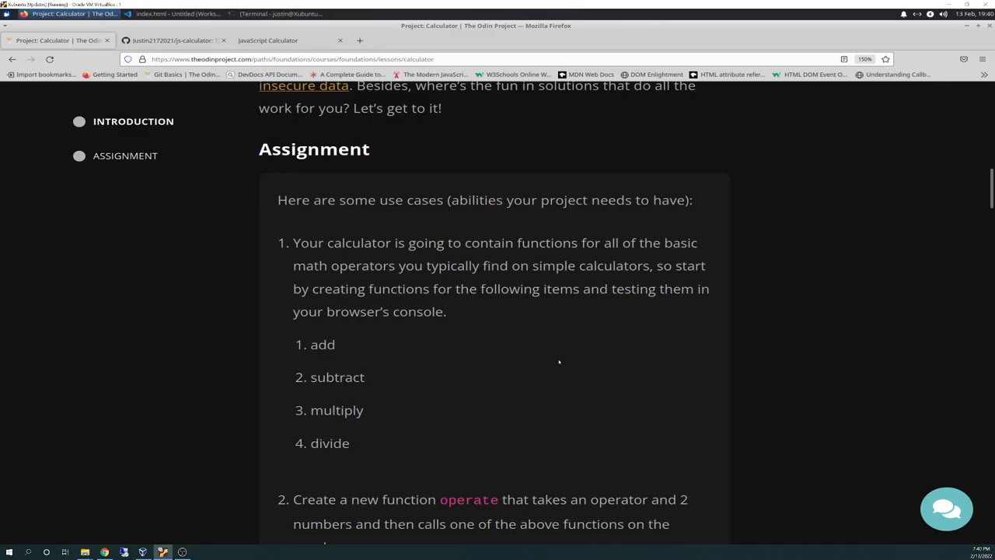
Step: Scroll into the Gotchas and highlight the example expression 12 + 7 - 5 * 3
{"action": "scroll", "scroll_direction": "down", "scroll_amount": 3}
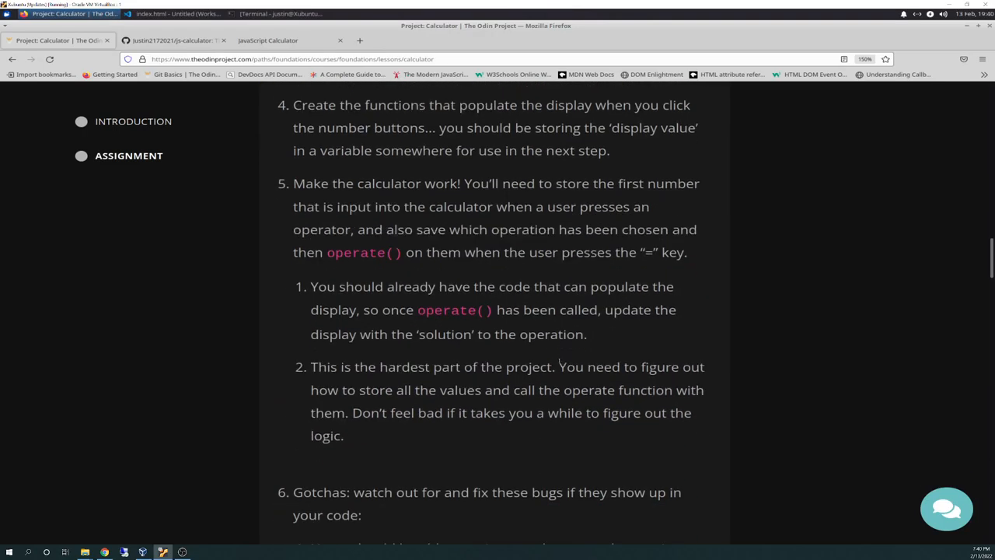
{"action": "scroll", "scroll_direction": "down", "scroll_amount": 3}
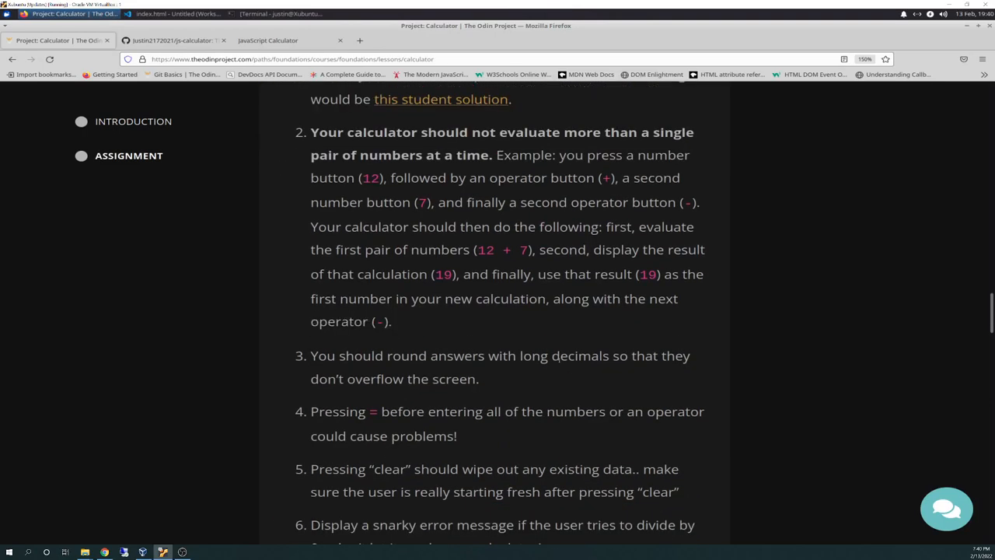
{"action": "scroll", "scroll_direction": "down", "scroll_amount": 3}
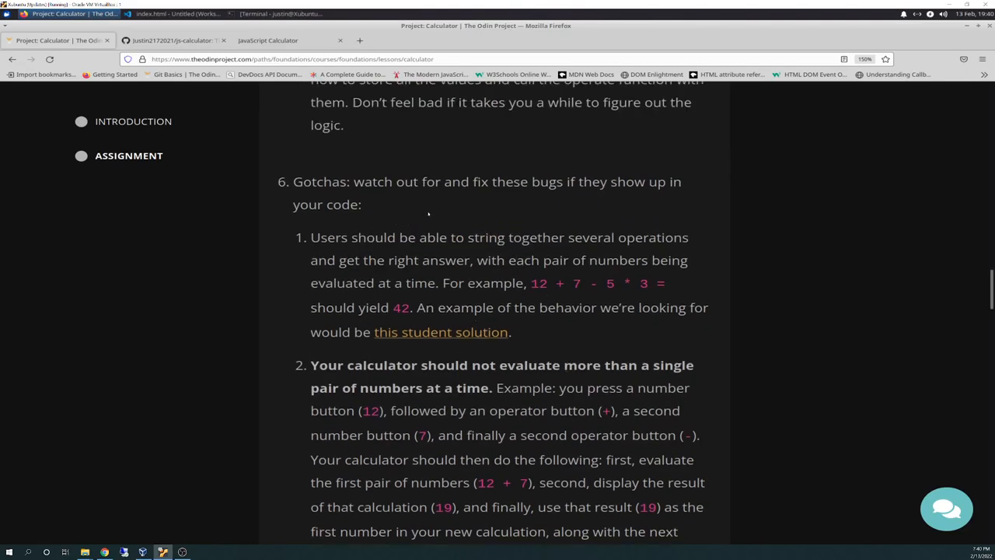
{"action": "mouse_move", "coordinate": [404, 197]}
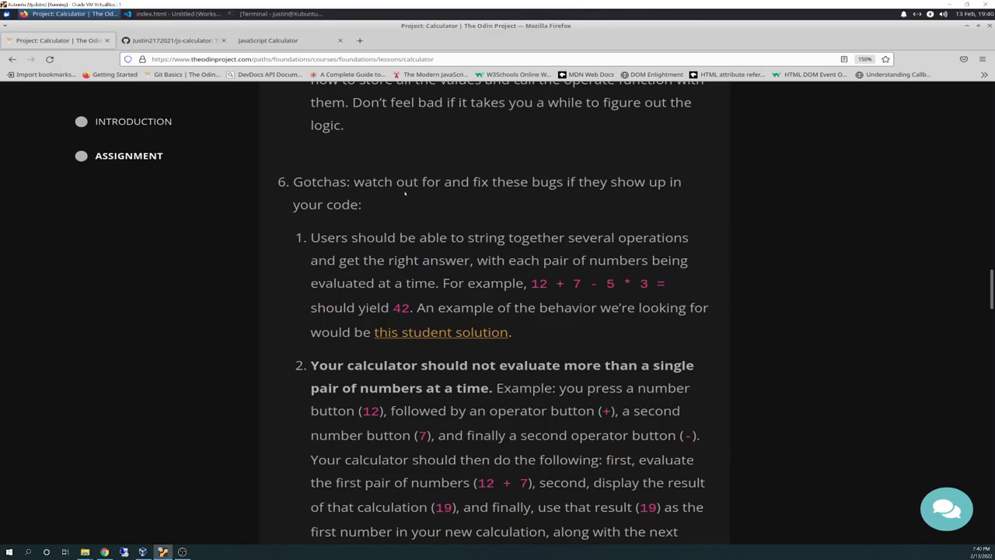
{"action": "mouse_move", "coordinate": [464, 194]}
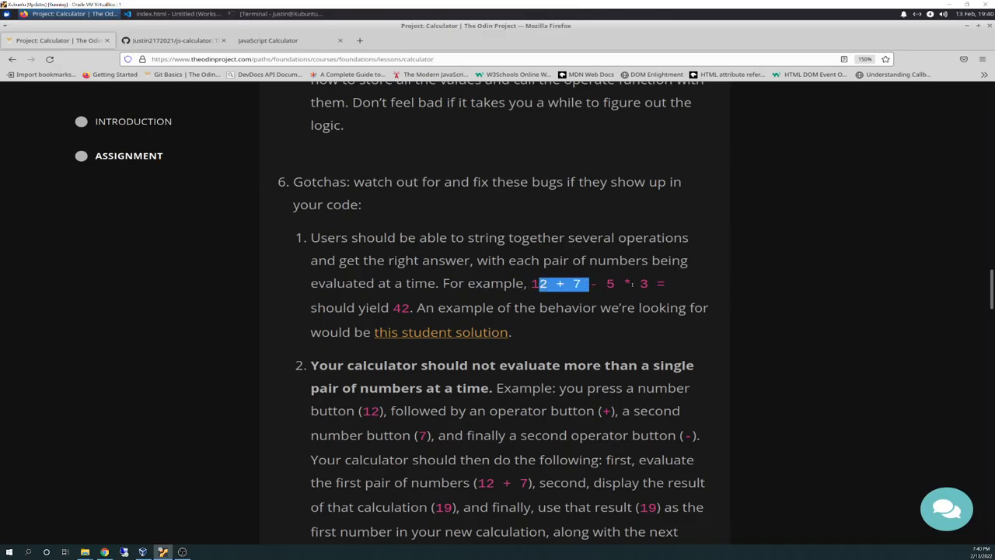
{"action": "left_click_drag", "start_coordinate": [591, 283], "coordinate": [649, 283]}
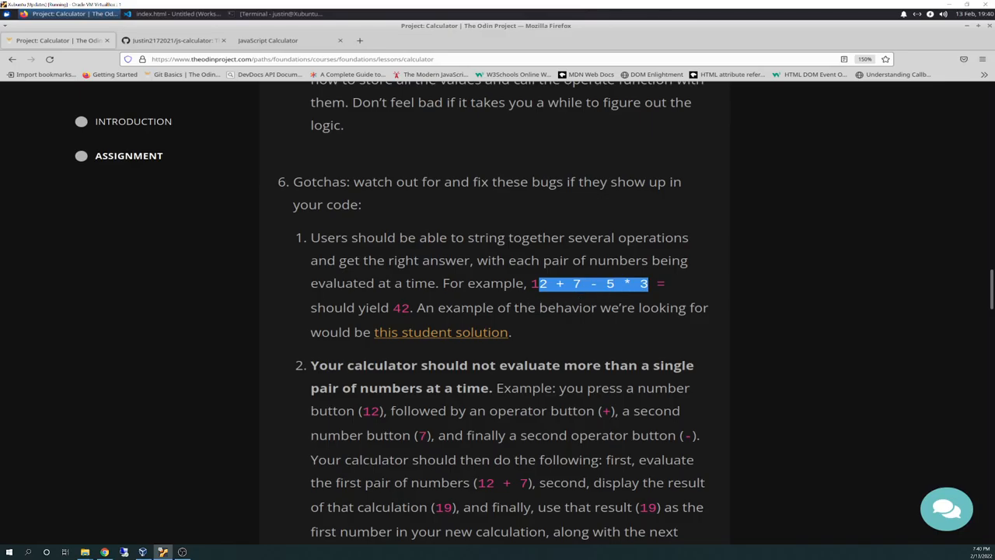
{"action": "mouse_move", "coordinate": [581, 315]}
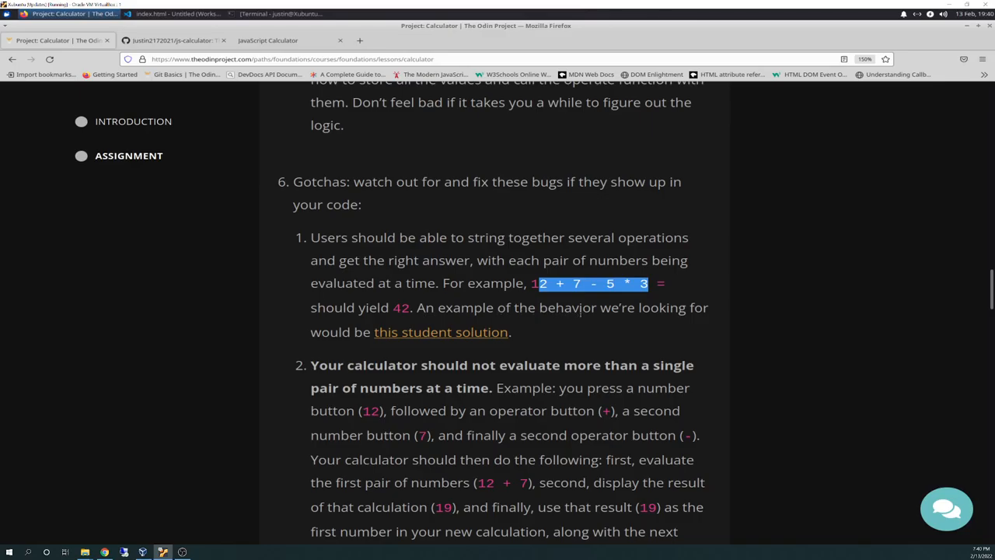
{"action": "left_click_drag", "start_coordinate": [645, 283], "coordinate": [566, 283]}
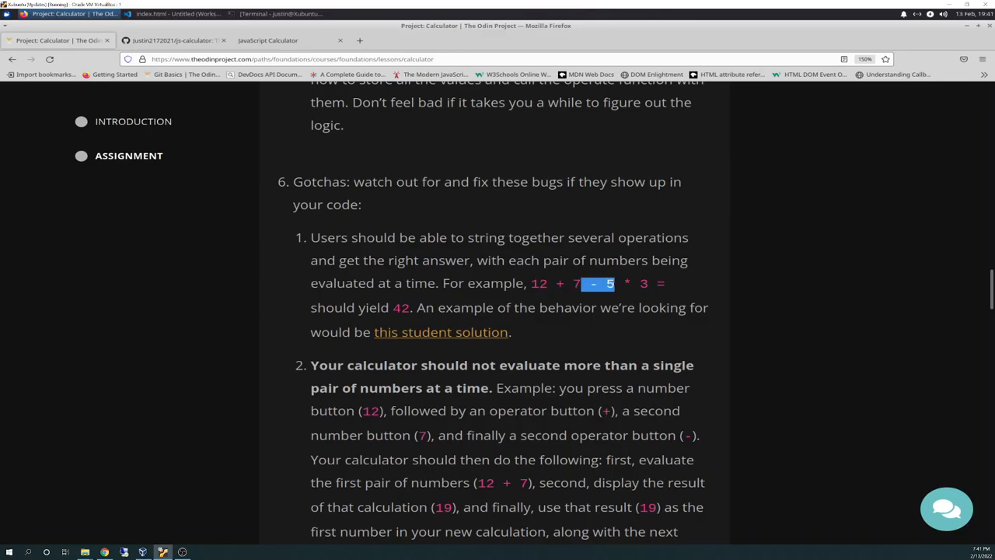
{"action": "mouse_move", "coordinate": [598, 332]}
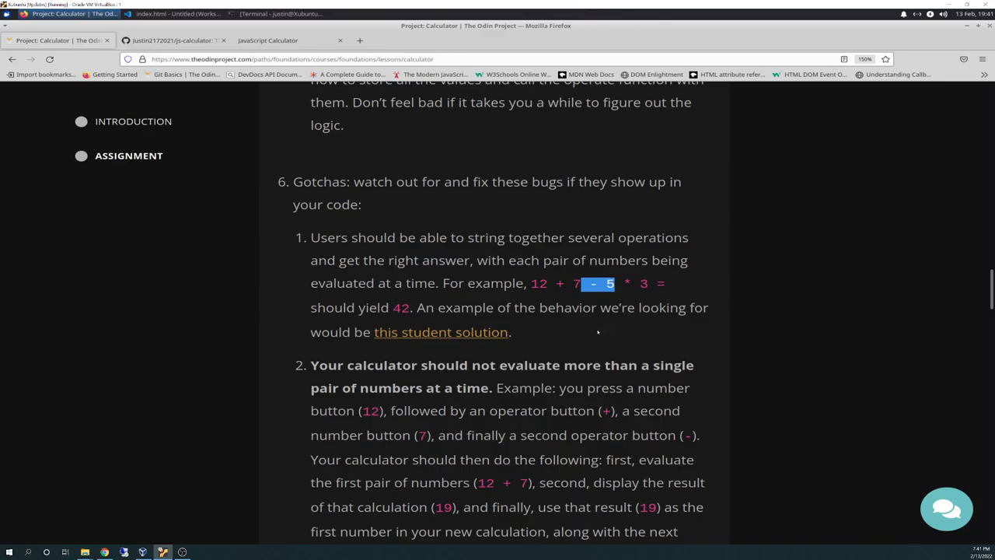
{"action": "mouse_move", "coordinate": [502, 384]}
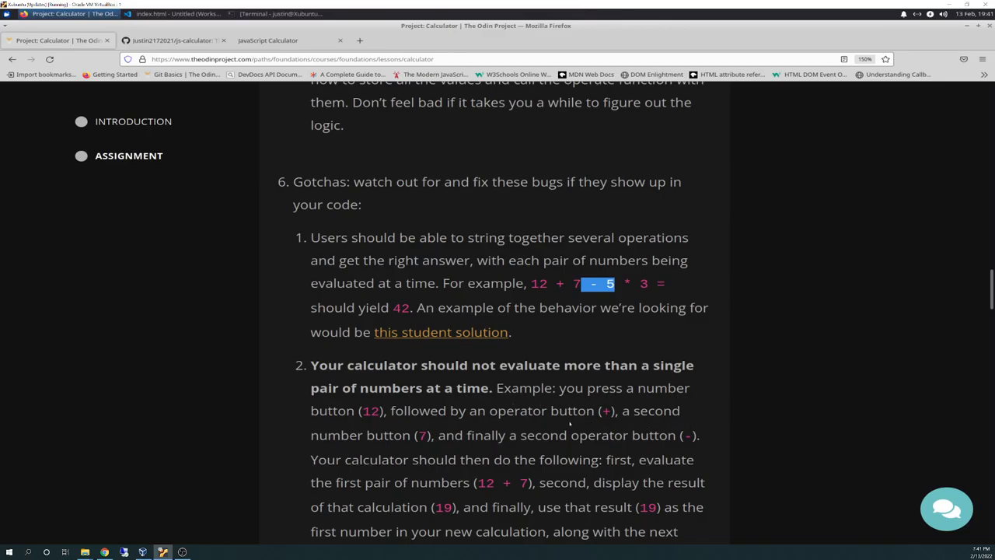
Step: Scroll on through the Gotchas list to item 7, the extra-credit decimal input
{"action": "scroll", "scroll_direction": "down", "scroll_amount": 3}
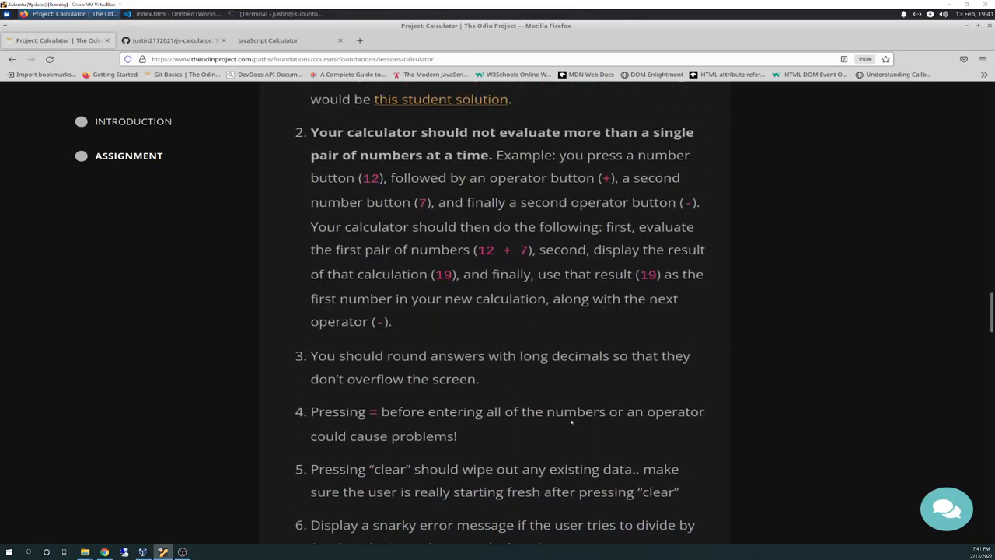
{"action": "scroll", "scroll_direction": "down", "scroll_amount": 3}
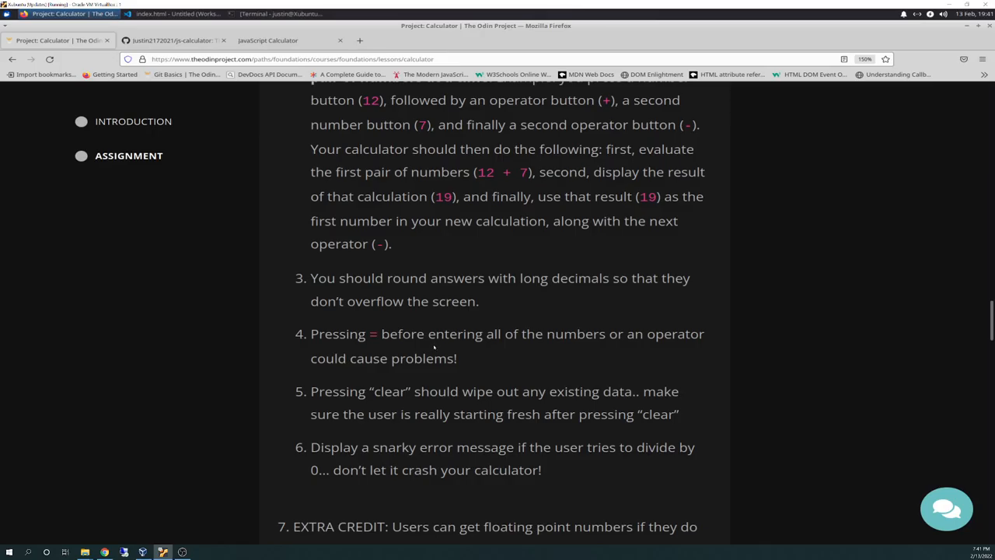
{"action": "mouse_move", "coordinate": [482, 350]}
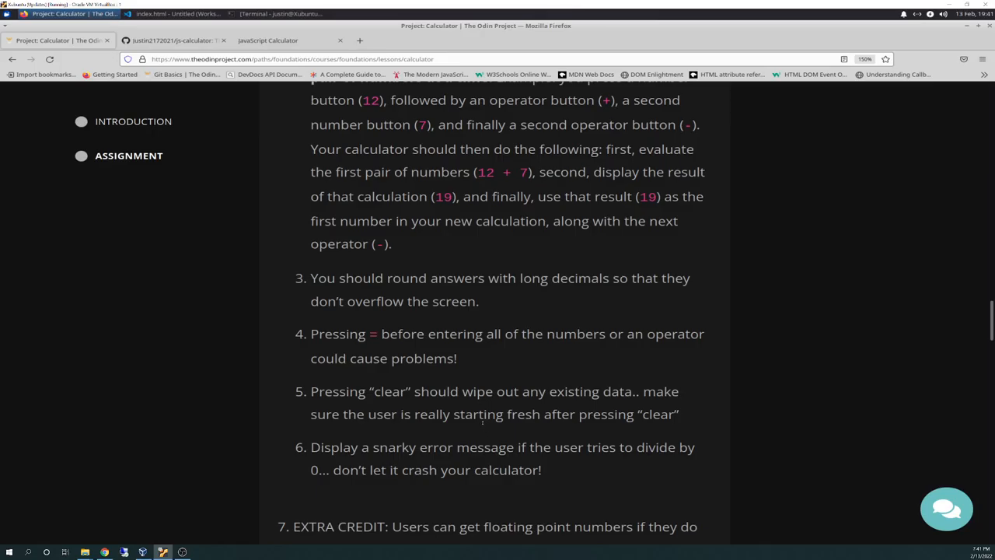
{"action": "mouse_move", "coordinate": [675, 458]}
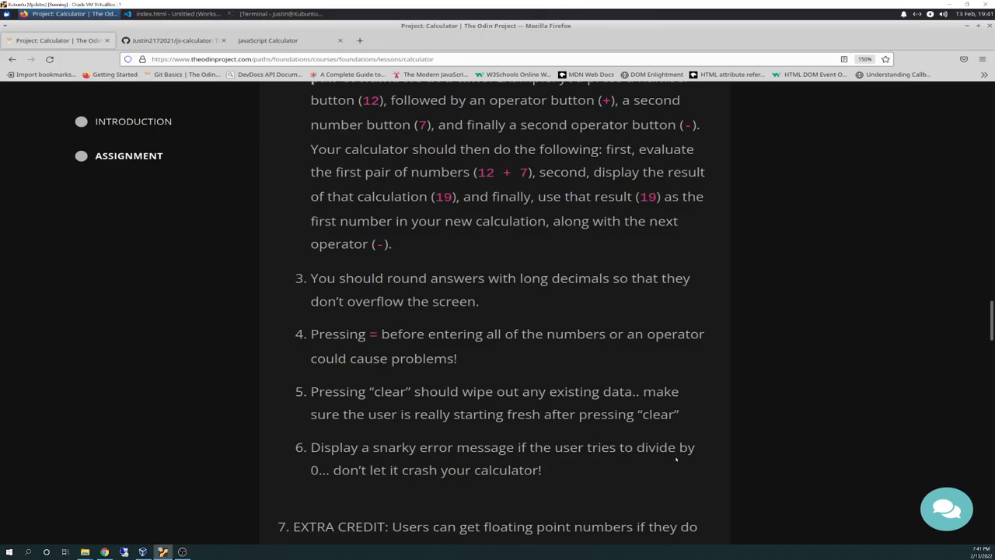
{"action": "scroll", "scroll_direction": "down", "scroll_amount": 3}
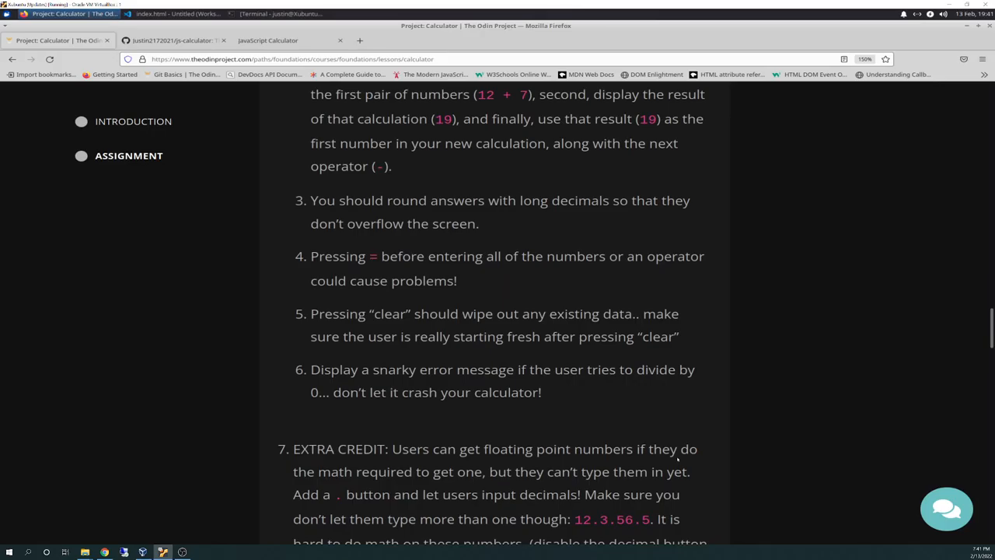
Step: Scroll back up and highlight the use case listing add, subtract, multiply and divide
{"action": "scroll", "scroll_direction": "up", "scroll_amount": 3}
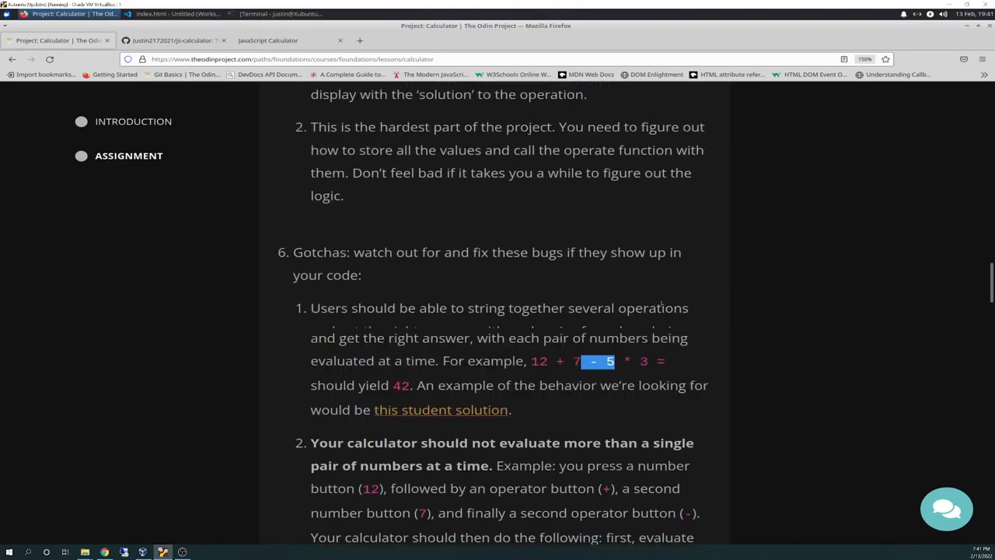
{"action": "scroll", "scroll_direction": "up", "scroll_amount": 3}
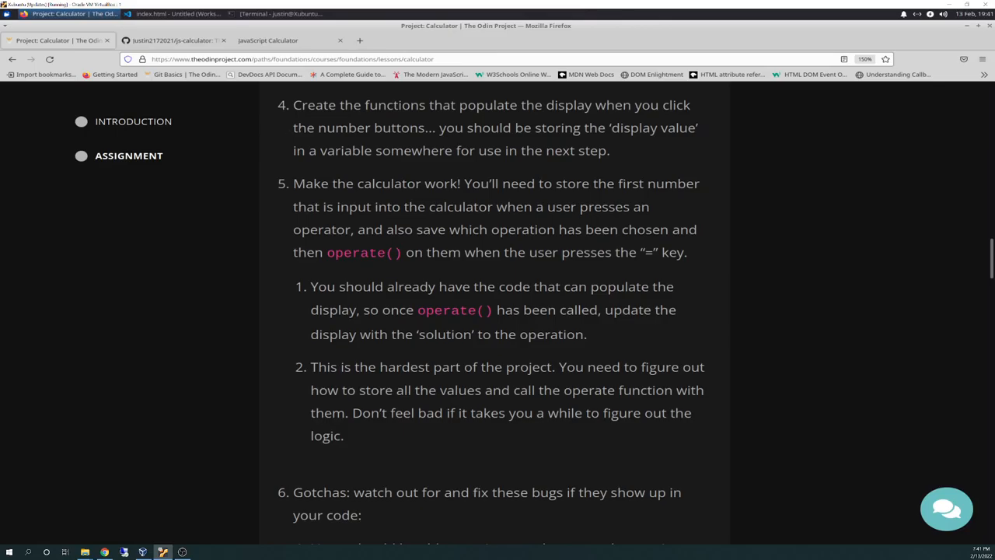
{"action": "scroll", "scroll_direction": "up", "scroll_amount": 3}
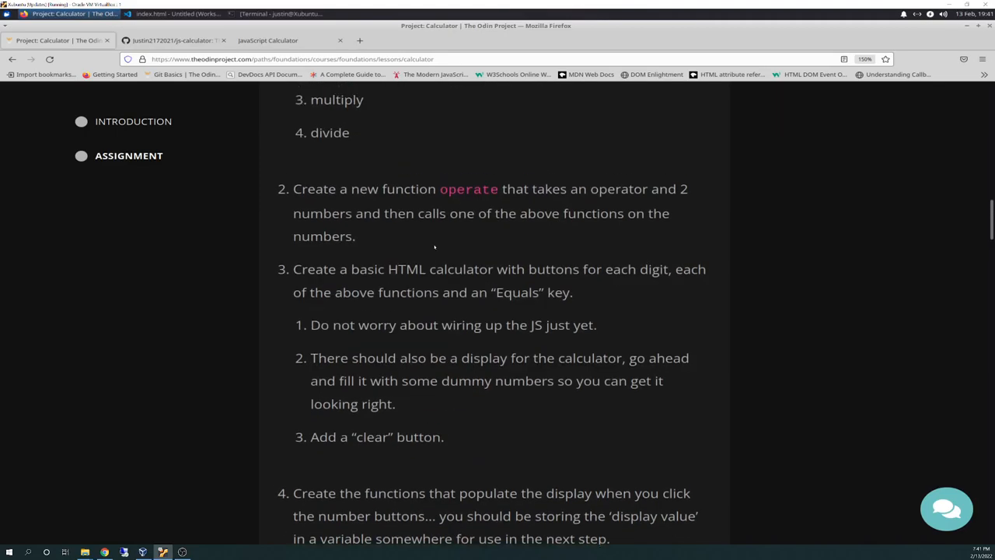
{"action": "scroll", "scroll_direction": "up", "scroll_amount": 3}
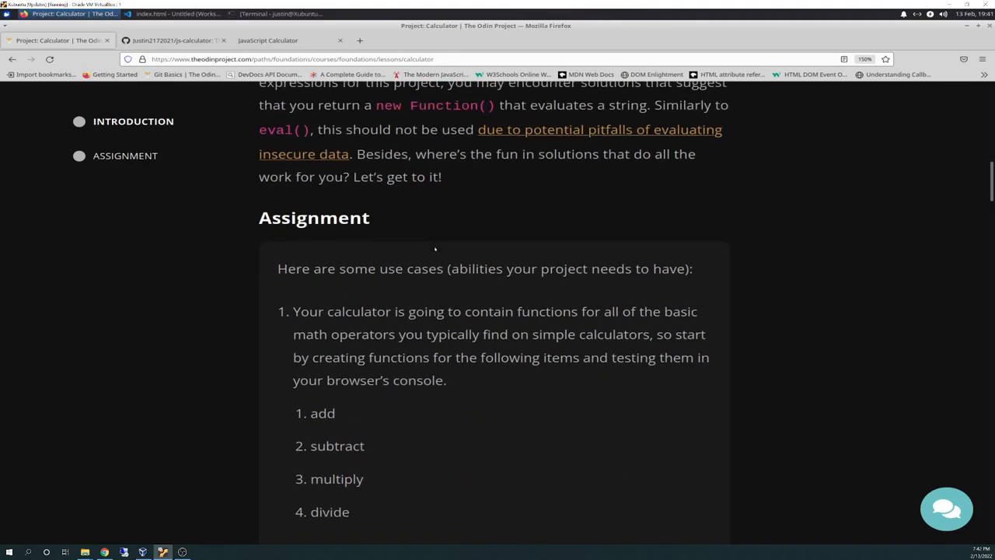
{"action": "scroll", "scroll_direction": "down", "scroll_amount": 3}
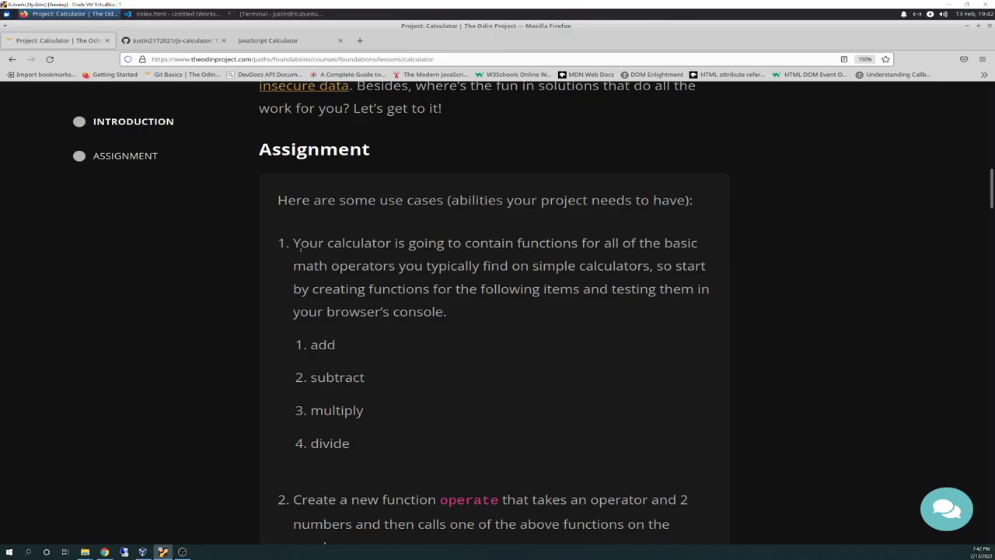
{"action": "left_click_drag", "start_coordinate": [293, 242], "coordinate": [348, 443]}
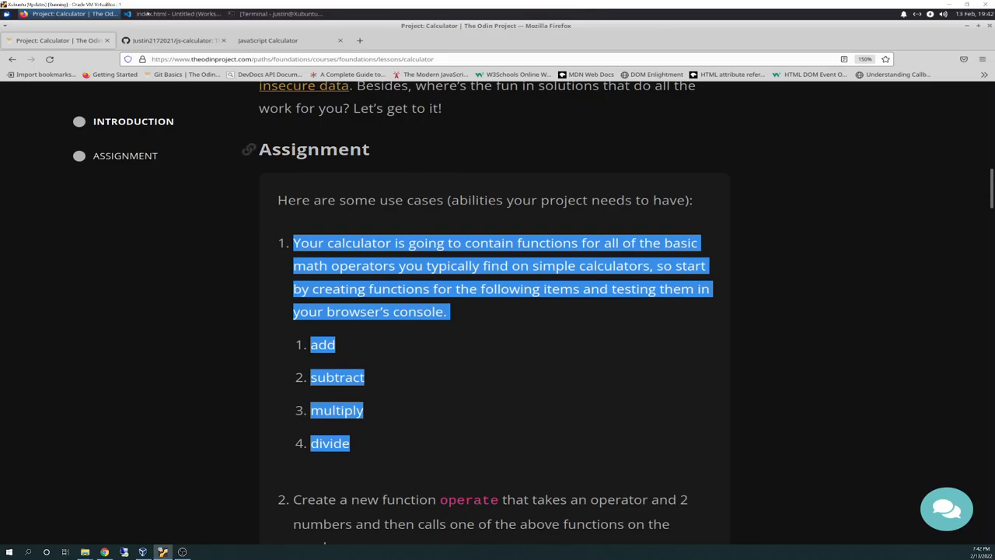
Step: In VS Code, check the empty style.css, then highlight index.html's script.js include
{"action": "left_click", "coordinate": [171, 13]}
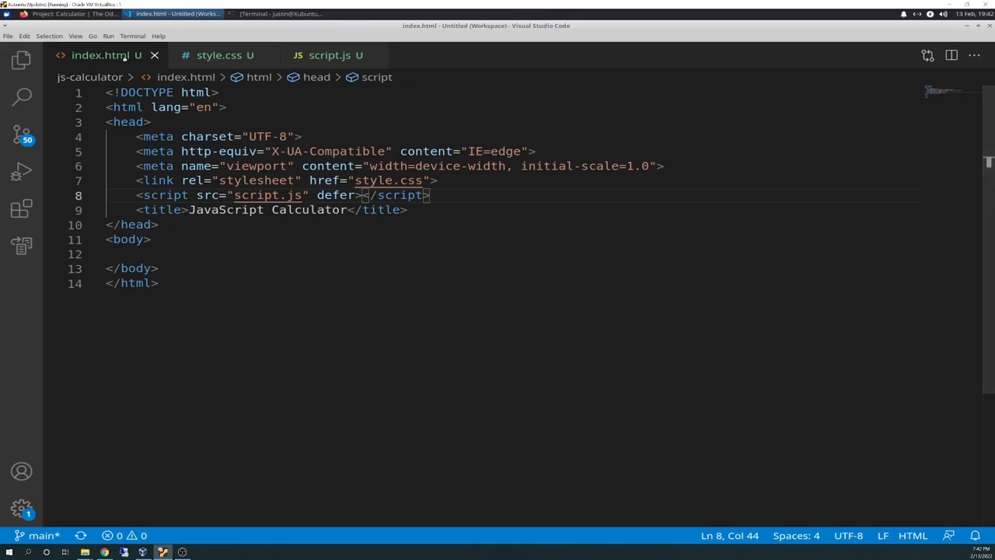
{"action": "left_click", "coordinate": [218, 55]}
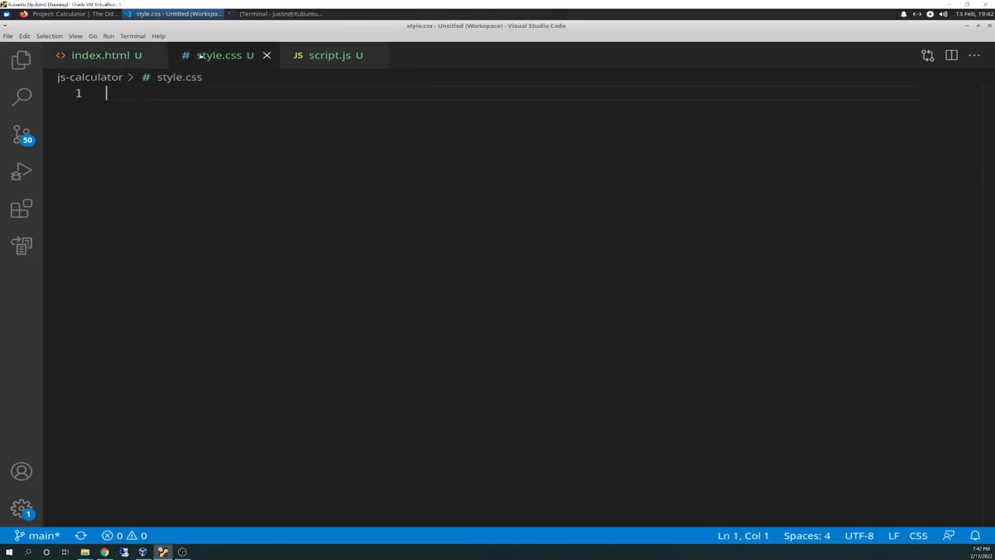
{"action": "mouse_move", "coordinate": [101, 54]}
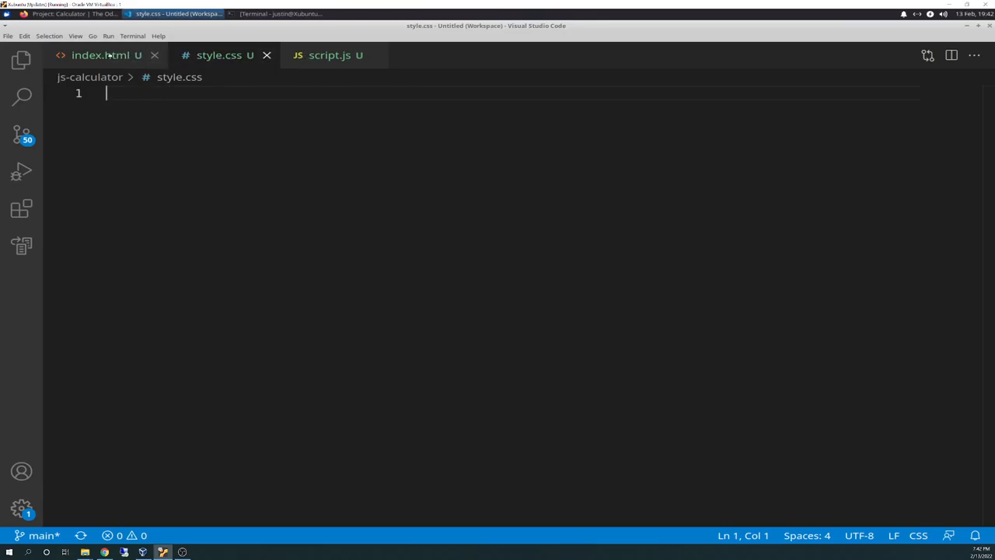
{"action": "left_click", "coordinate": [101, 55]}
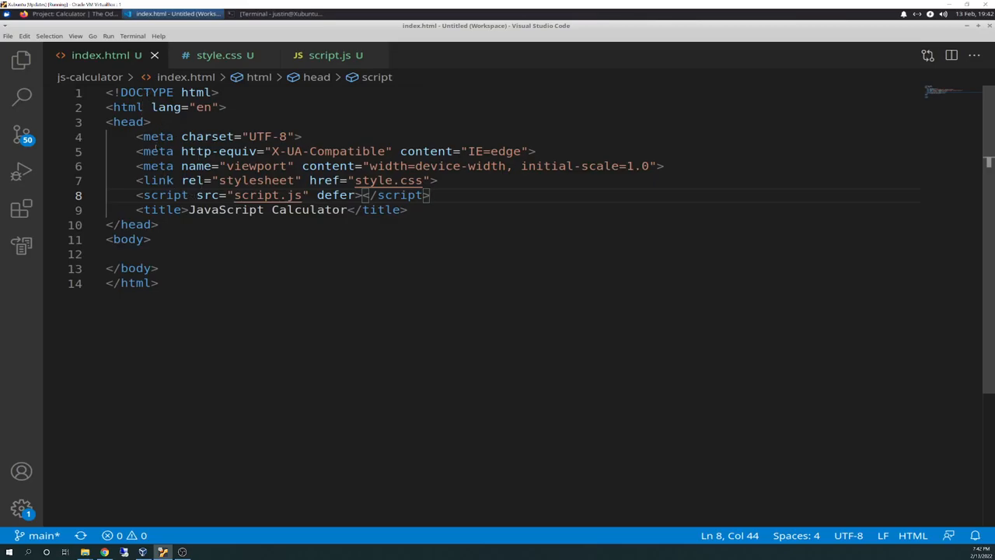
{"action": "mouse_move", "coordinate": [163, 210]}
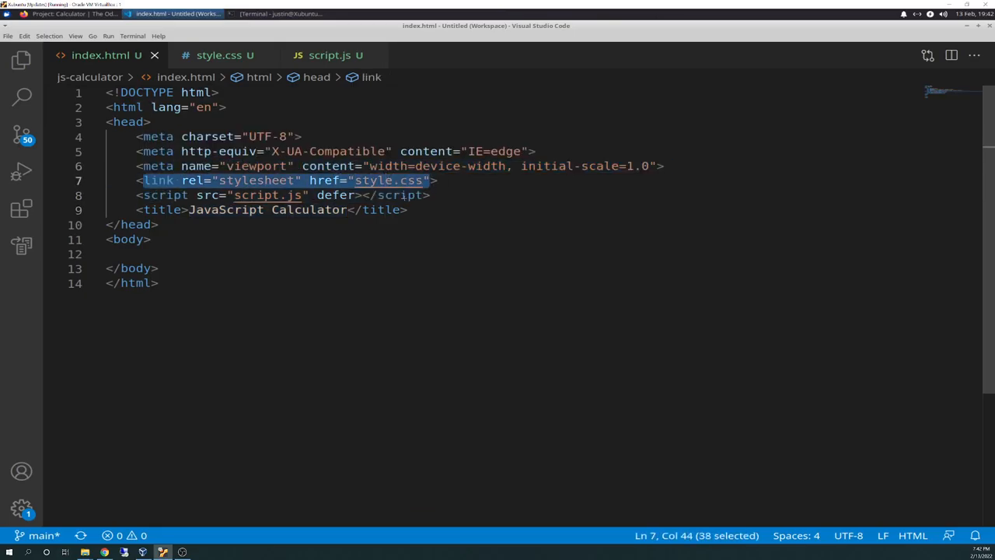
{"action": "mouse_move", "coordinate": [165, 196]}
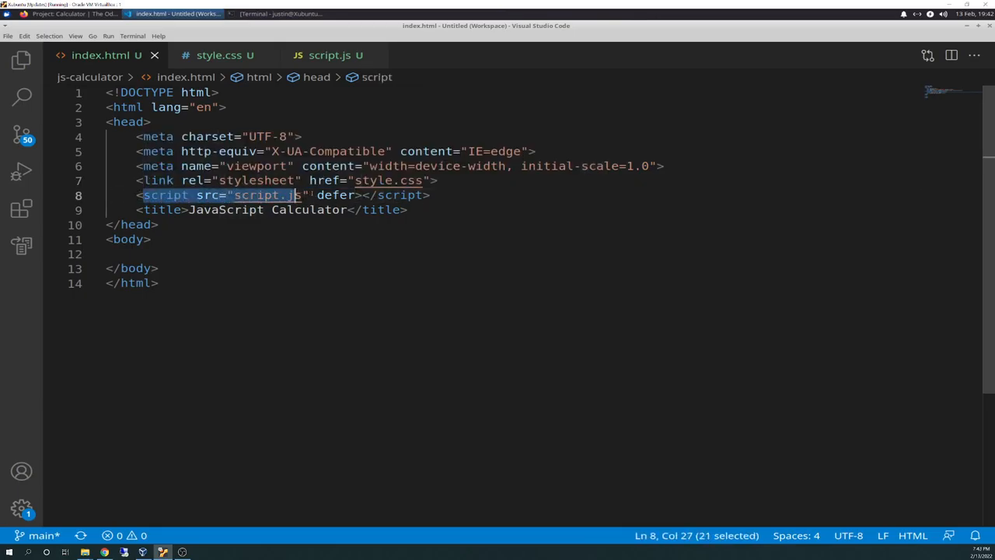
{"action": "left_click_drag", "start_coordinate": [302, 195], "coordinate": [426, 195]}
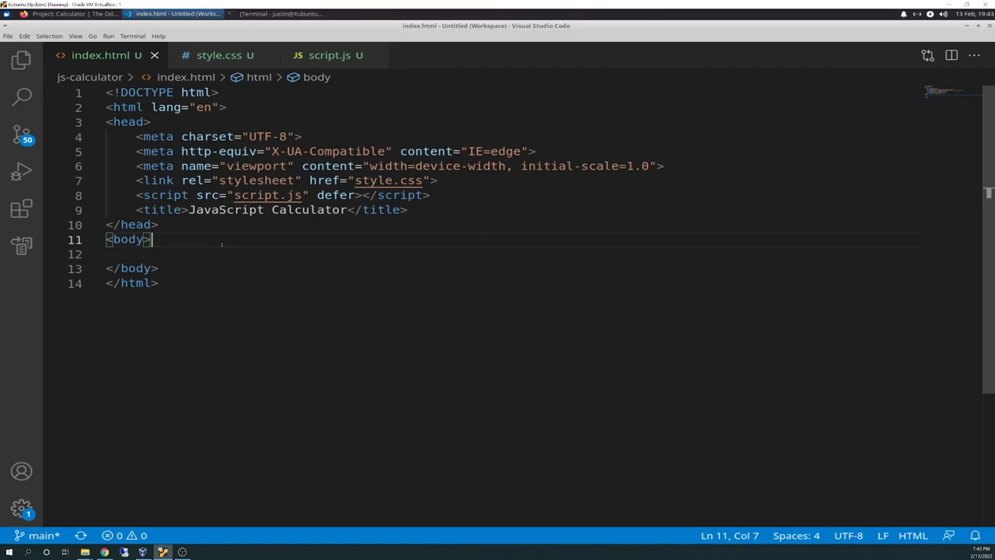
{"action": "mouse_move", "coordinate": [399, 179]}
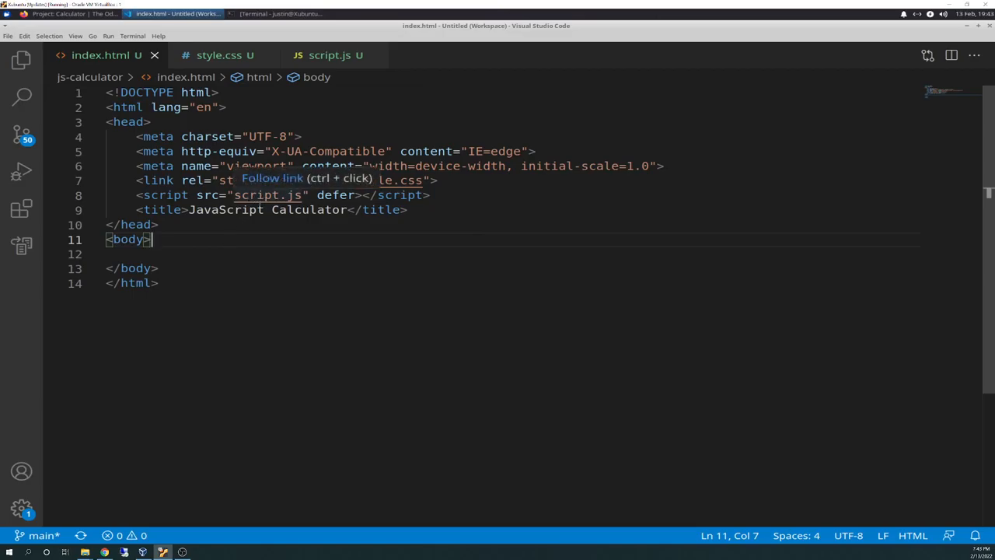
{"action": "mouse_move", "coordinate": [303, 255]}
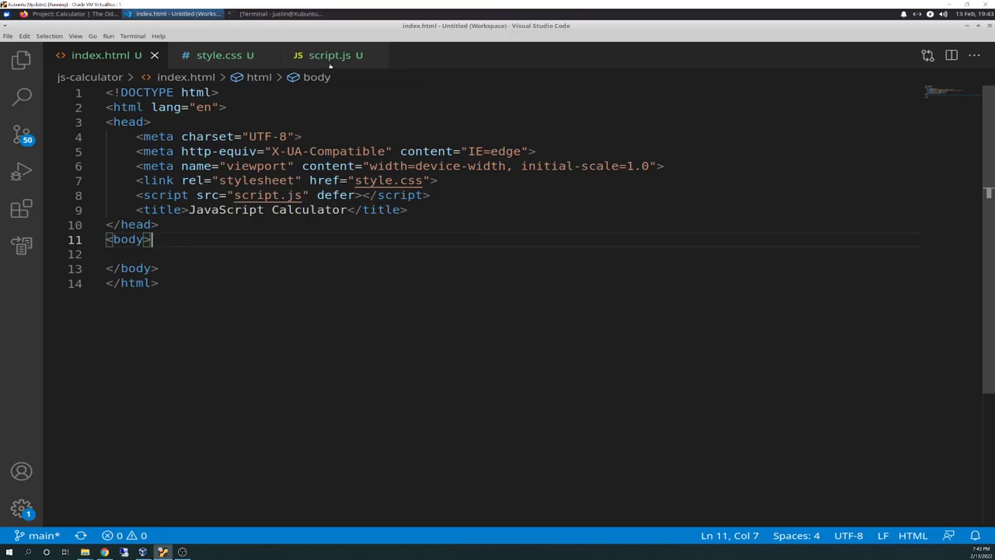
{"action": "left_click", "coordinate": [328, 55]}
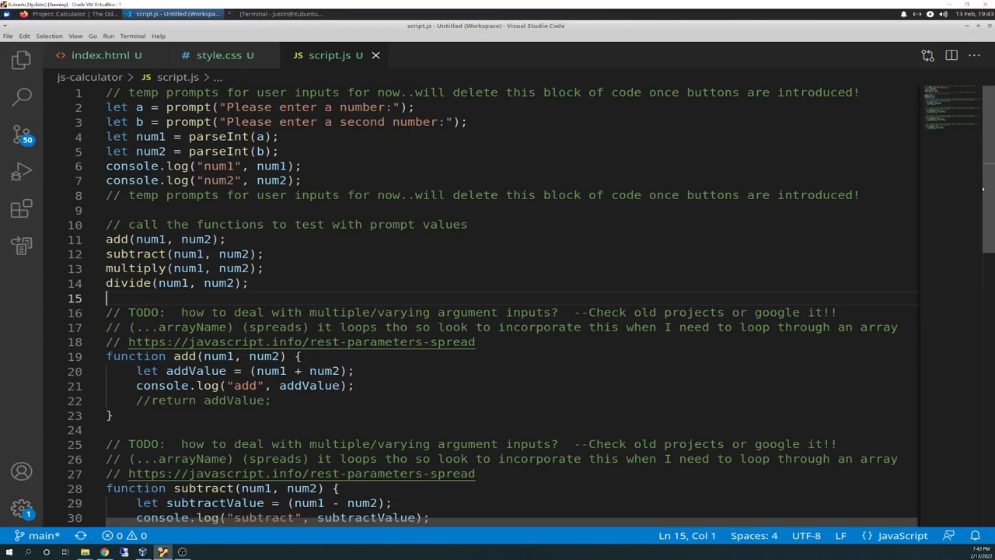
{"action": "mouse_move", "coordinate": [640, 219]}
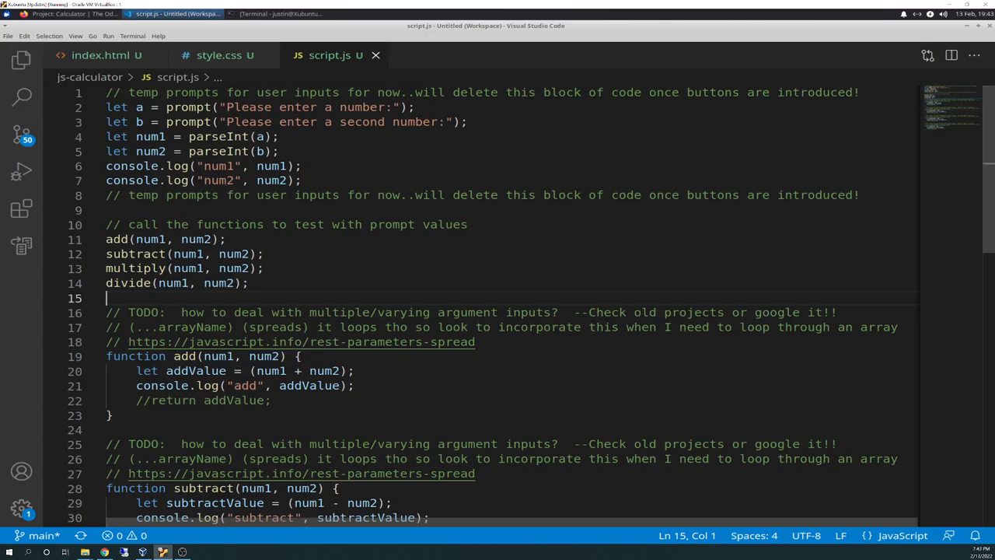
{"action": "mouse_move", "coordinate": [21, 244]}
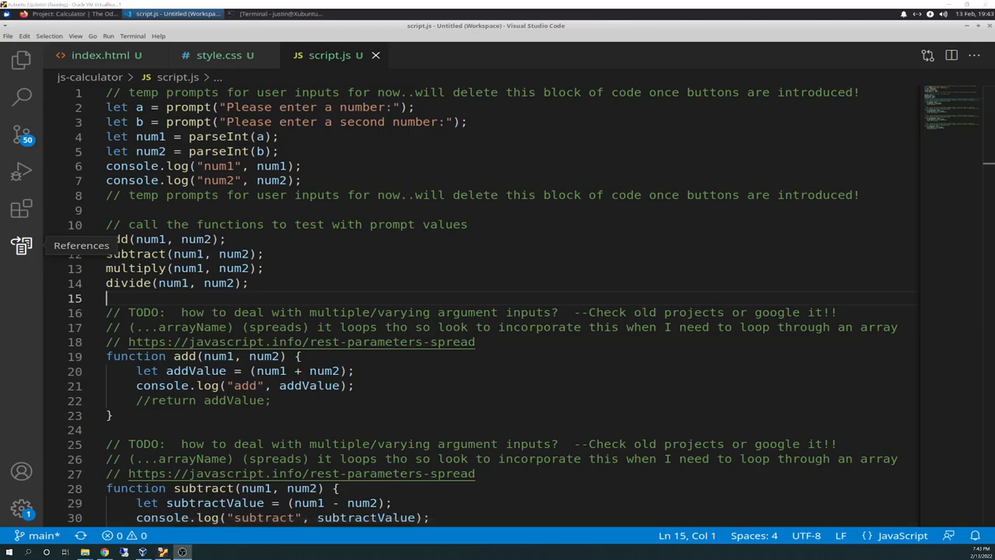
{"action": "mouse_move", "coordinate": [328, 270]}
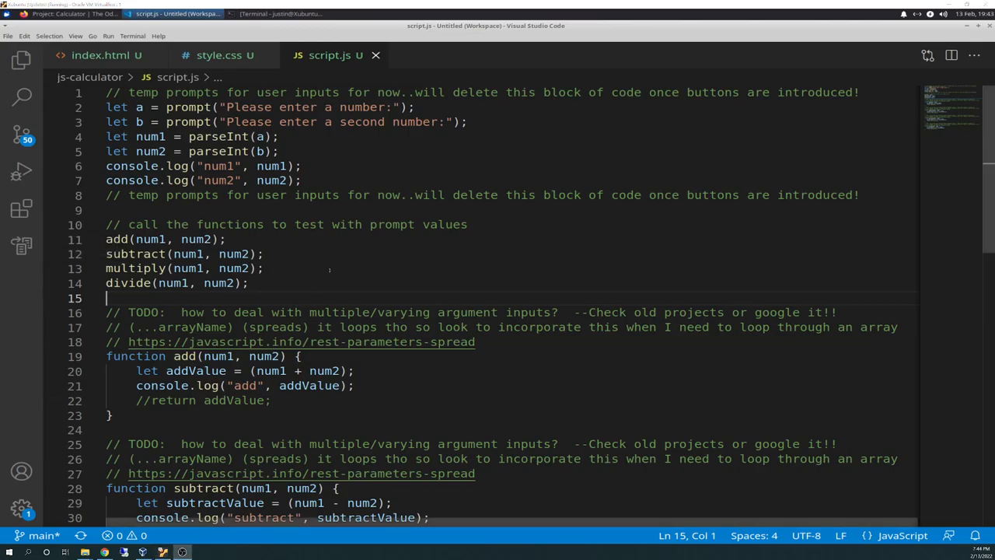
{"action": "mouse_move", "coordinate": [380, 288]}
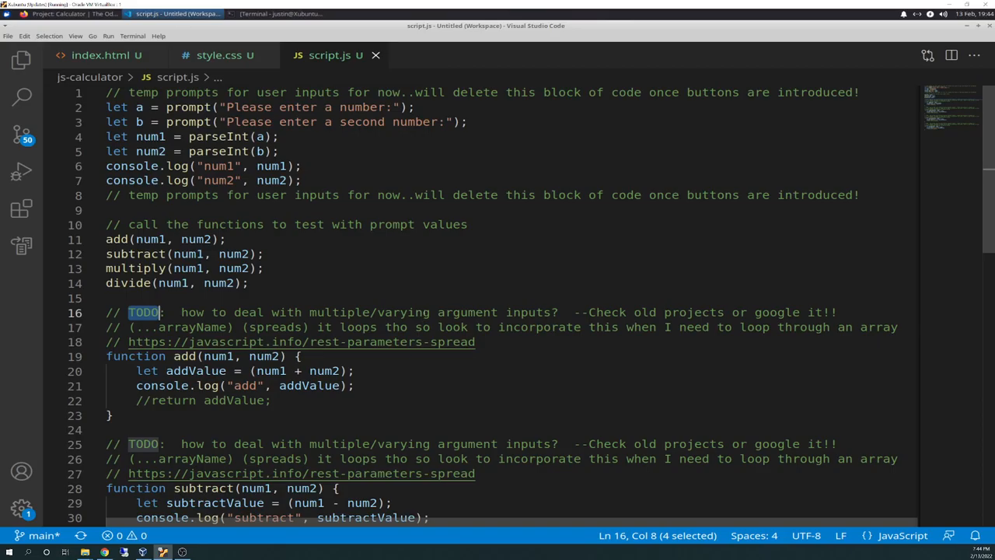
{"action": "left_click", "coordinate": [341, 253]}
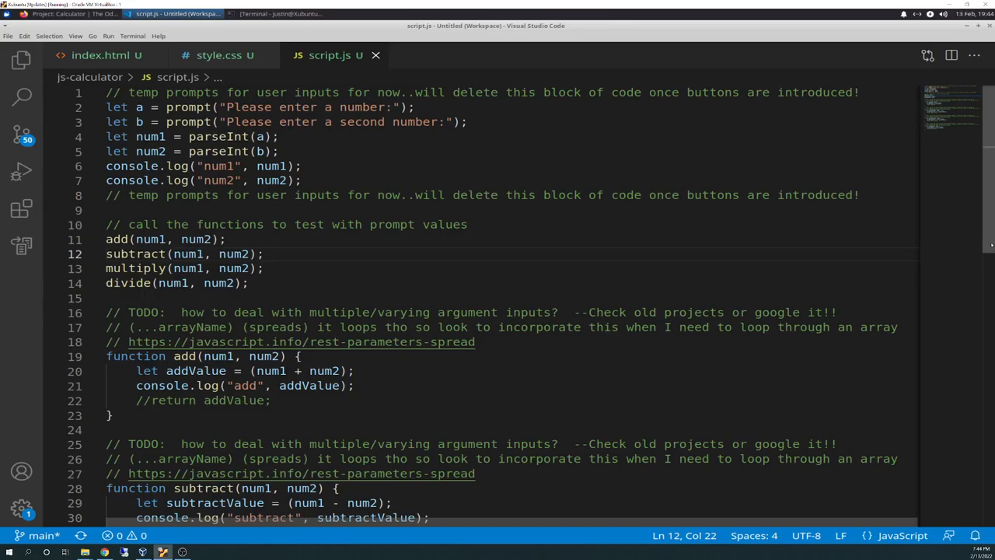
{"action": "mouse_move", "coordinate": [937, 211]}
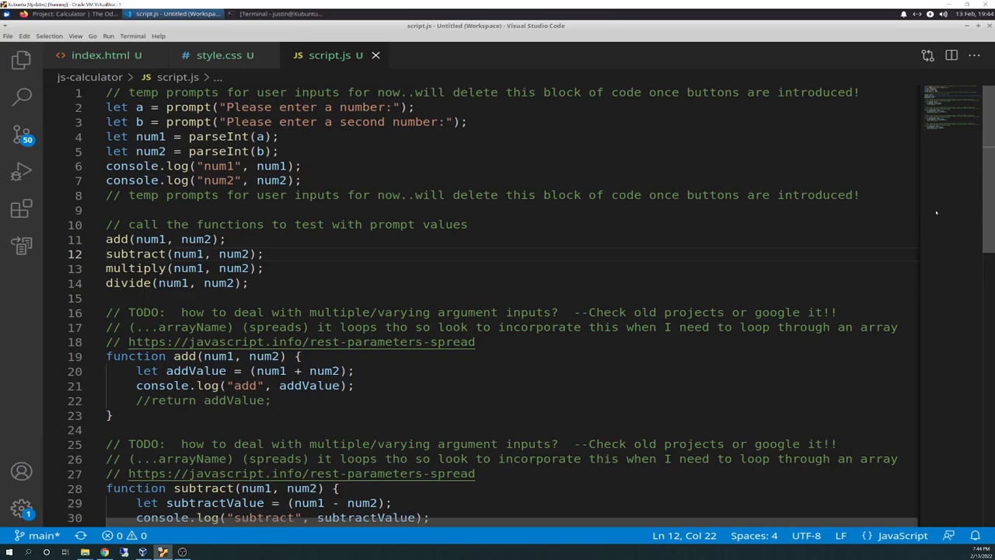
{"action": "left_click", "coordinate": [61, 13]}
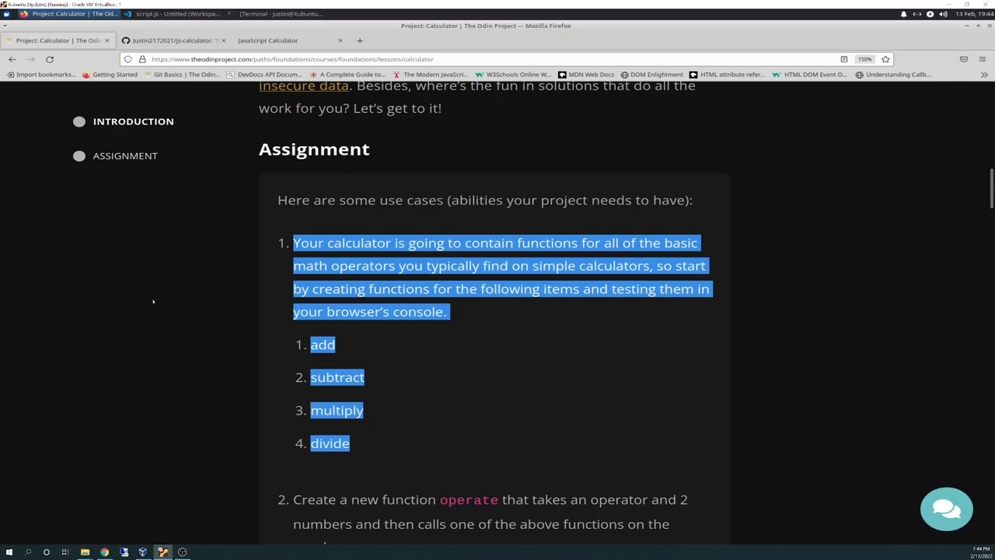
{"action": "left_click", "coordinate": [173, 13]}
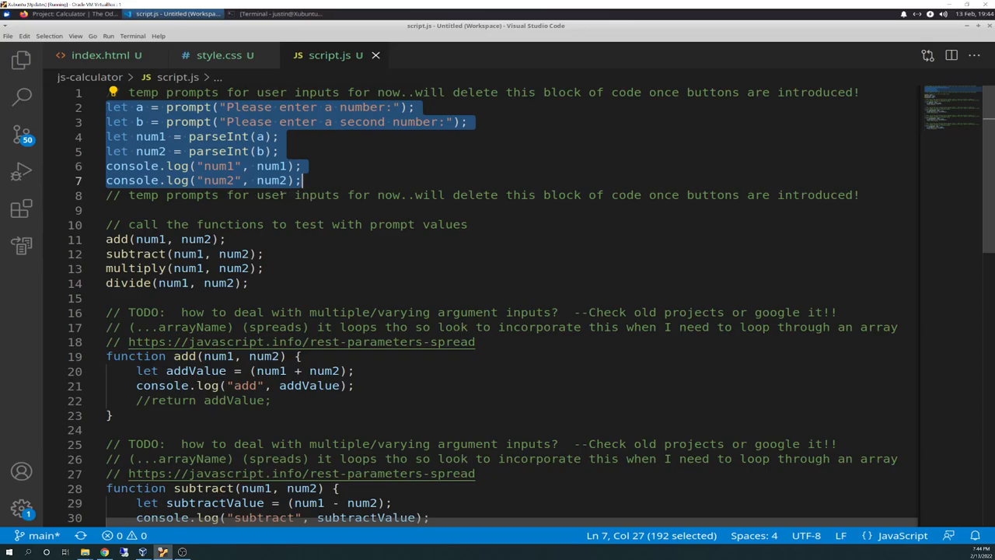
{"action": "mouse_move", "coordinate": [136, 107]}
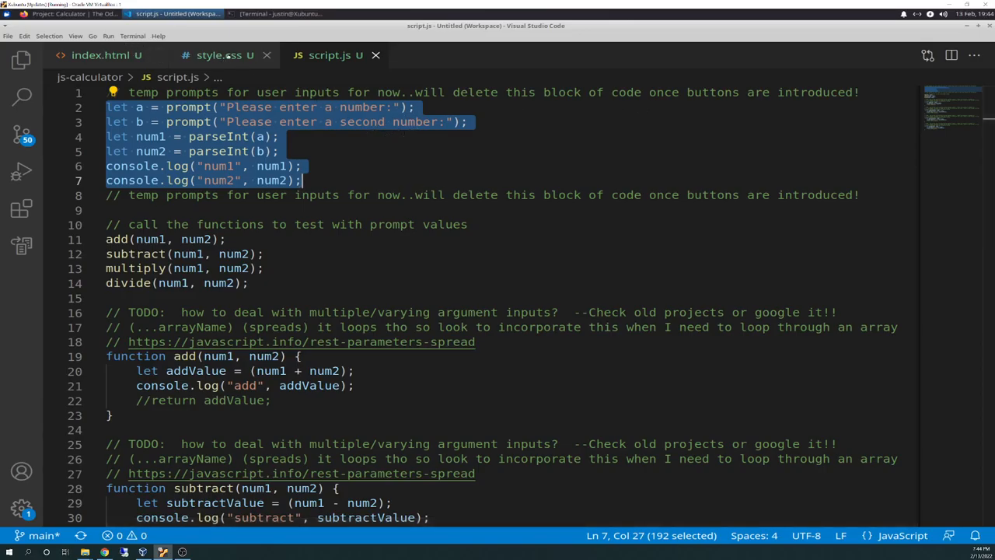
{"action": "left_click", "coordinate": [97, 55]}
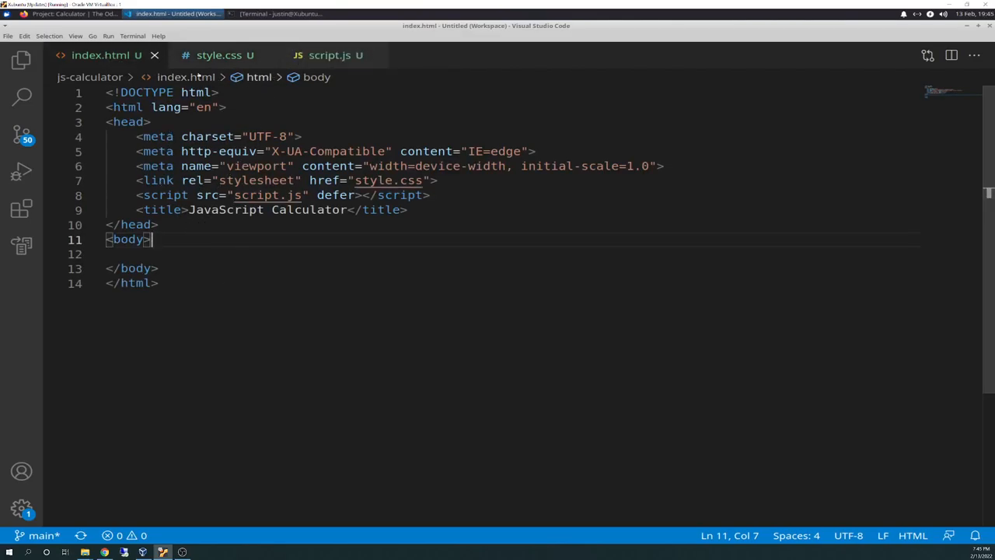
{"action": "left_click", "coordinate": [328, 55]}
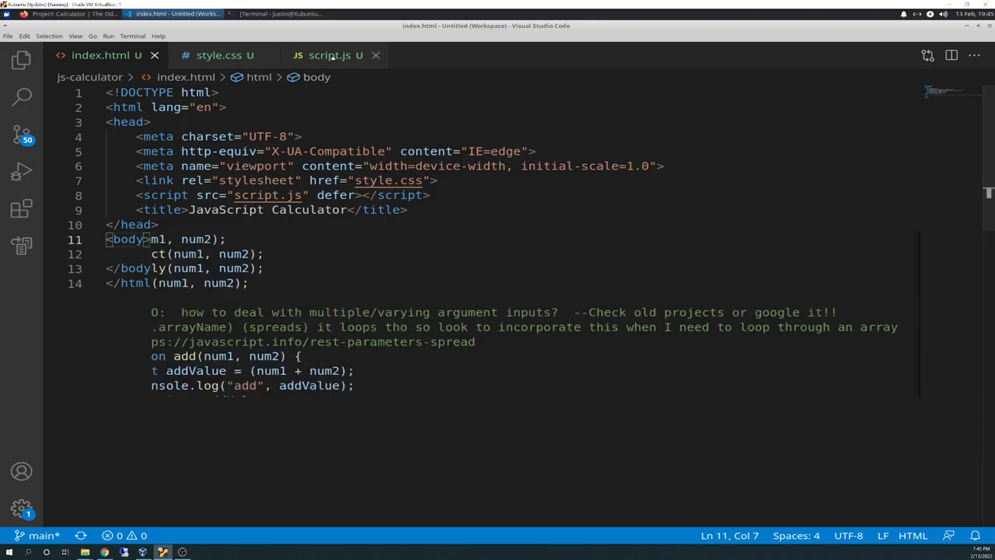
{"action": "left_click", "coordinate": [330, 55]}
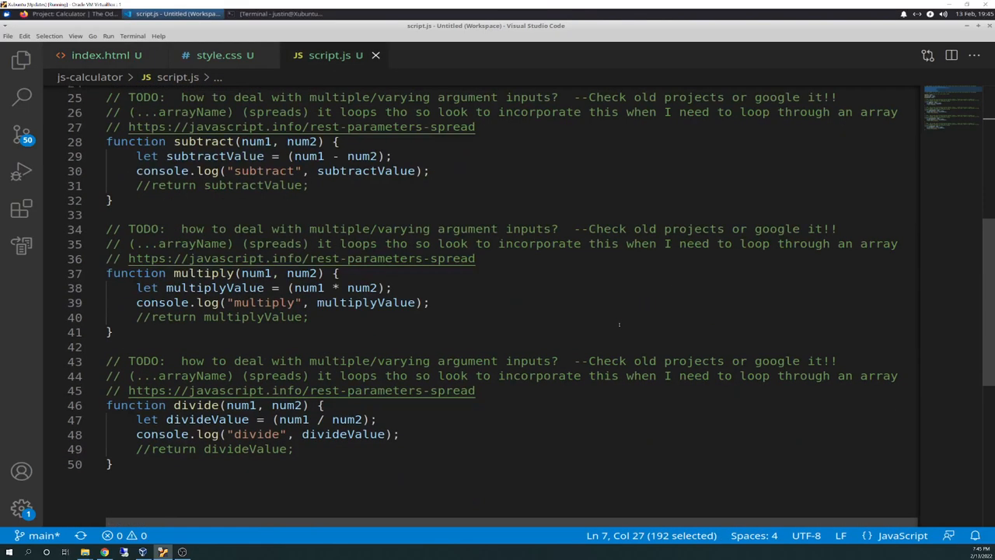
{"action": "scroll", "scroll_direction": "up", "scroll_amount": 3}
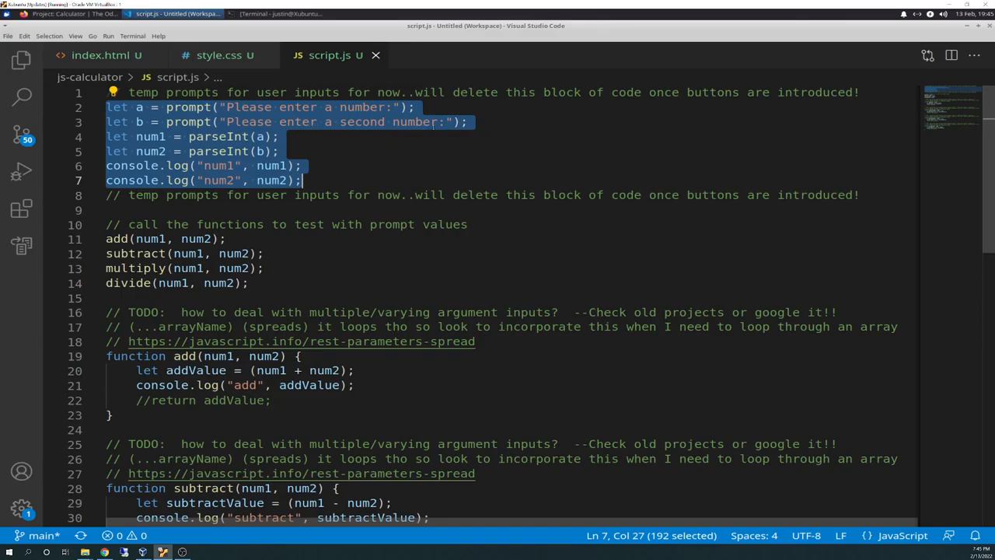
{"action": "mouse_move", "coordinate": [140, 106]}
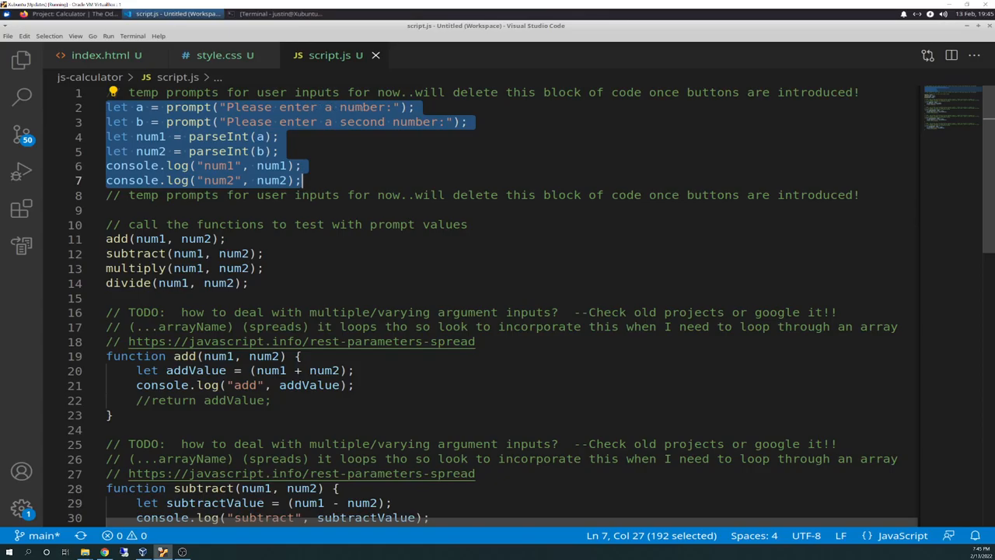
{"action": "mouse_move", "coordinate": [138, 107]}
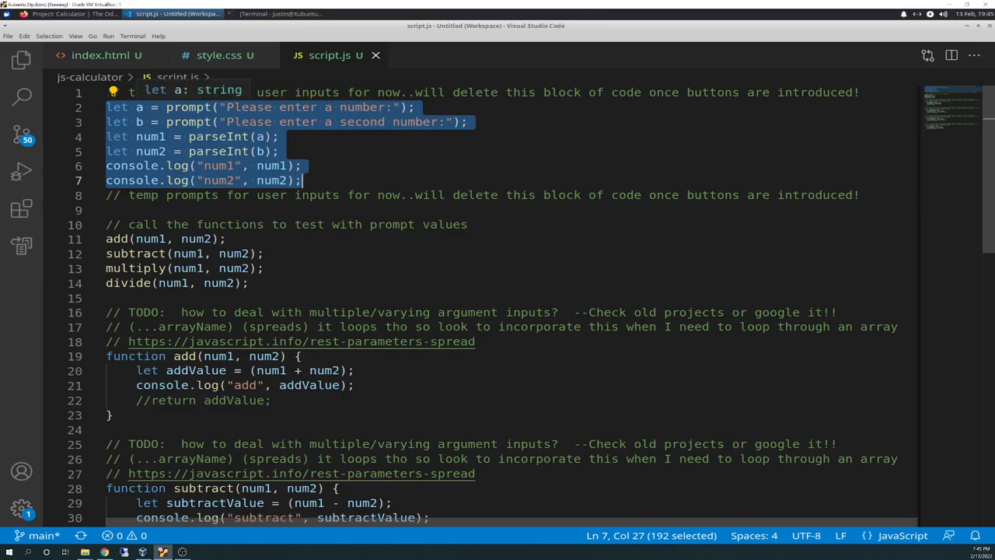
{"action": "mouse_move", "coordinate": [220, 136]}
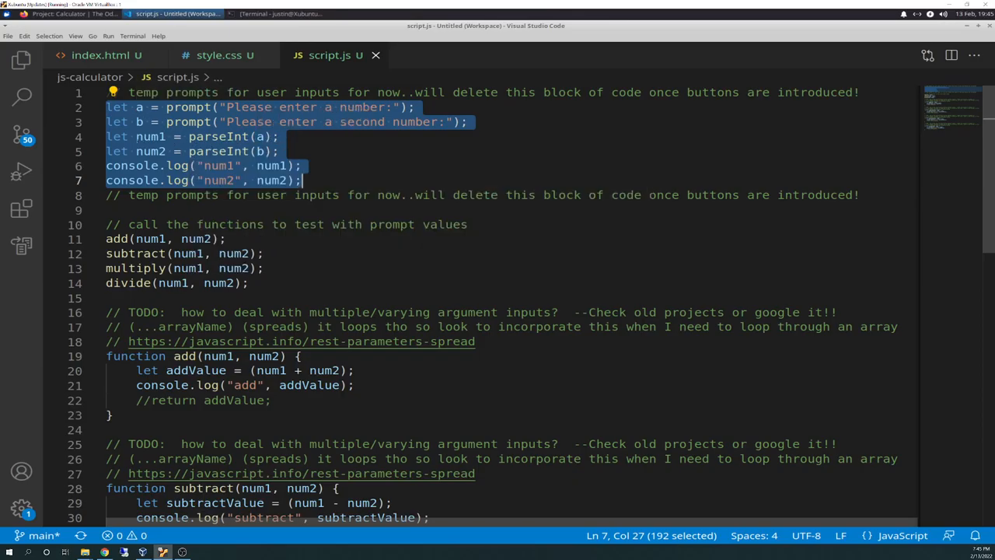
{"action": "mouse_move", "coordinate": [152, 107]}
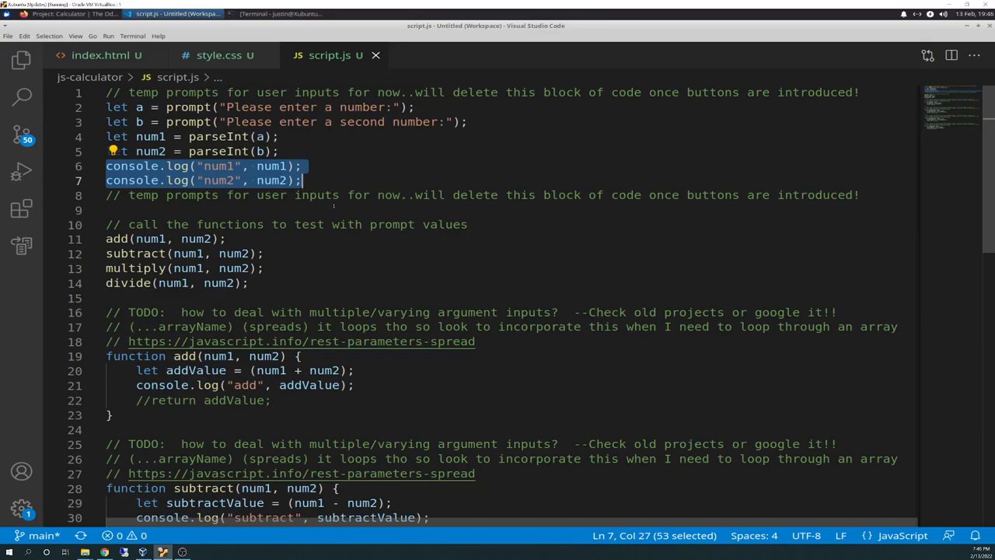
{"action": "mouse_move", "coordinate": [363, 225]}
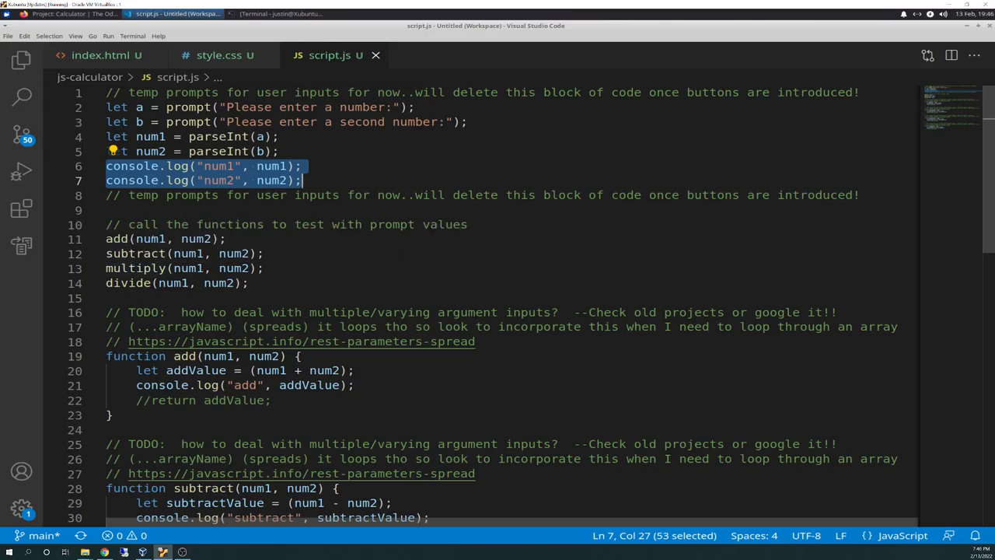
{"action": "mouse_move", "coordinate": [282, 275]}
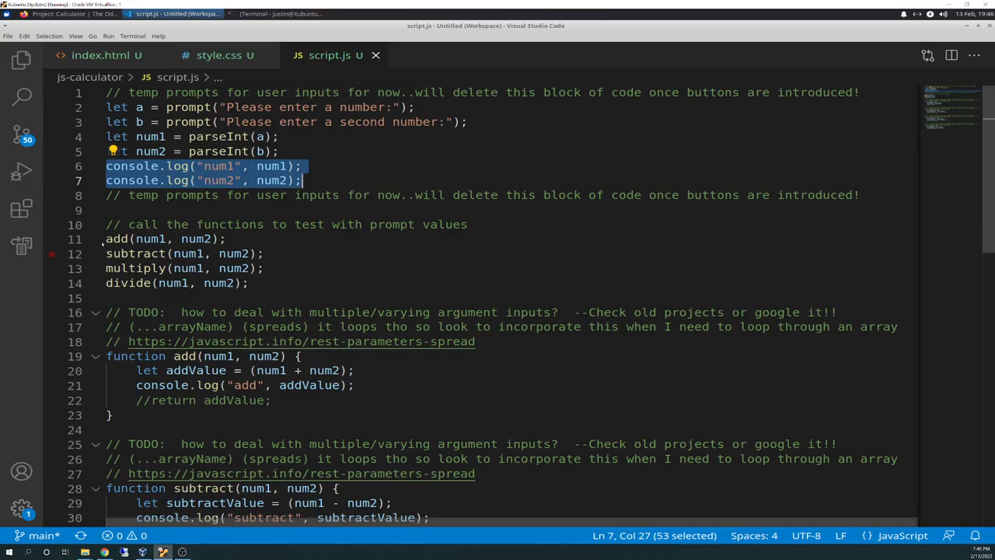
{"action": "left_click", "coordinate": [370, 254]}
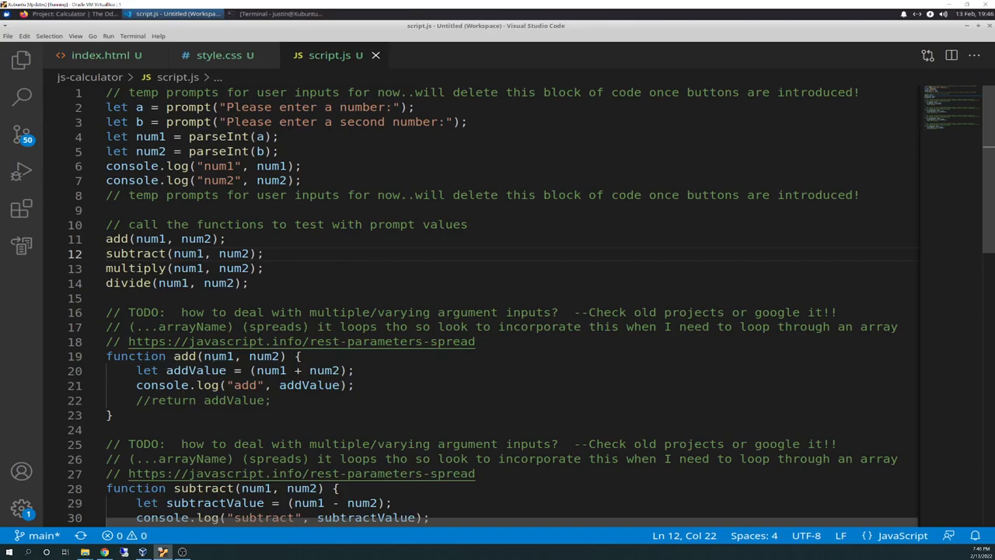
{"action": "mouse_move", "coordinate": [268, 356]}
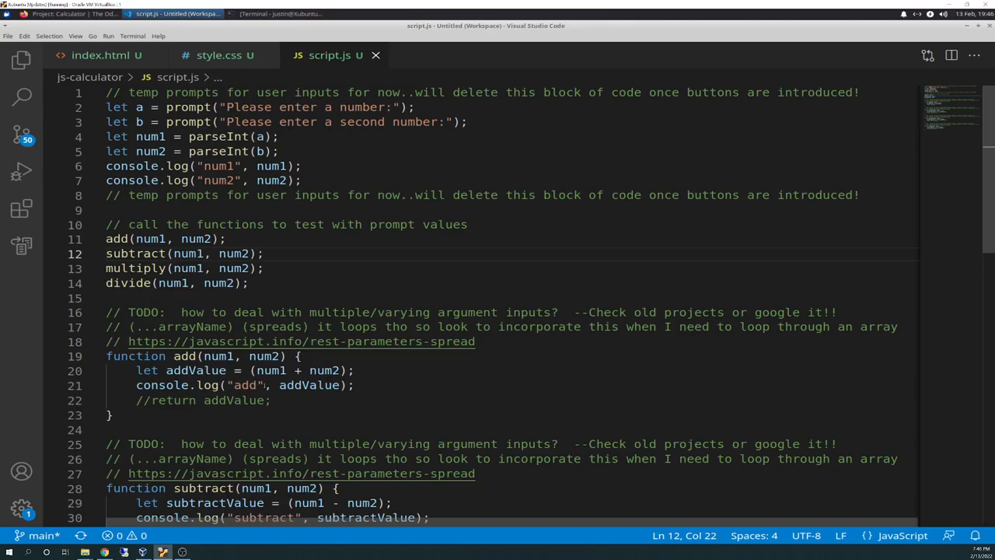
{"action": "double_click", "coordinate": [244, 385]}
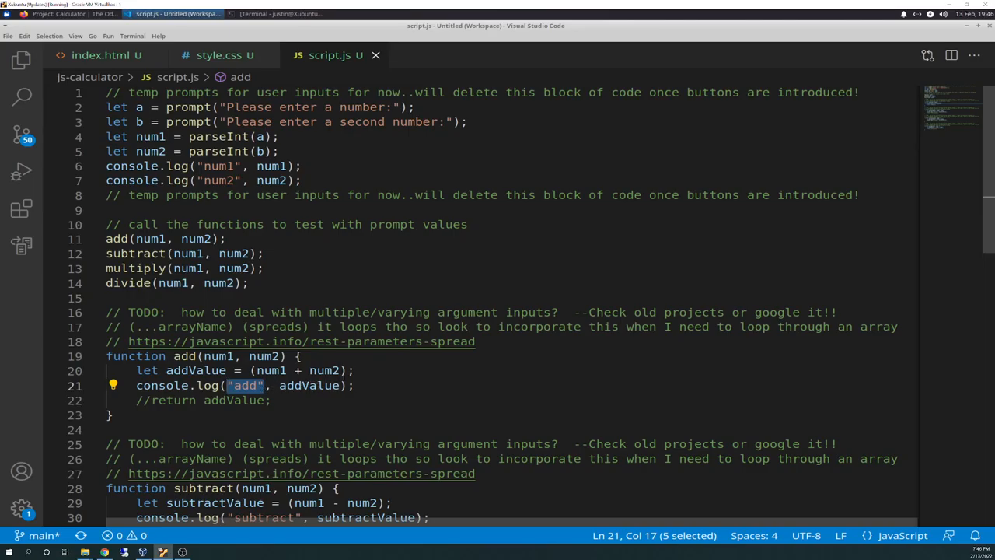
{"action": "mouse_move", "coordinate": [275, 356]}
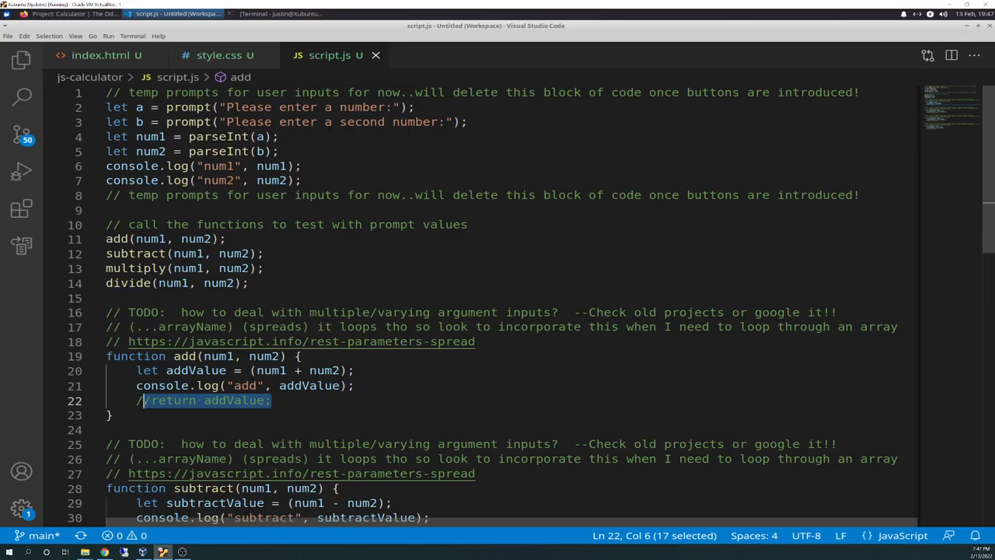
{"action": "mouse_move", "coordinate": [462, 276]}
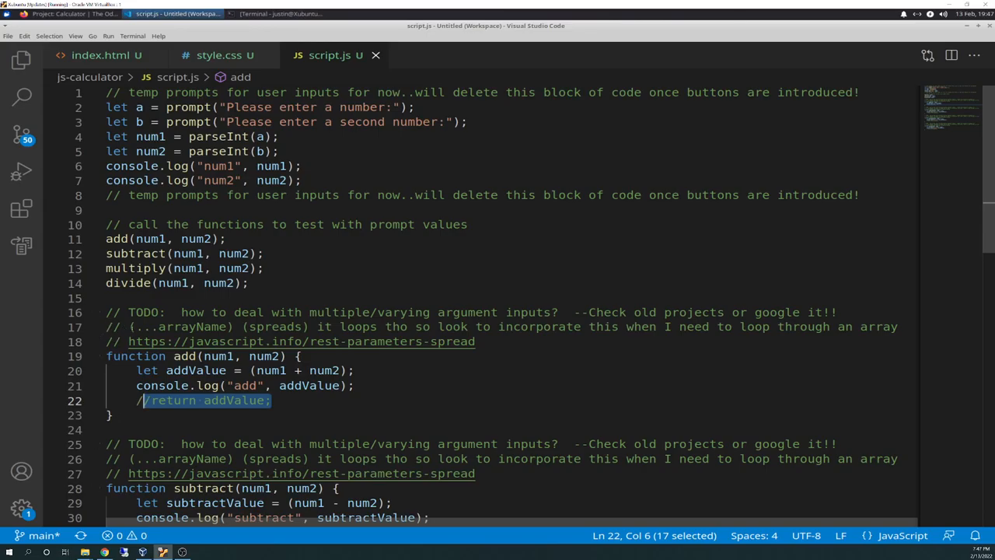
{"action": "mouse_move", "coordinate": [218, 356]}
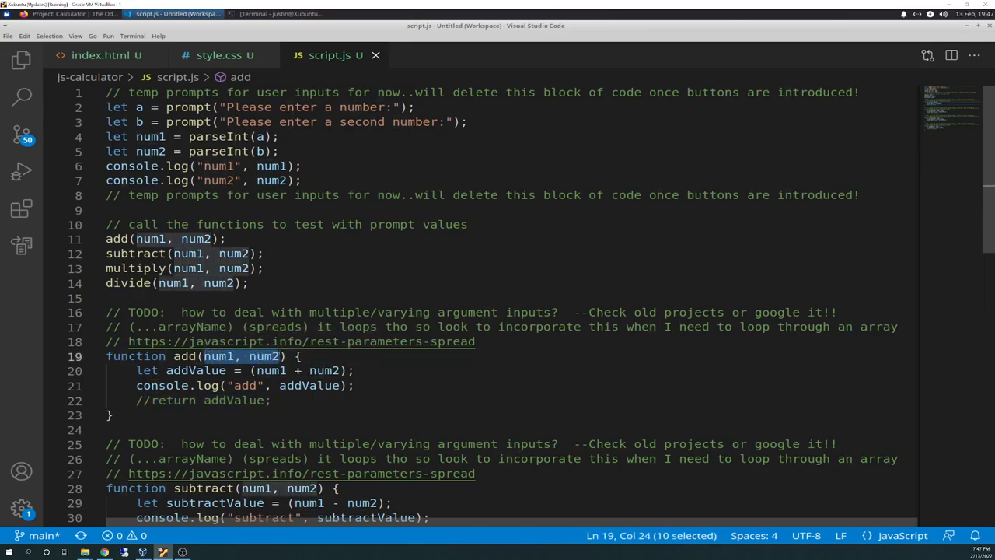
{"action": "mouse_move", "coordinate": [265, 357]}
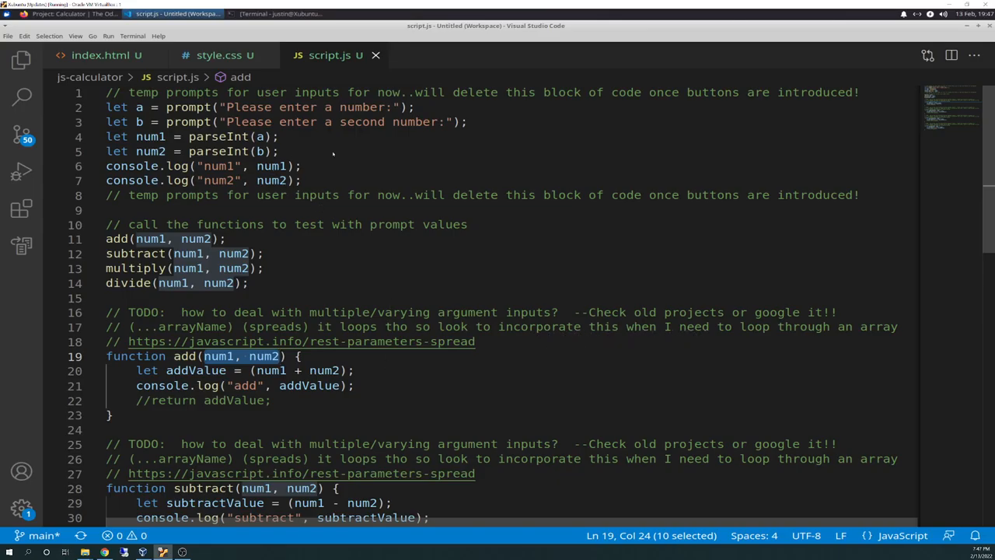
{"action": "mouse_move", "coordinate": [557, 382]}
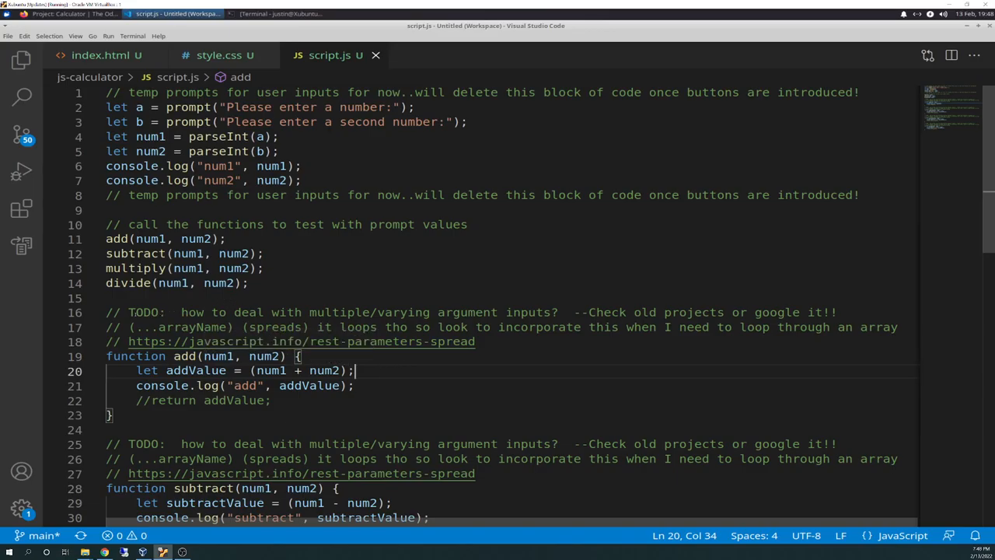
{"action": "mouse_move", "coordinate": [498, 385]}
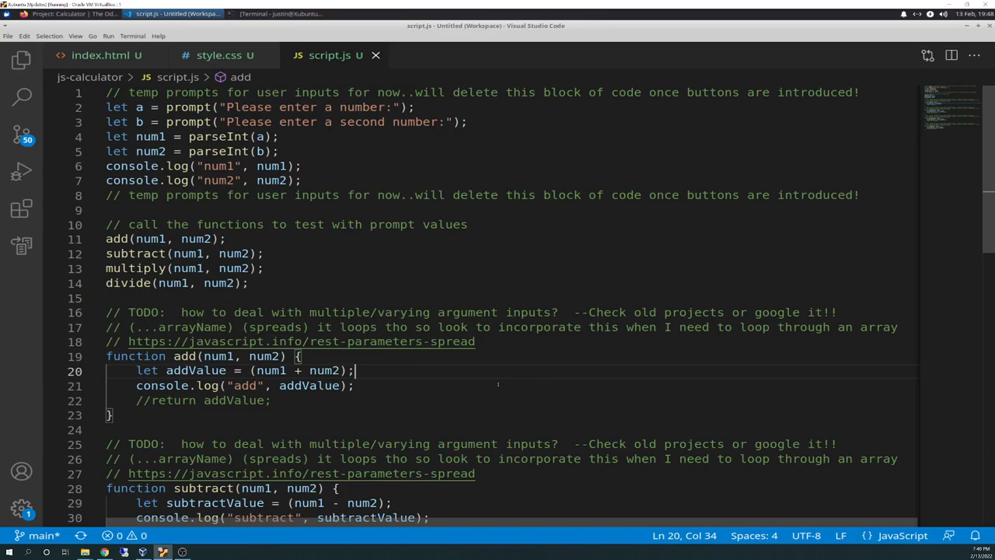
Step: Review the four arithmetic functions in script.js, then return to the Firefox assignment page
{"action": "scroll", "scroll_direction": "down", "scroll_amount": 3}
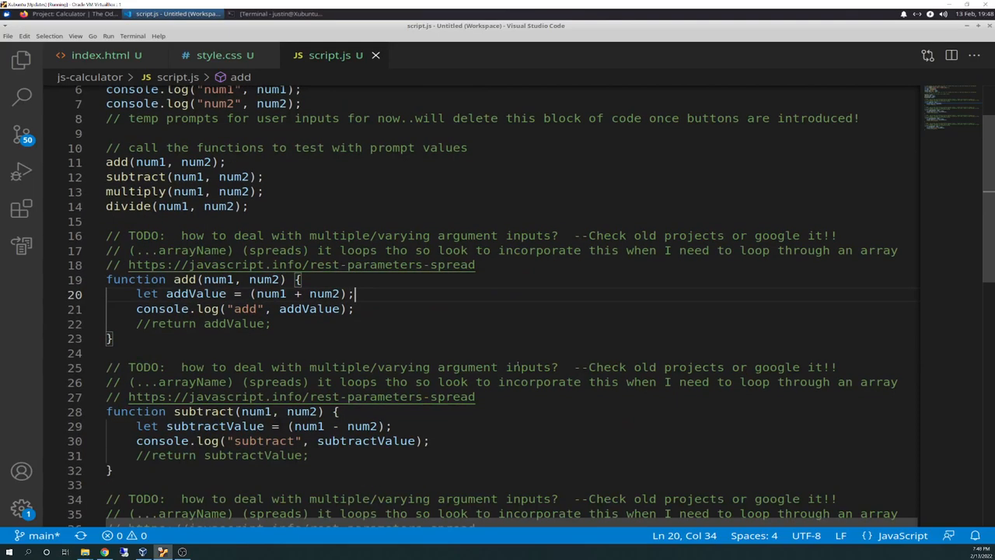
{"action": "scroll", "scroll_direction": "down", "scroll_amount": 3}
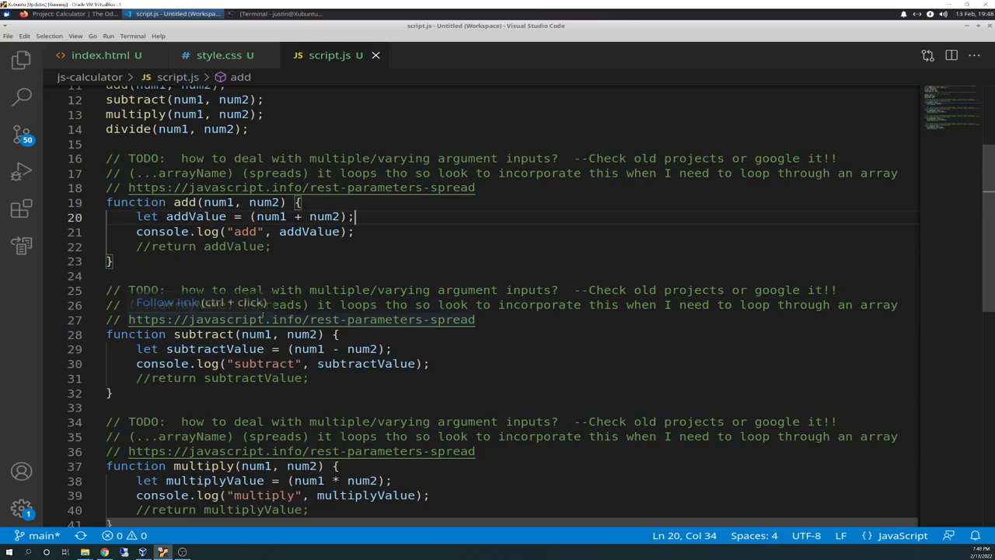
{"action": "scroll", "scroll_direction": "up", "scroll_amount": 3}
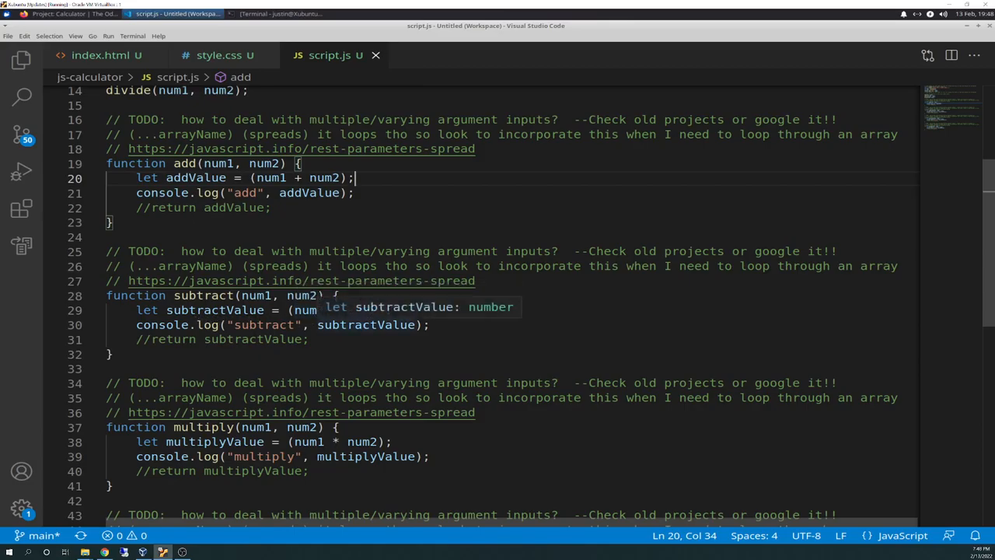
{"action": "scroll", "scroll_direction": "down", "scroll_amount": 3}
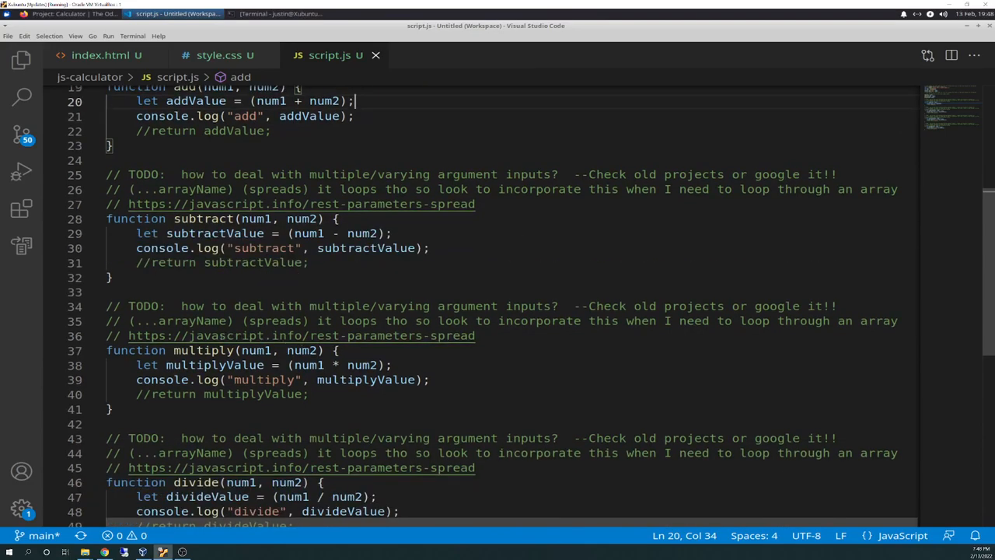
{"action": "scroll", "scroll_direction": "down", "scroll_amount": 3}
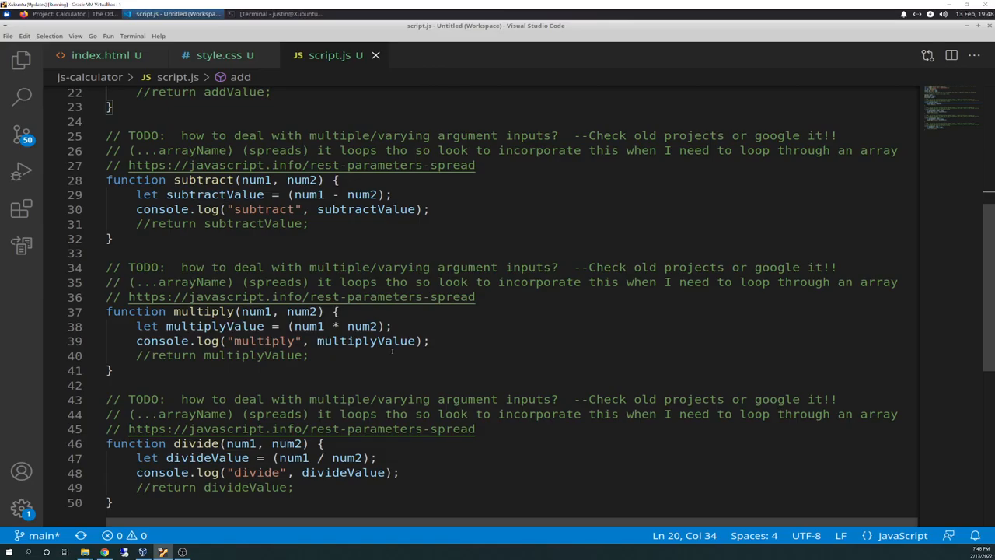
{"action": "scroll", "scroll_direction": "down", "scroll_amount": 3}
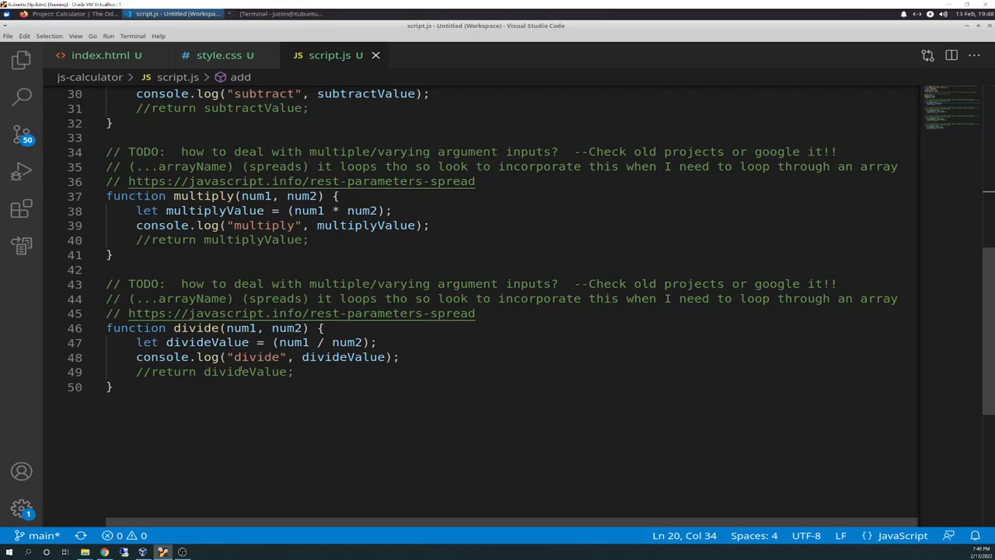
{"action": "scroll", "scroll_direction": "up", "scroll_amount": 3}
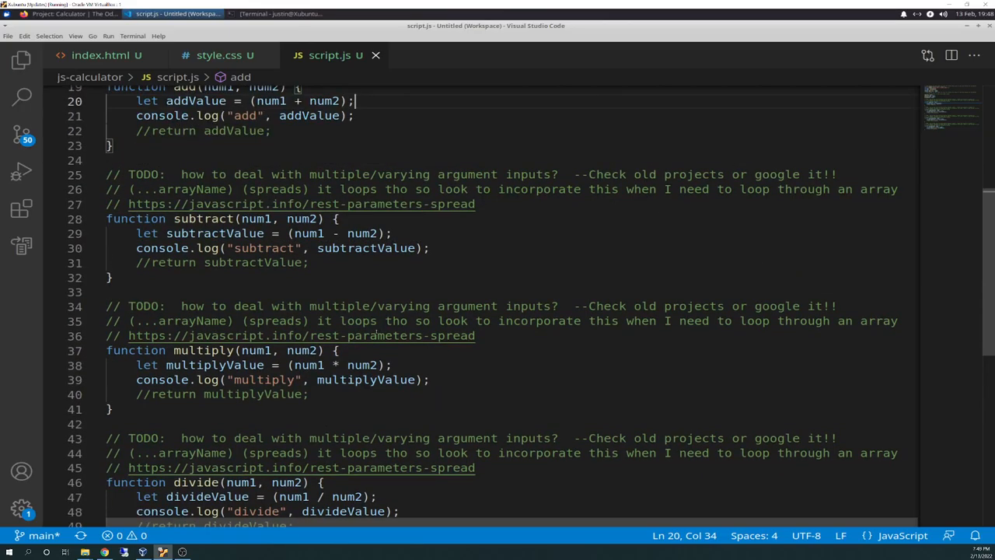
{"action": "scroll", "scroll_direction": "up", "scroll_amount": 3}
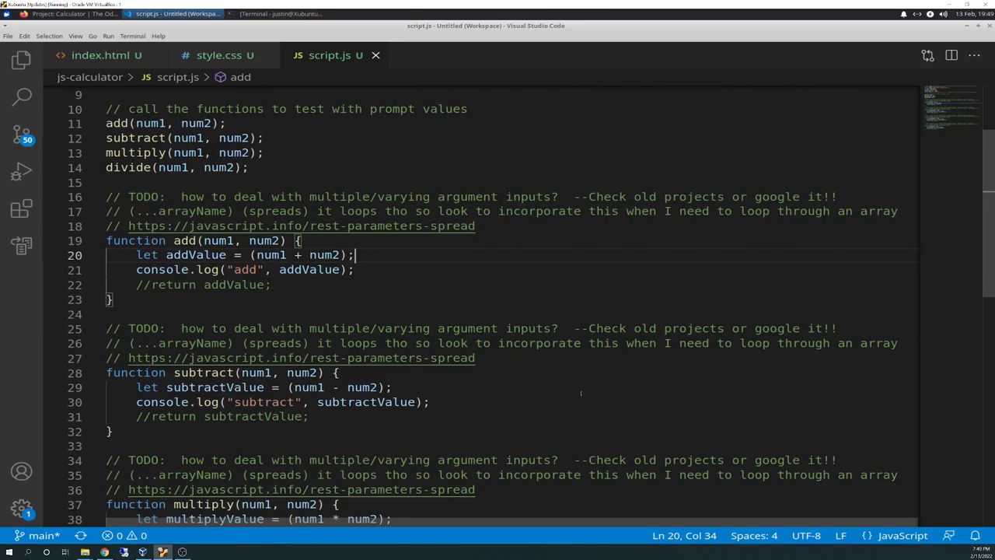
{"action": "scroll", "scroll_direction": "up", "scroll_amount": 3}
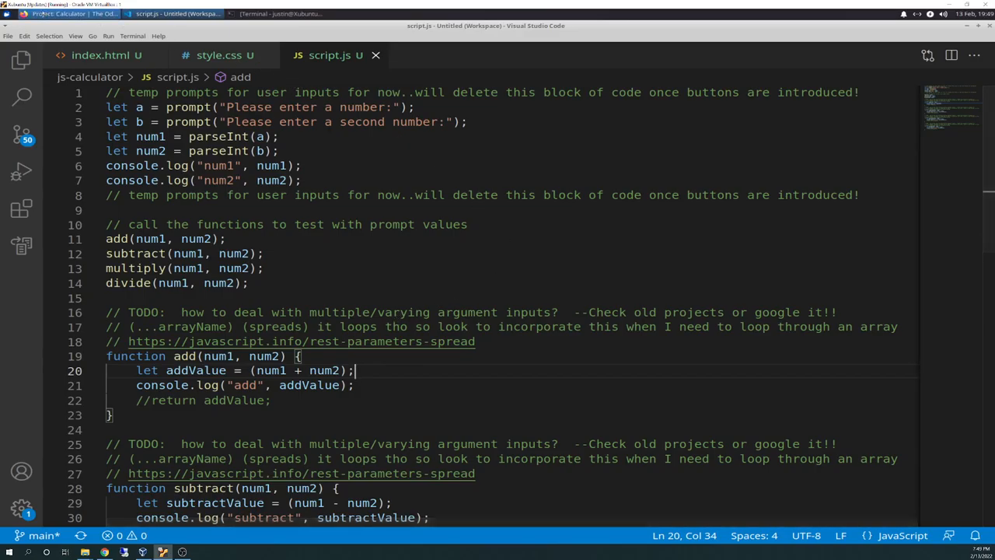
{"action": "left_click", "coordinate": [7, 36]}
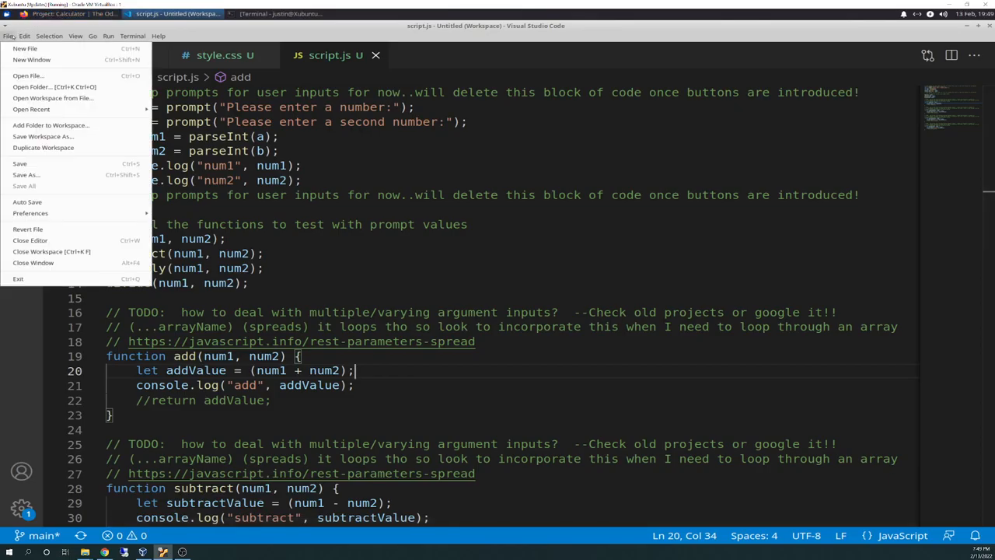
{"action": "left_click", "coordinate": [61, 13]}
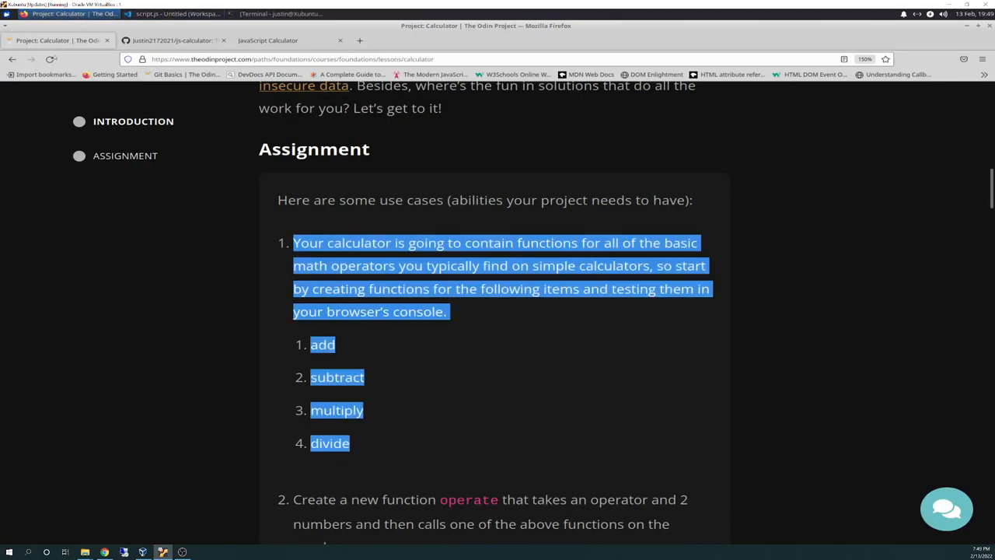
Step: Run the calculator page with 5 and 5 and highlight the console's divide 1 line
{"action": "left_click", "coordinate": [268, 41]}
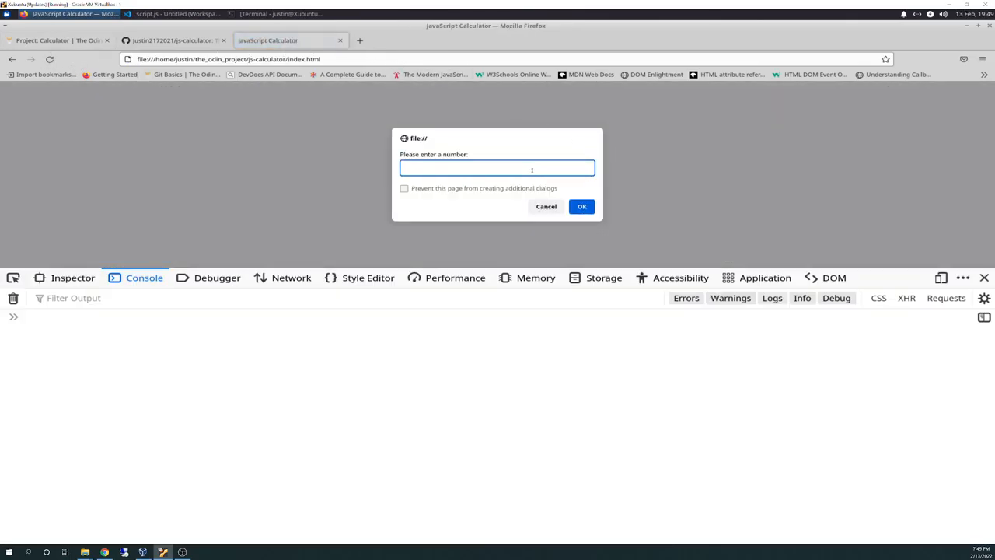
{"action": "left_click", "coordinate": [581, 206]}
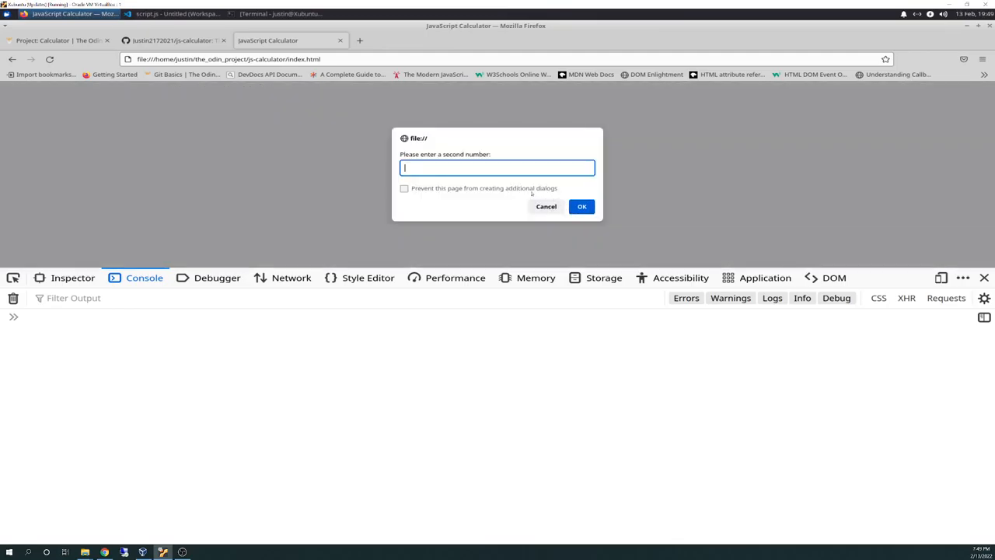
{"action": "type", "text": "5"}
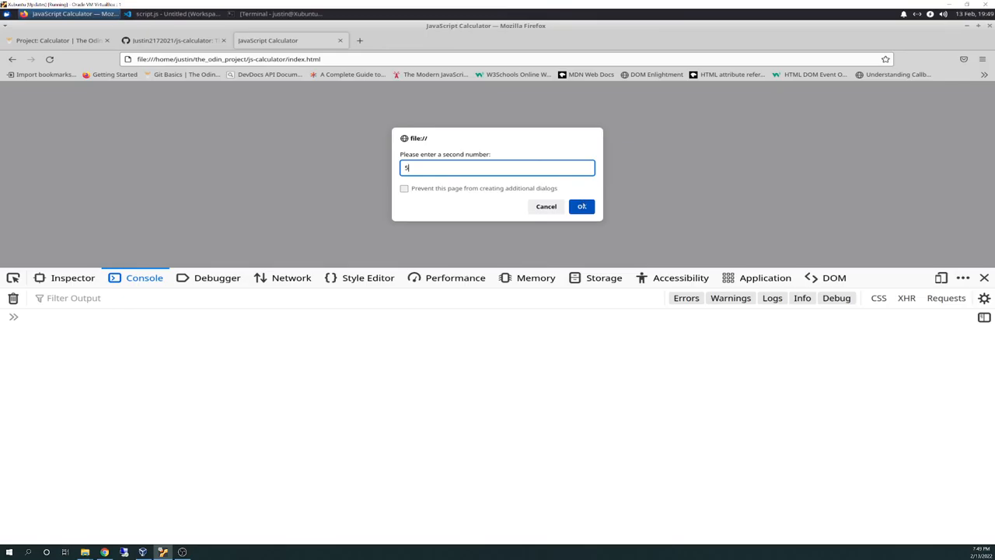
{"action": "mouse_move", "coordinate": [577, 207]}
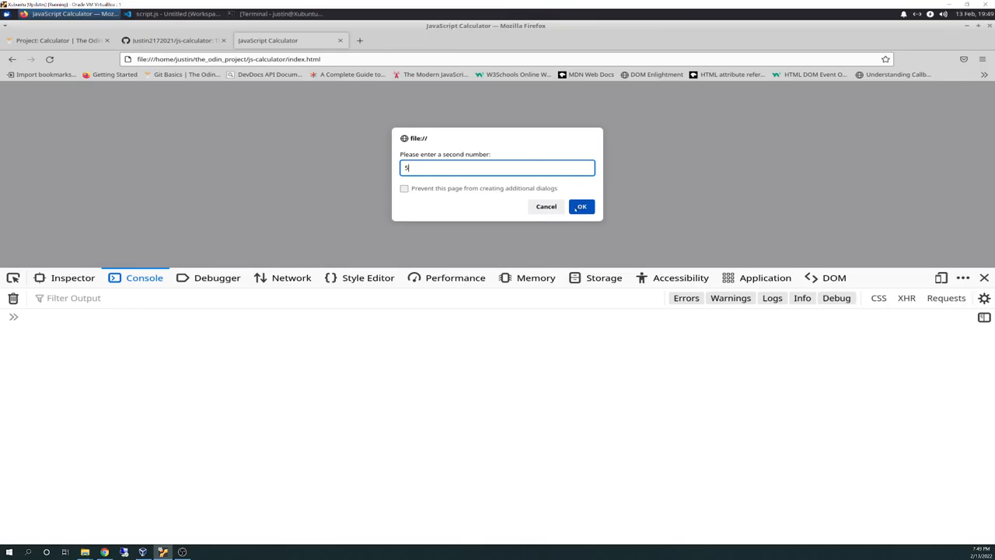
{"action": "left_click", "coordinate": [581, 206]}
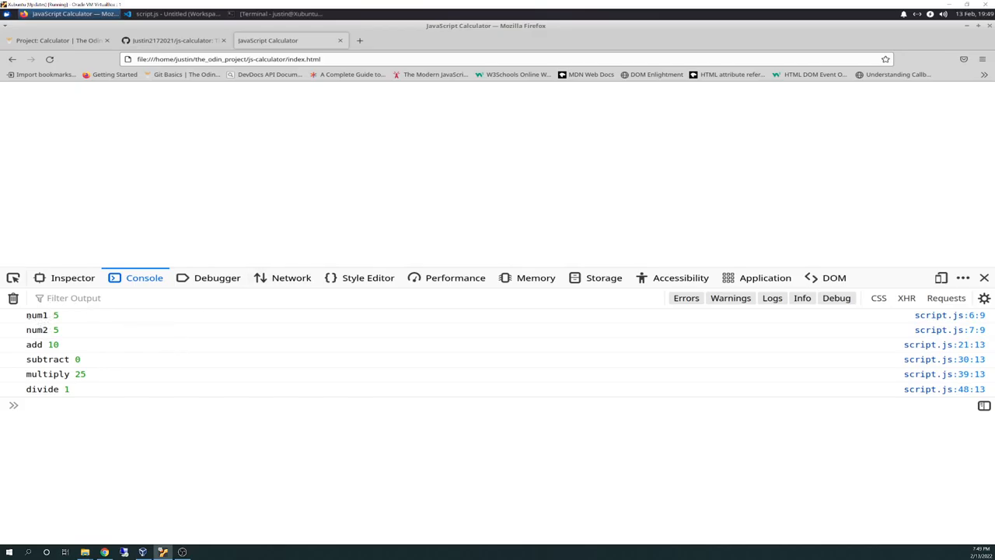
{"action": "left_click_drag", "start_coordinate": [27, 315], "coordinate": [70, 329]}
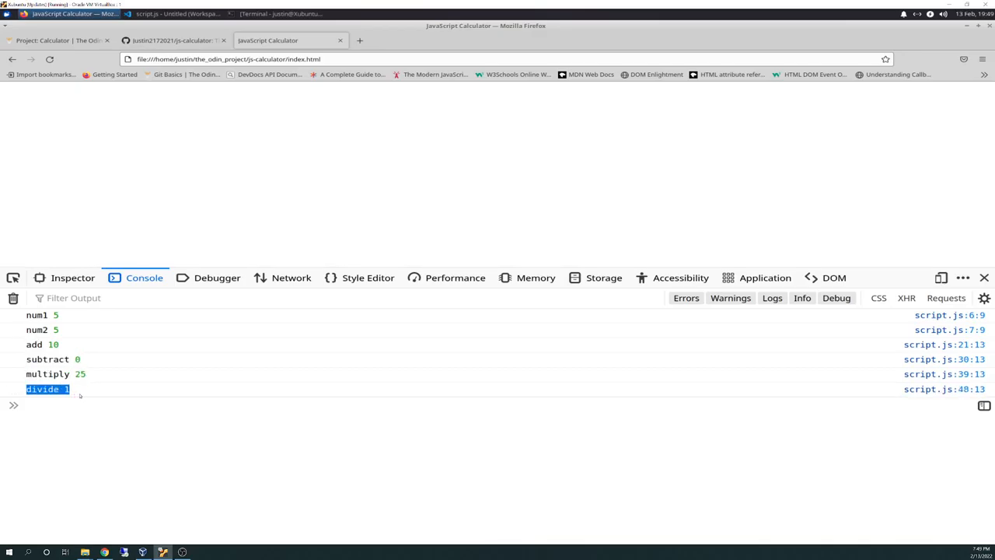
{"action": "mouse_move", "coordinate": [149, 380]}
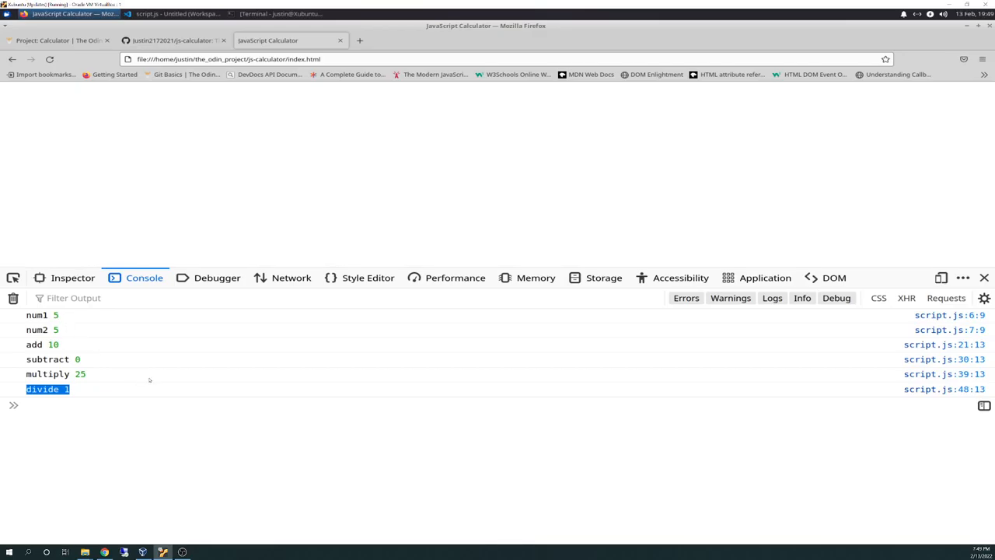
{"action": "mouse_move", "coordinate": [145, 191]}
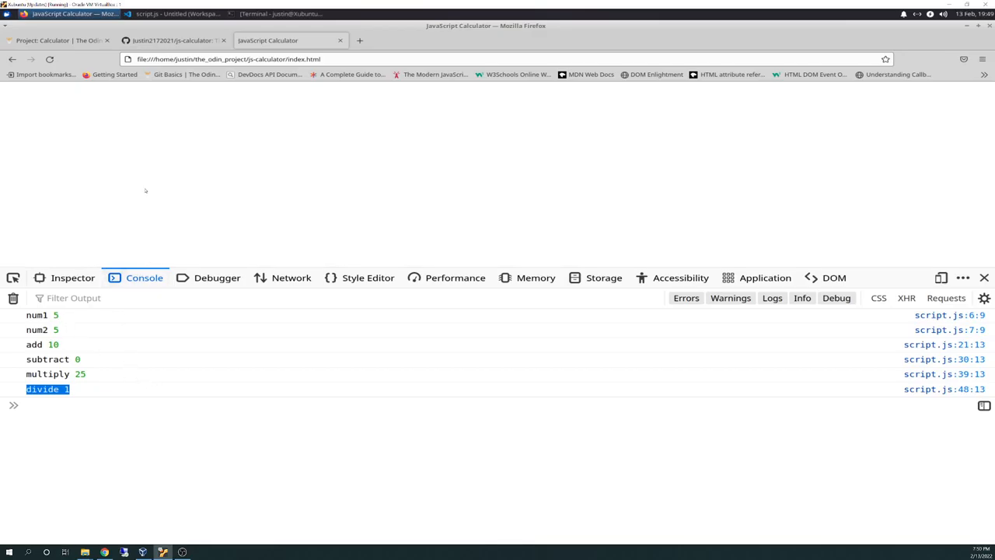
{"action": "mouse_move", "coordinate": [153, 172]}
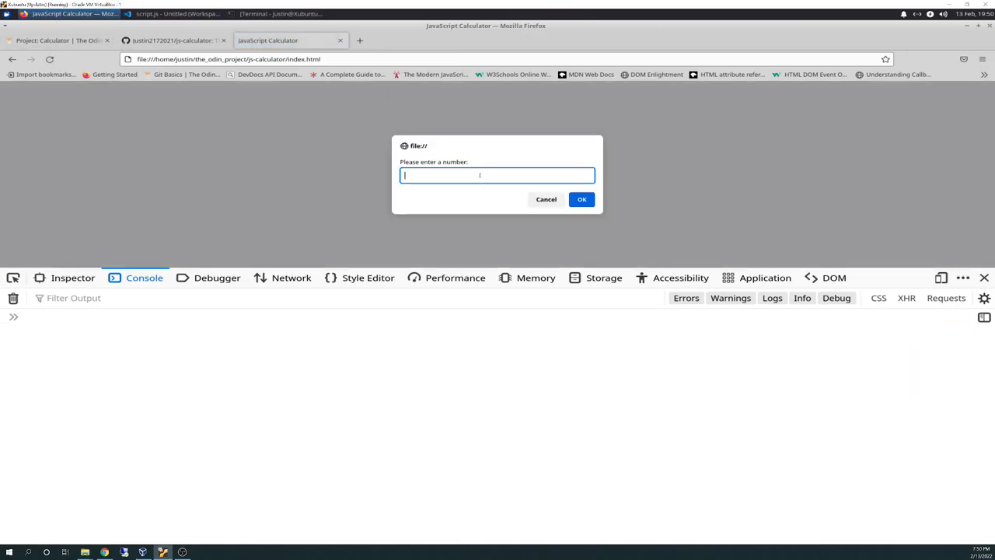
Step: Rerun with 1 and 5, yielding add 6, subtract -4, multiply 5, divide 0.2
{"action": "type", "text": "1"}
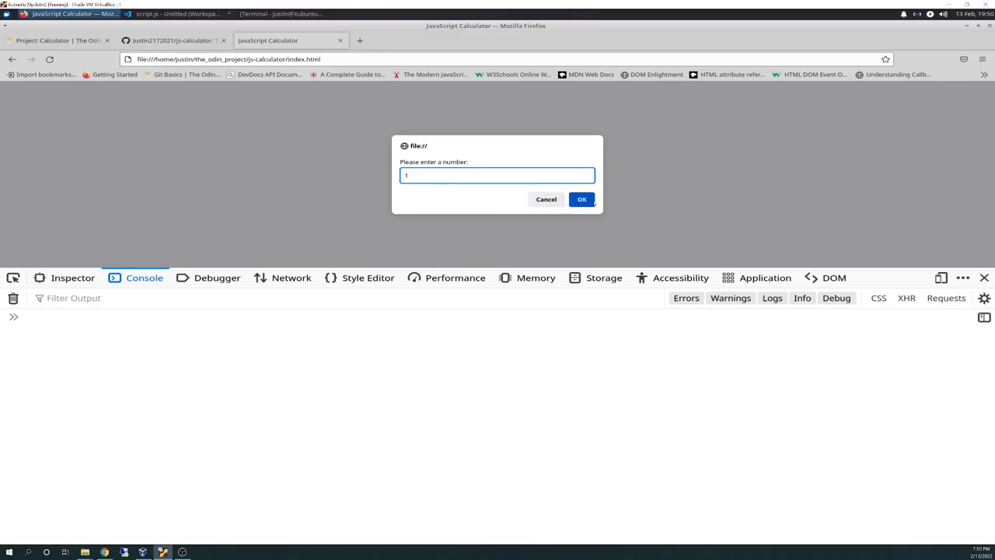
{"action": "left_click", "coordinate": [582, 199]}
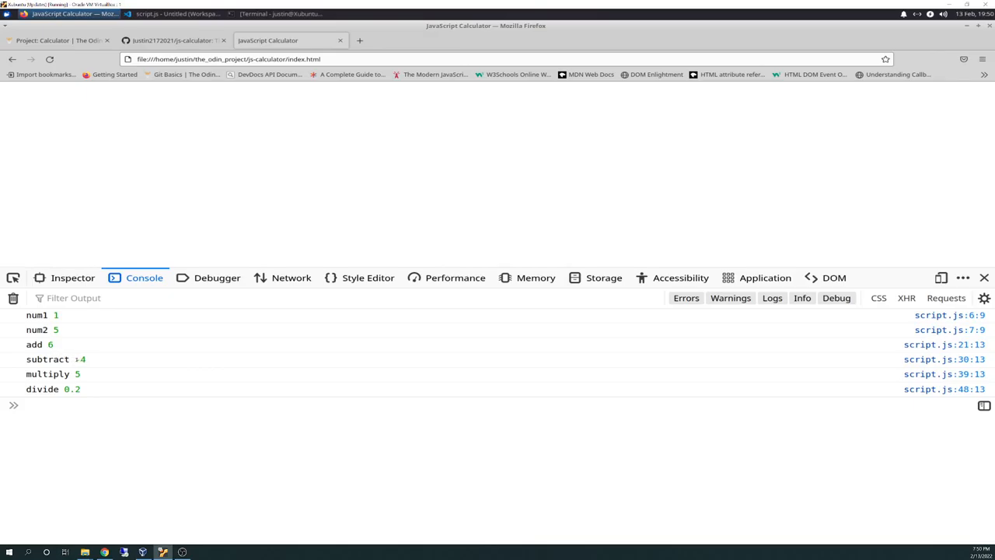
{"action": "double_click", "coordinate": [81, 359]}
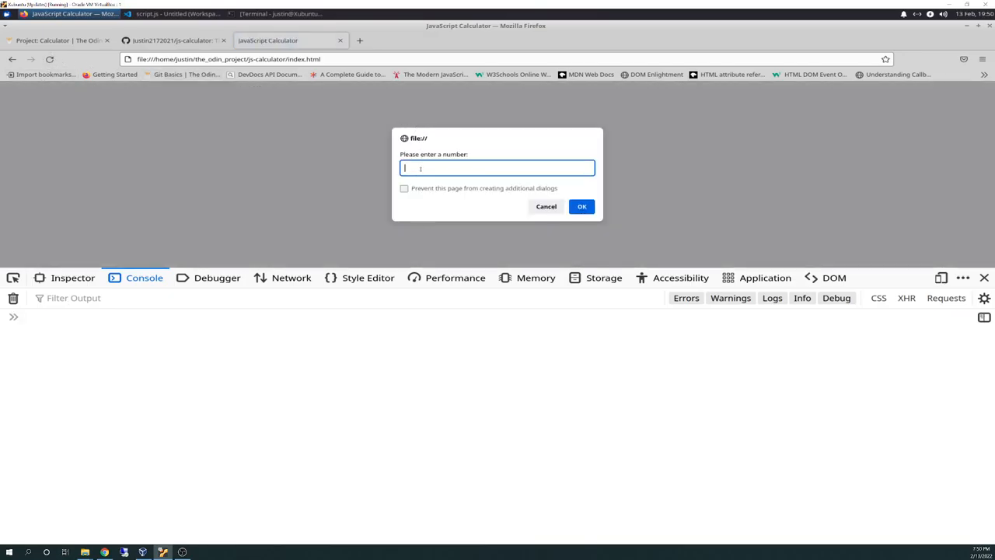
Step: Enter -2 and 1, logging add -1, subtract -3, multiply -2, divide -2
{"action": "type", "text": "-2"}
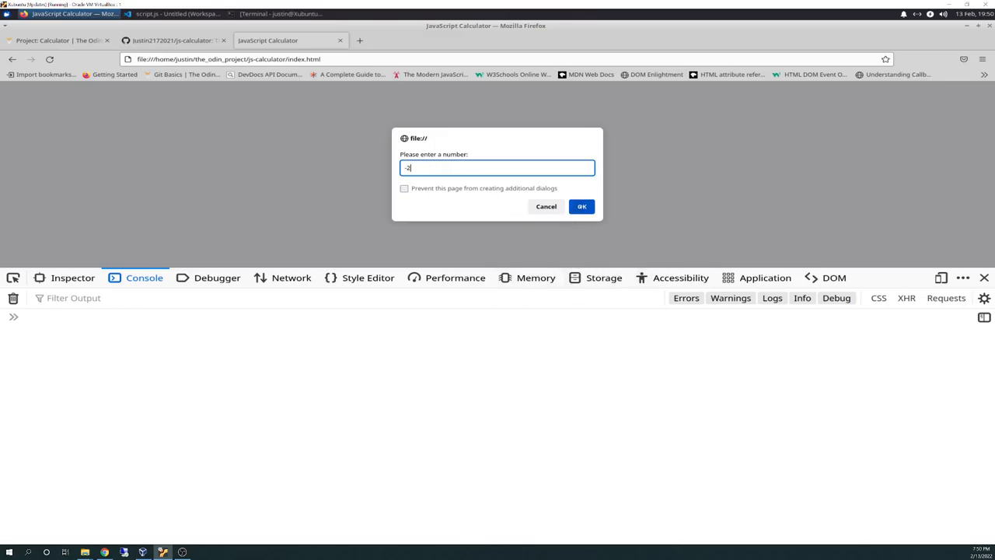
{"action": "left_click", "coordinate": [582, 206]}
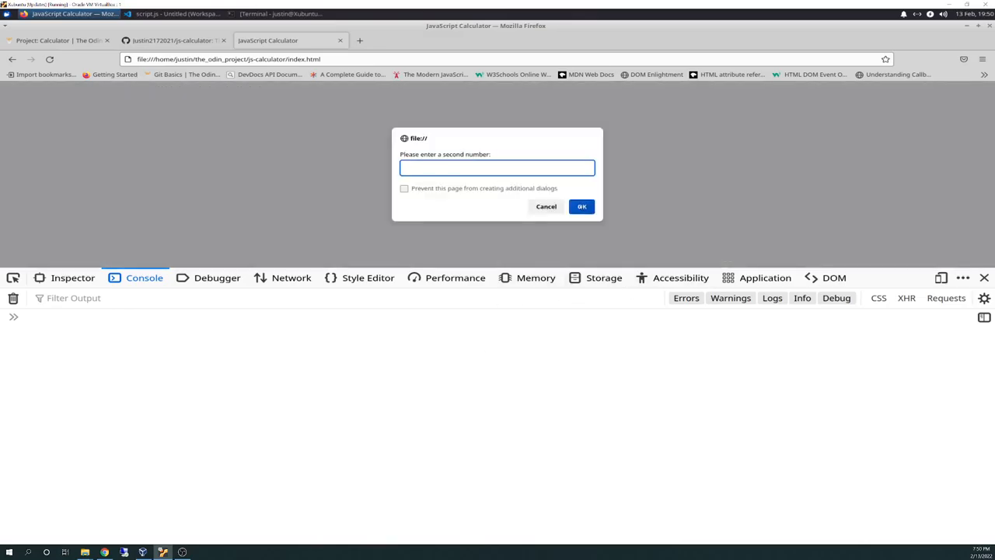
{"action": "type", "text": "1"}
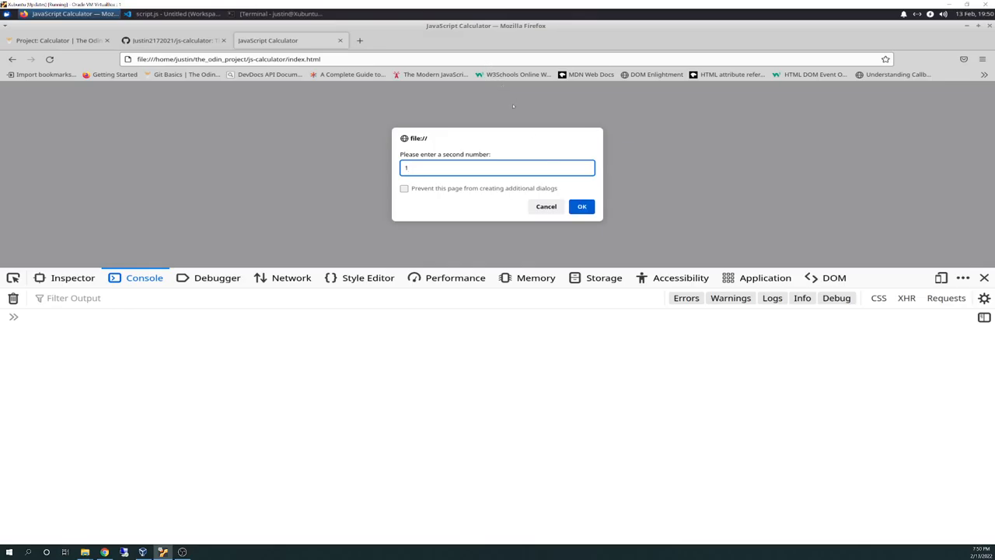
{"action": "left_click", "coordinate": [581, 206]}
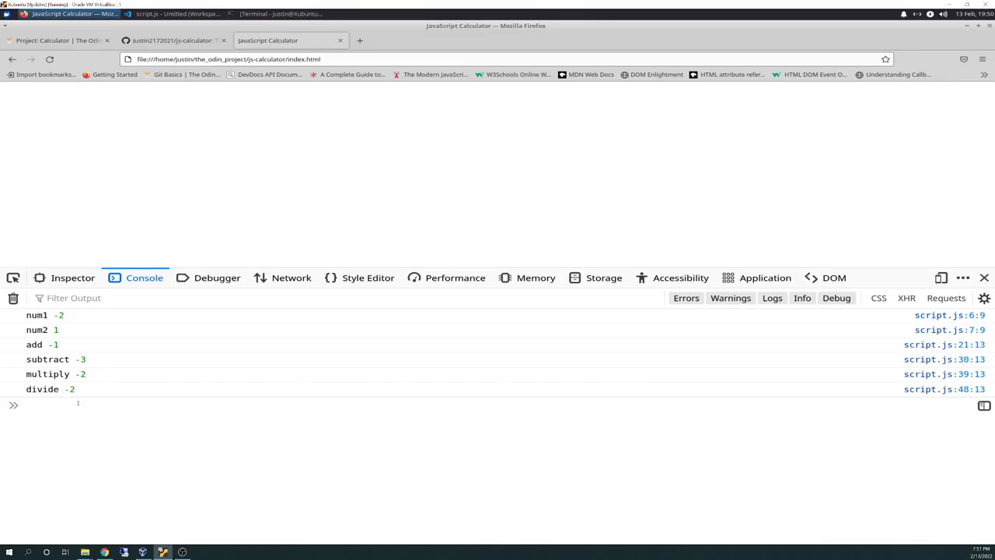
{"action": "mouse_move", "coordinate": [213, 104]}
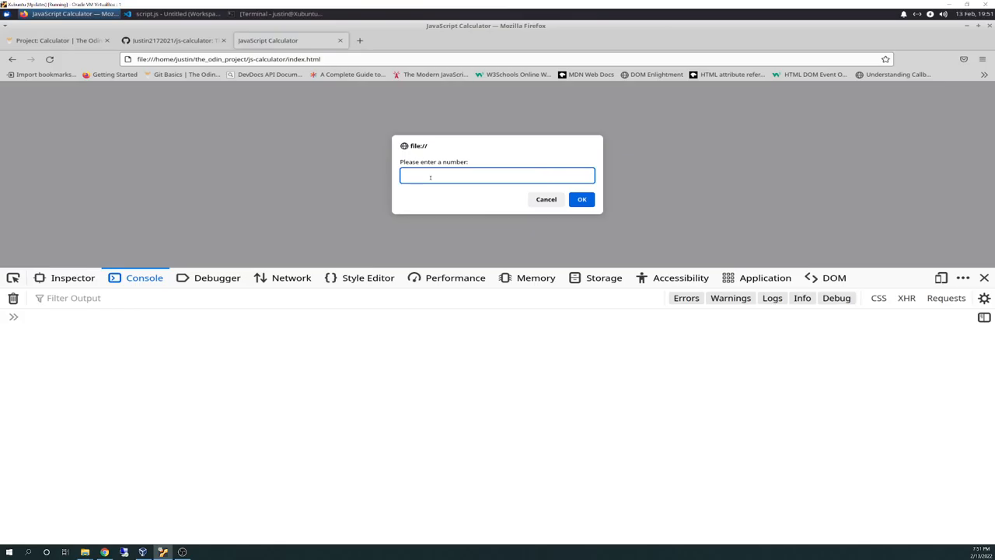
Step: Submit both calculator number prompts empty to test missing input
{"action": "left_click", "coordinate": [581, 199]}
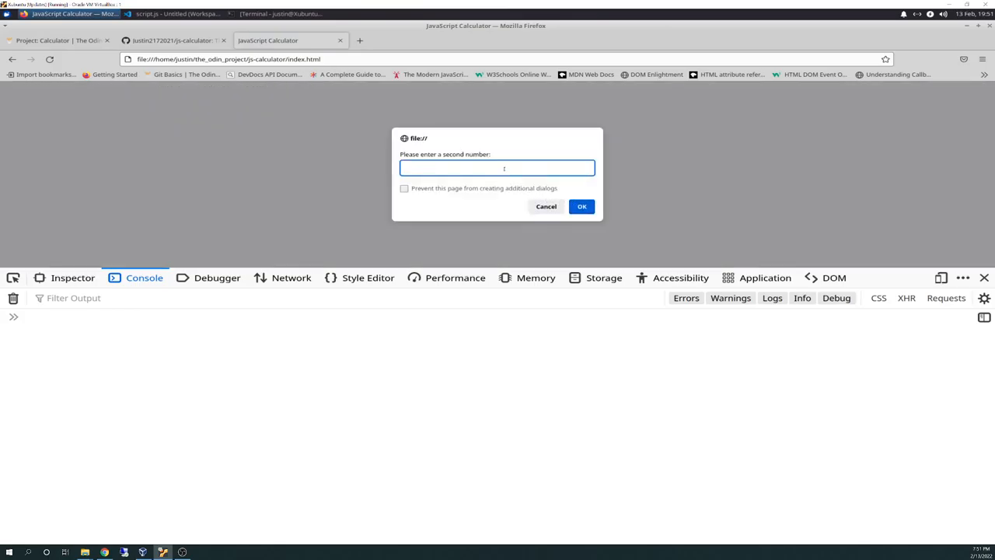
{"action": "left_click", "coordinate": [582, 206]}
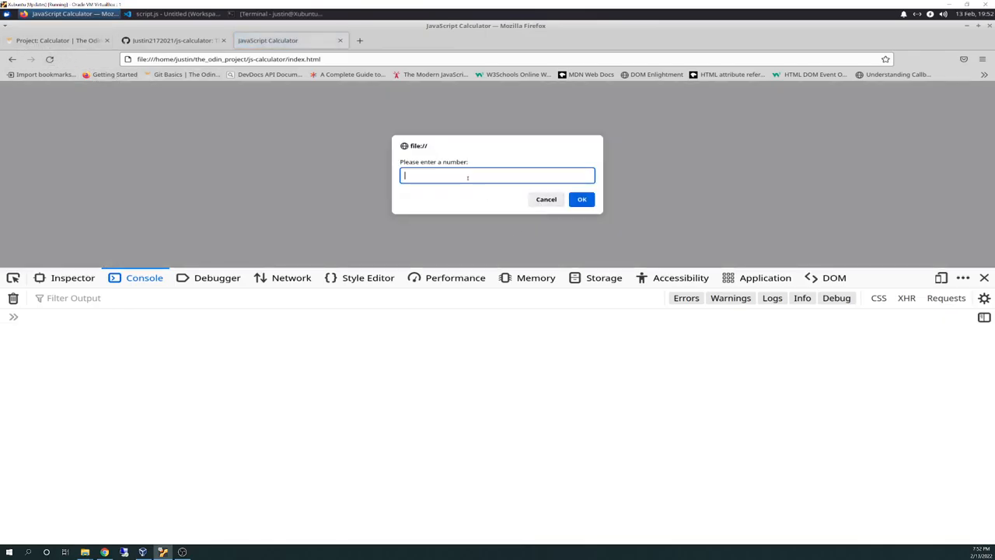
Step: Enter 1/2 and 1/5 as the two numbers, logging add 2, subtract 0, multiply 1, divide 1
{"action": "type", "text": "1"}
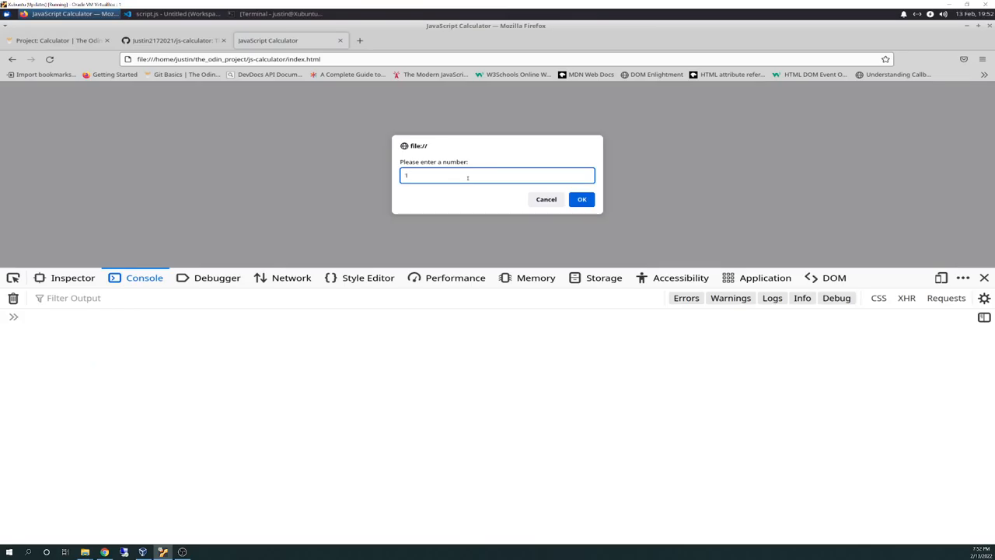
{"action": "type", "text": "/2"}
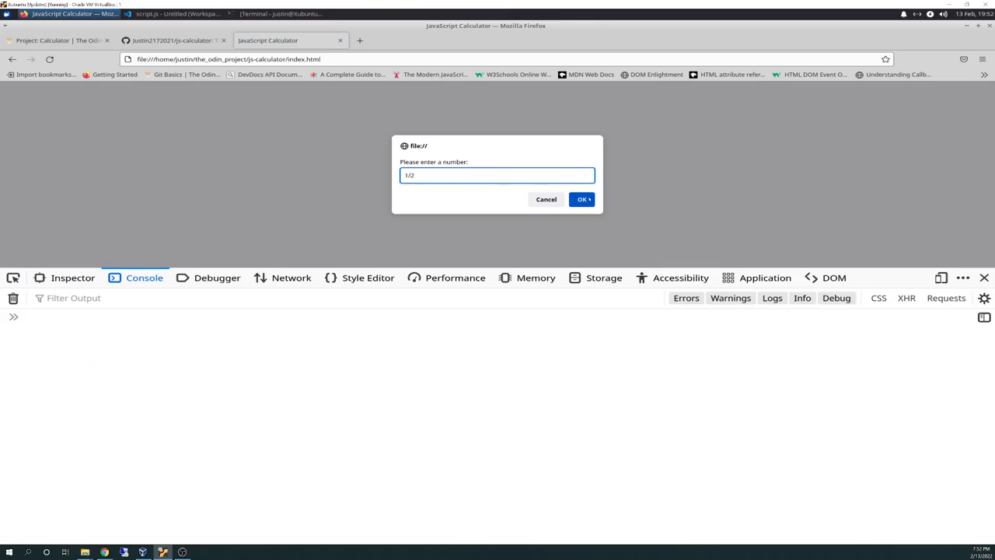
{"action": "left_click", "coordinate": [583, 199]}
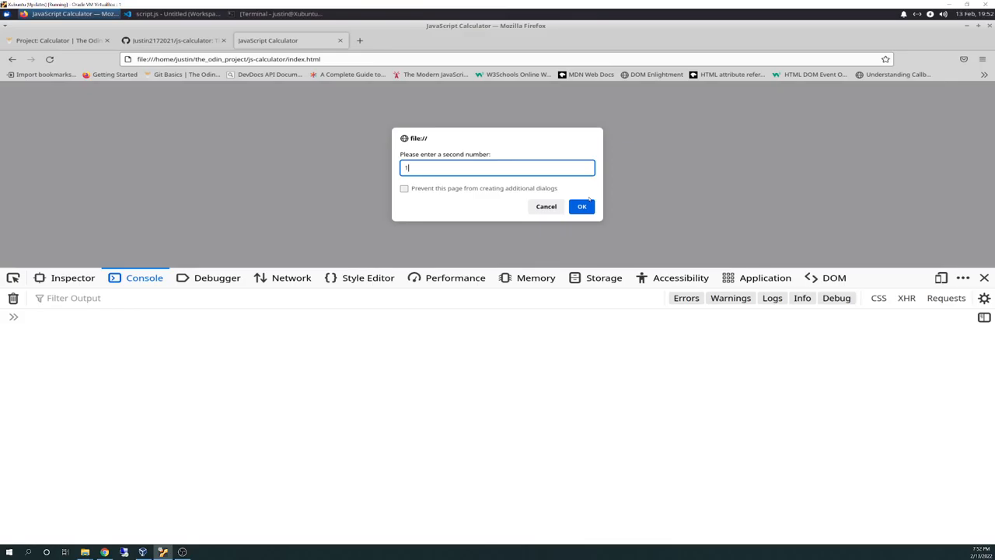
{"action": "type", "text": "/5"}
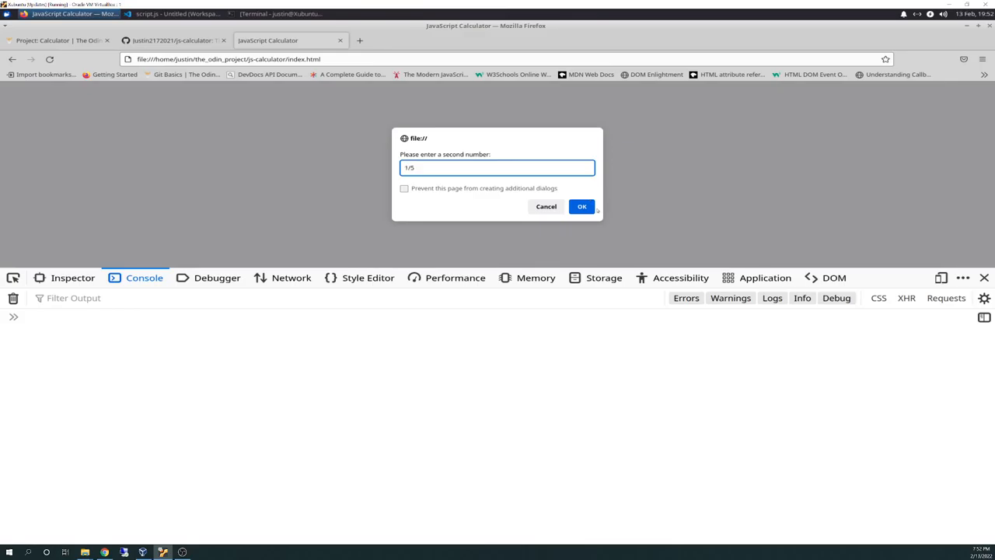
{"action": "left_click", "coordinate": [582, 206]}
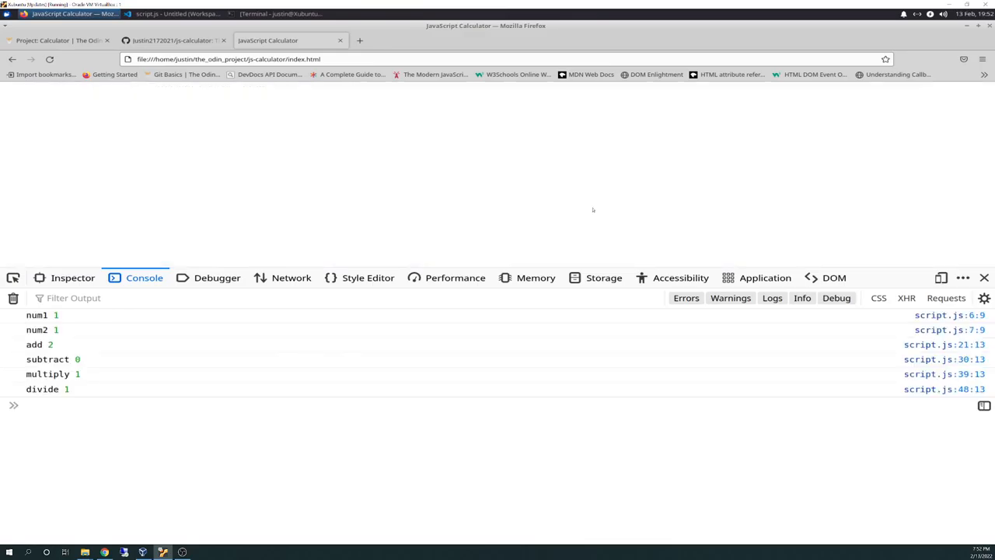
{"action": "mouse_move", "coordinate": [130, 393]}
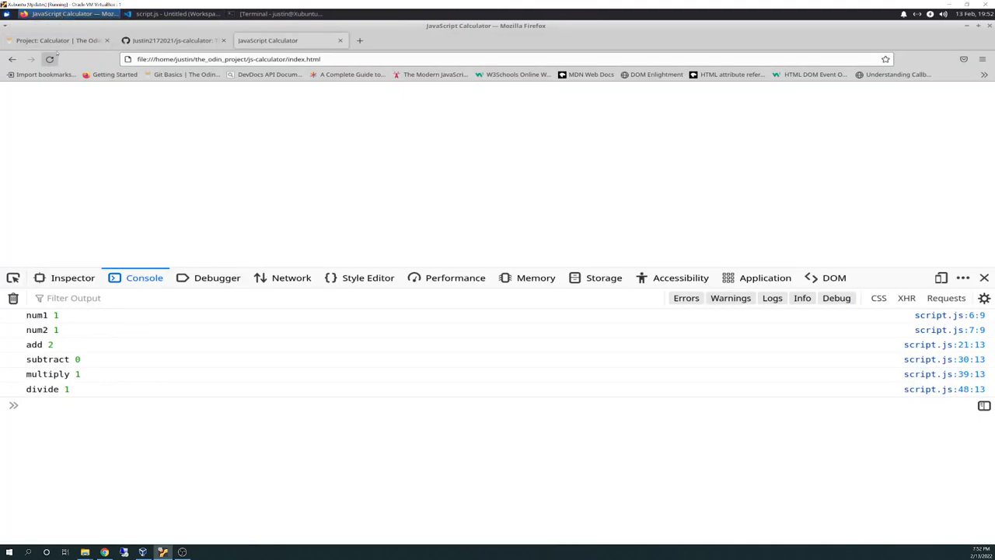
Step: Reread the calculator assignment's gotchas and extra-credit items on The Odin Project page
{"action": "left_click", "coordinate": [58, 40]}
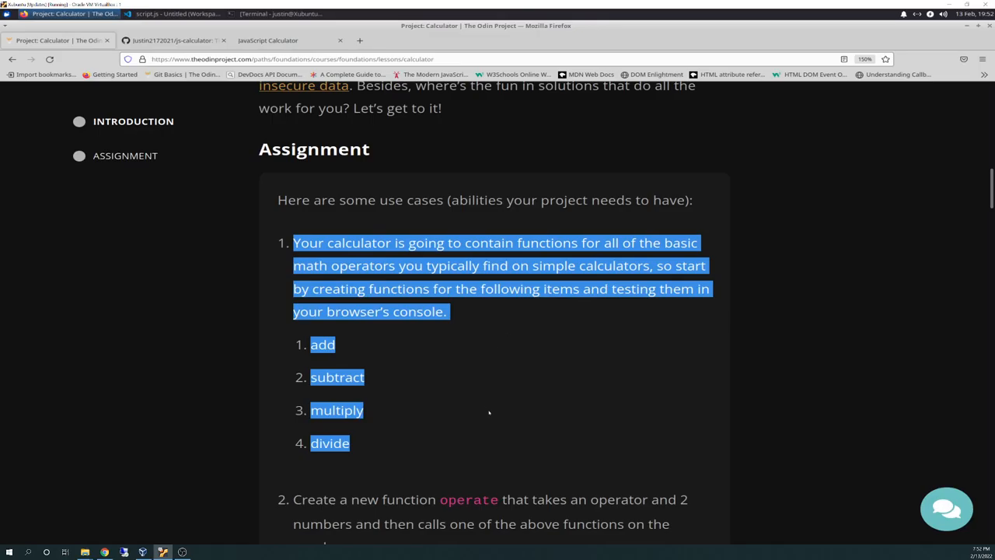
{"action": "scroll", "scroll_direction": "down", "scroll_amount": 3}
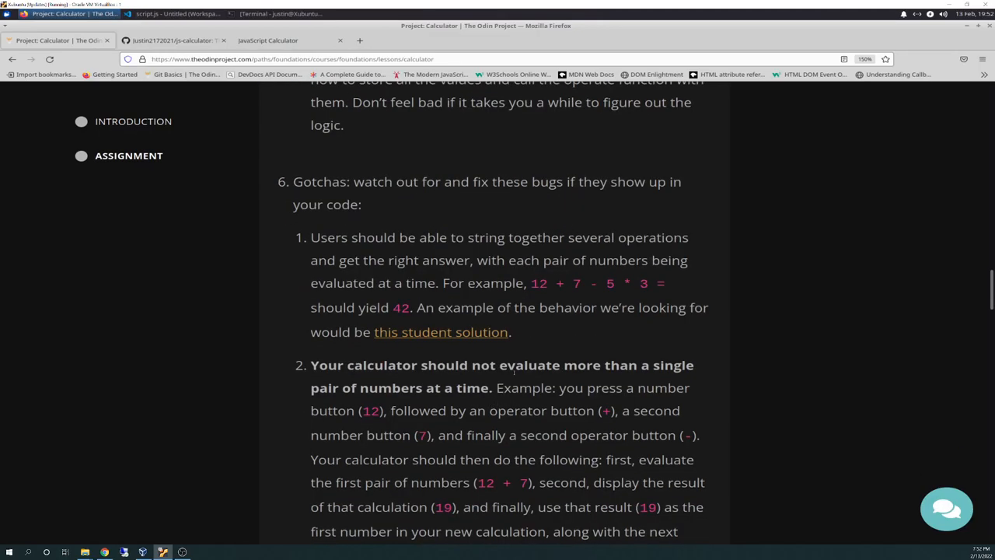
{"action": "mouse_move", "coordinate": [439, 202]}
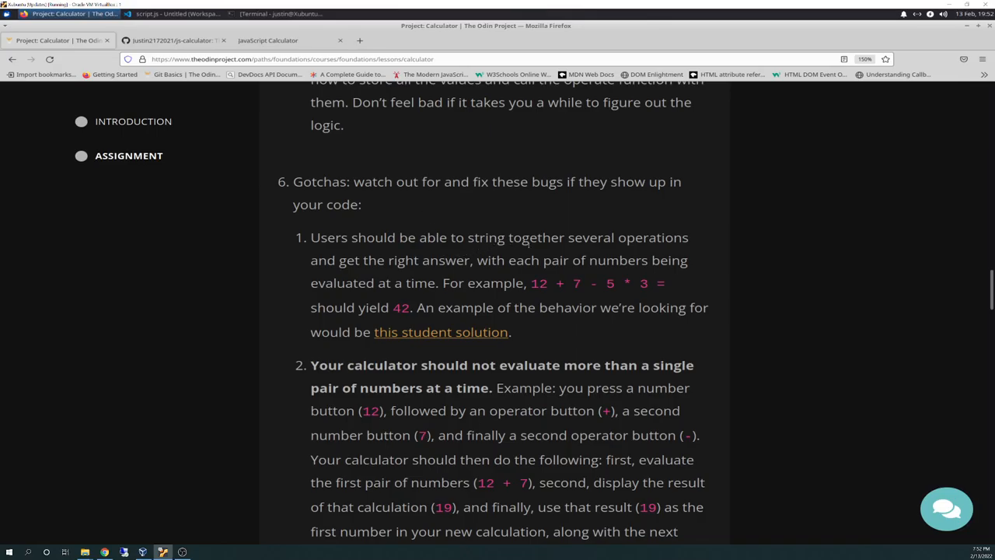
{"action": "scroll", "scroll_direction": "down", "scroll_amount": 3}
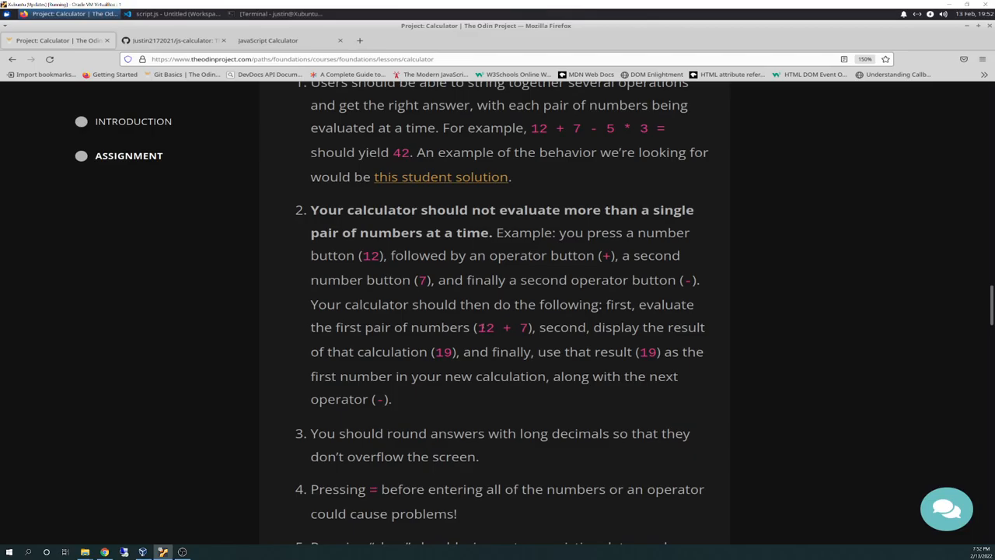
{"action": "scroll", "scroll_direction": "up", "scroll_amount": 3}
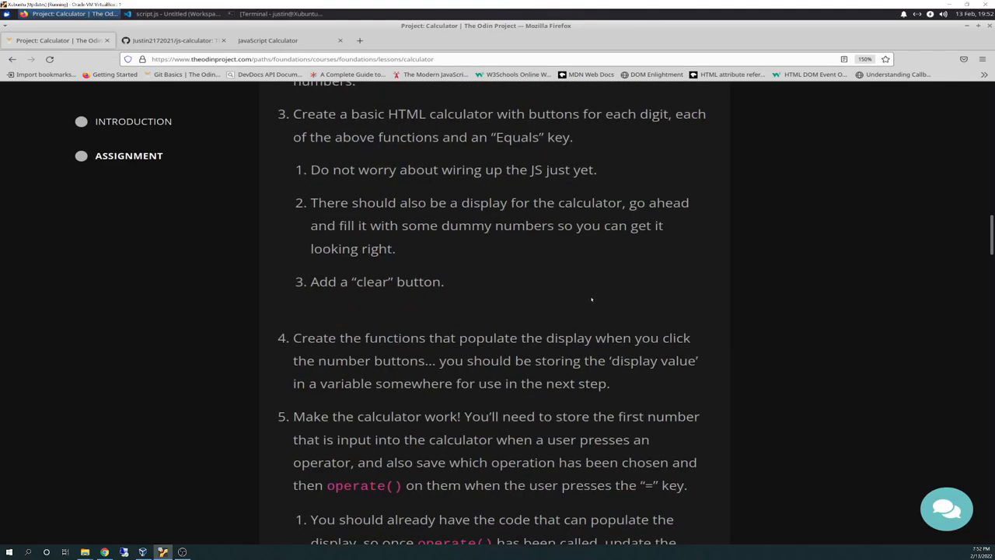
{"action": "scroll", "scroll_direction": "up", "scroll_amount": 3}
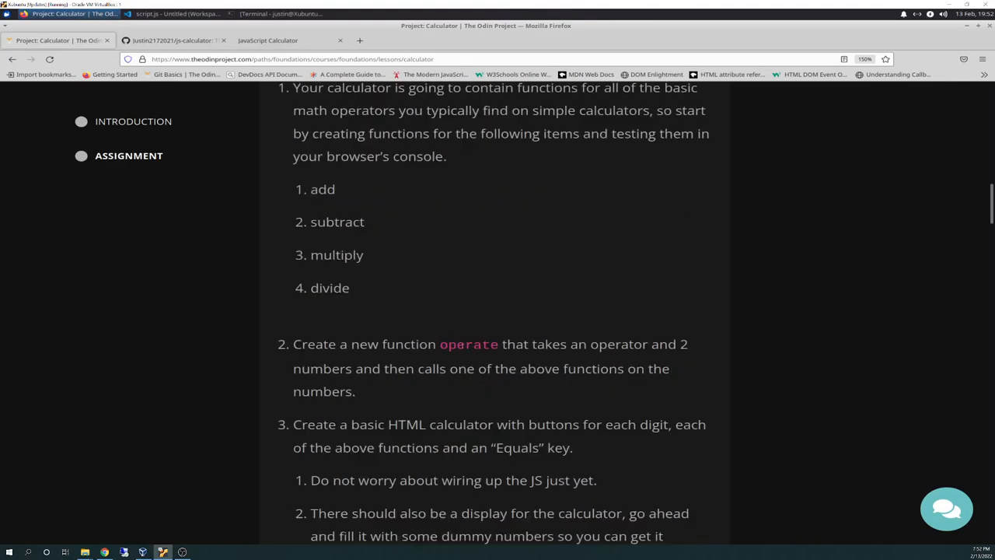
{"action": "scroll", "scroll_direction": "down", "scroll_amount": 3}
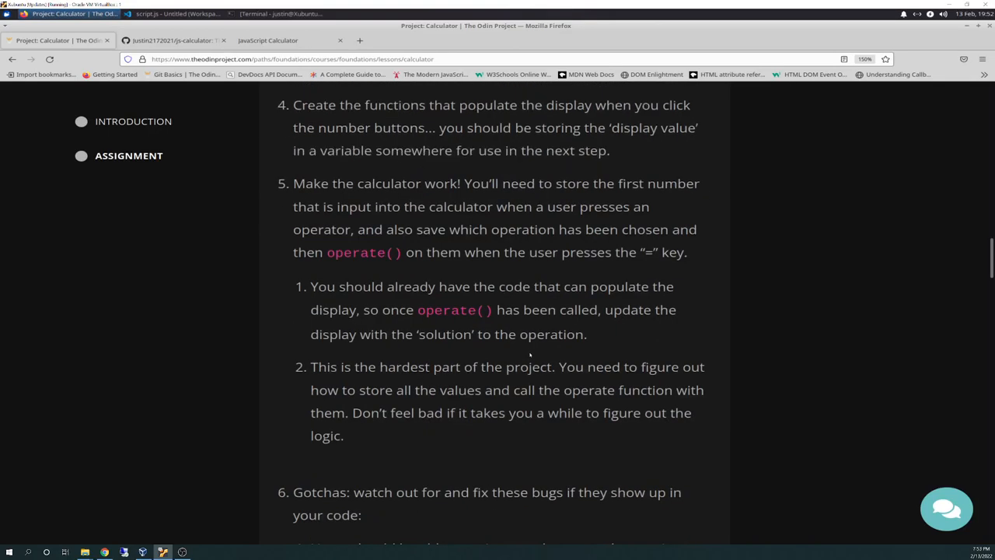
{"action": "scroll", "scroll_direction": "down", "scroll_amount": 3}
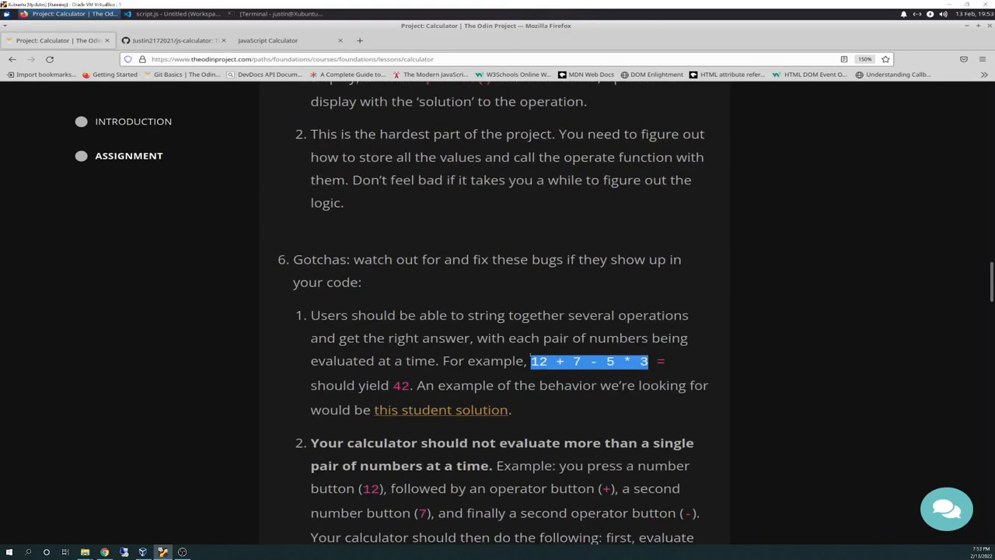
{"action": "scroll", "scroll_direction": "down", "scroll_amount": 3}
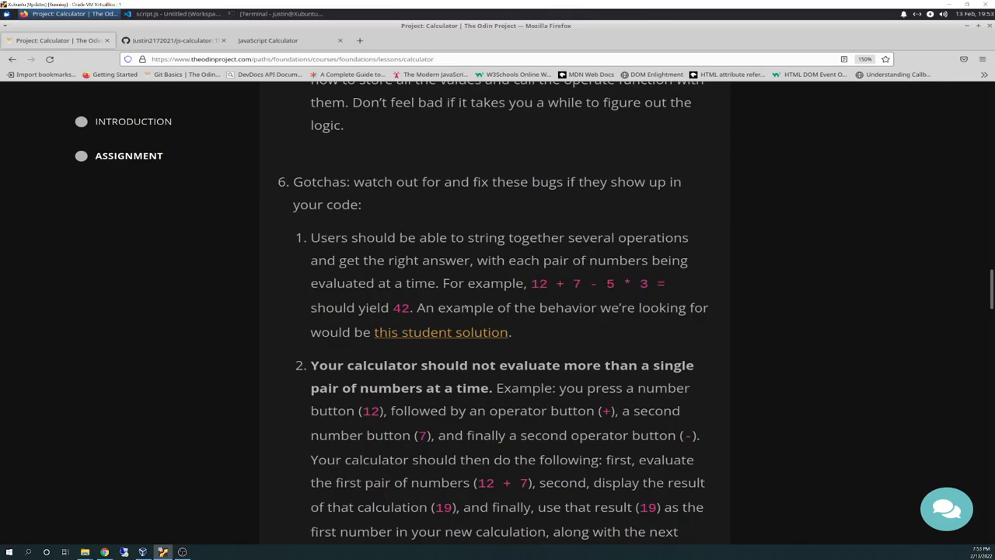
{"action": "scroll", "scroll_direction": "down", "scroll_amount": 3}
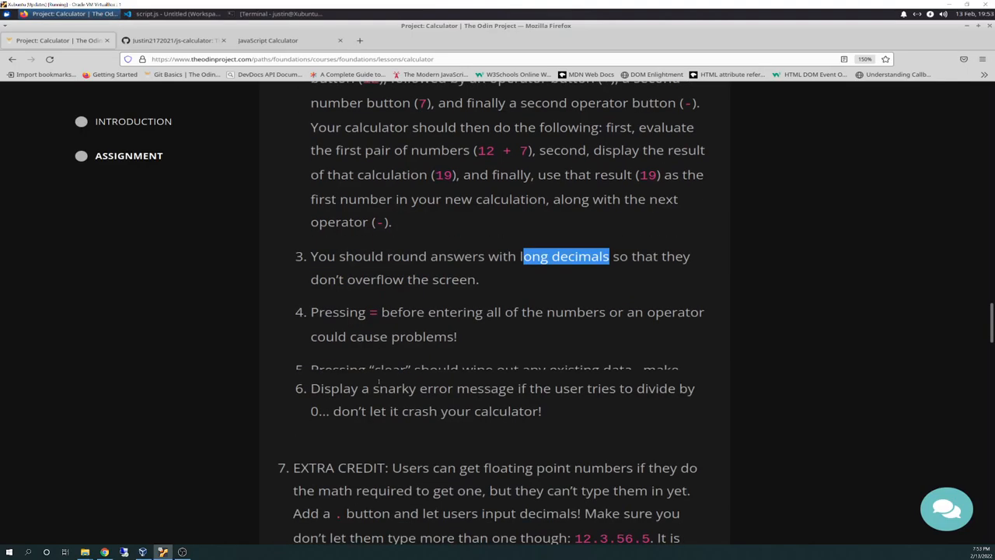
{"action": "scroll", "scroll_direction": "down", "scroll_amount": 3}
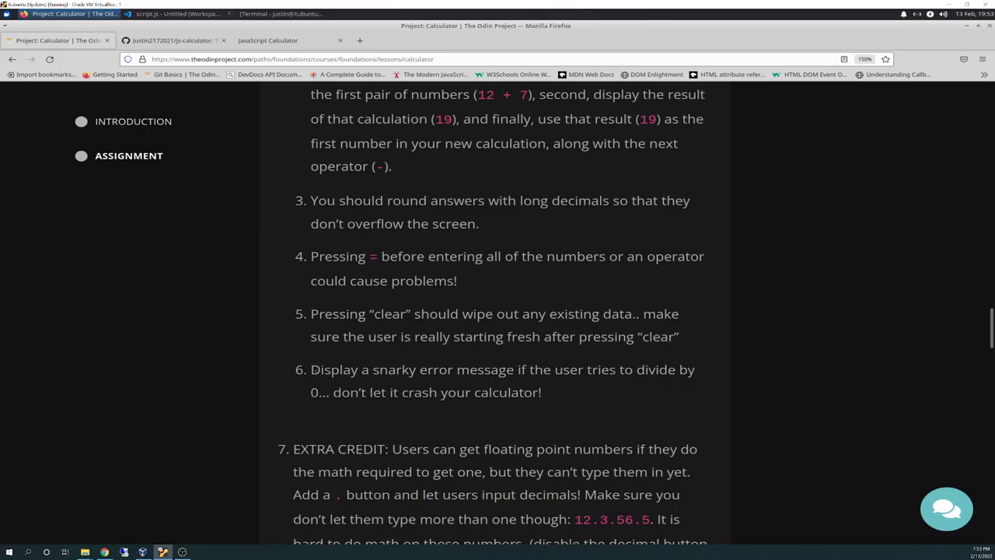
{"action": "left_click", "coordinate": [171, 13]}
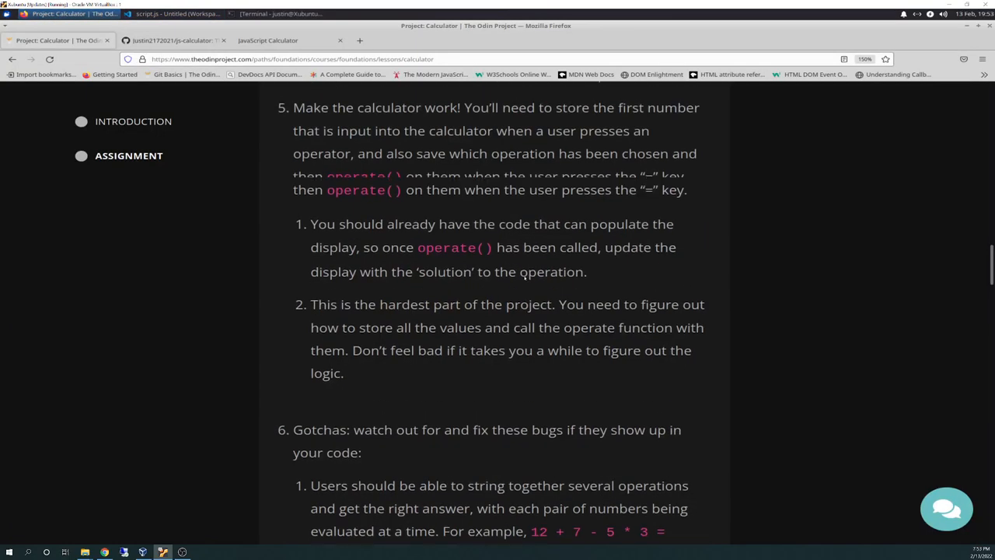
Step: Highlight step 2, 'Create a new function operate…', and scroll back up to the first use cases
{"action": "scroll", "scroll_direction": "up", "scroll_amount": 3}
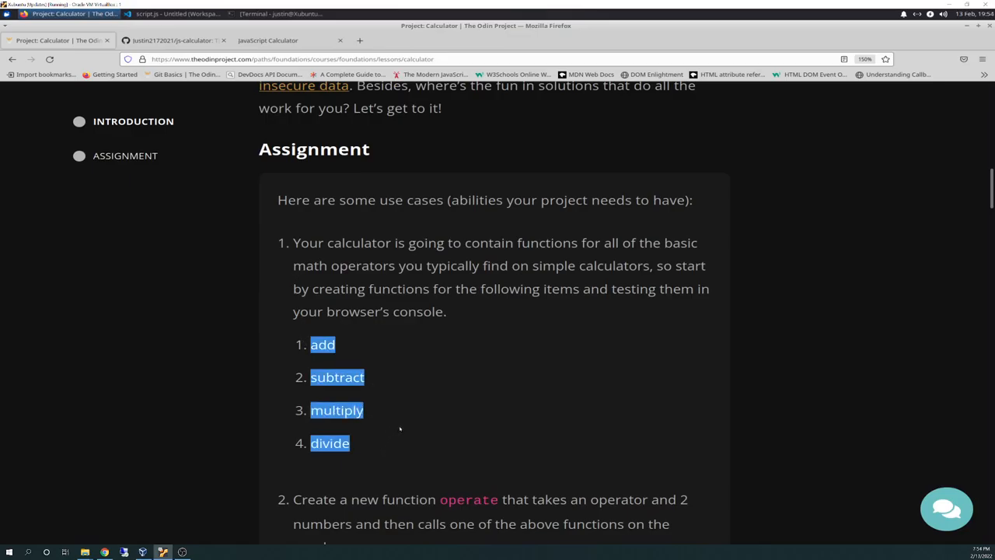
{"action": "mouse_move", "coordinate": [386, 387]}
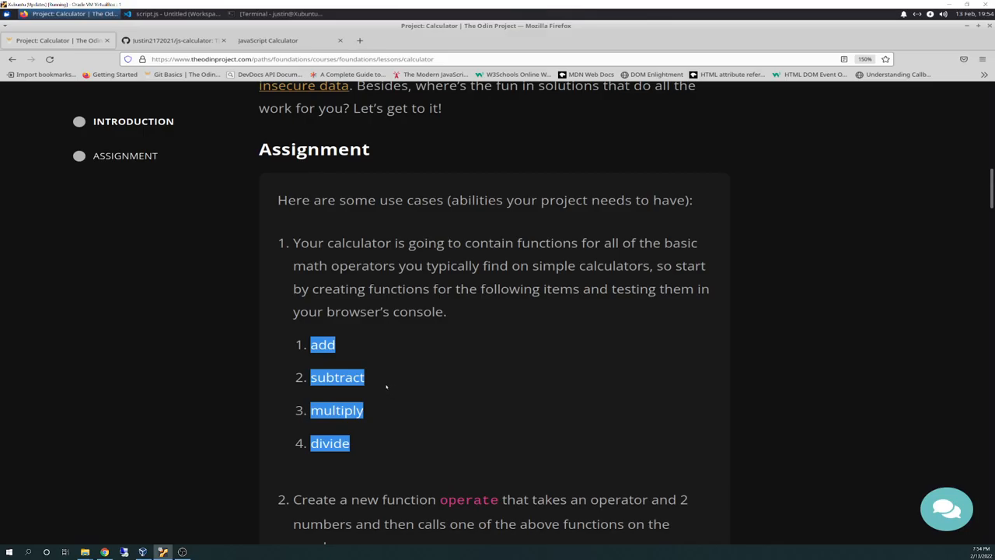
{"action": "mouse_move", "coordinate": [395, 376]}
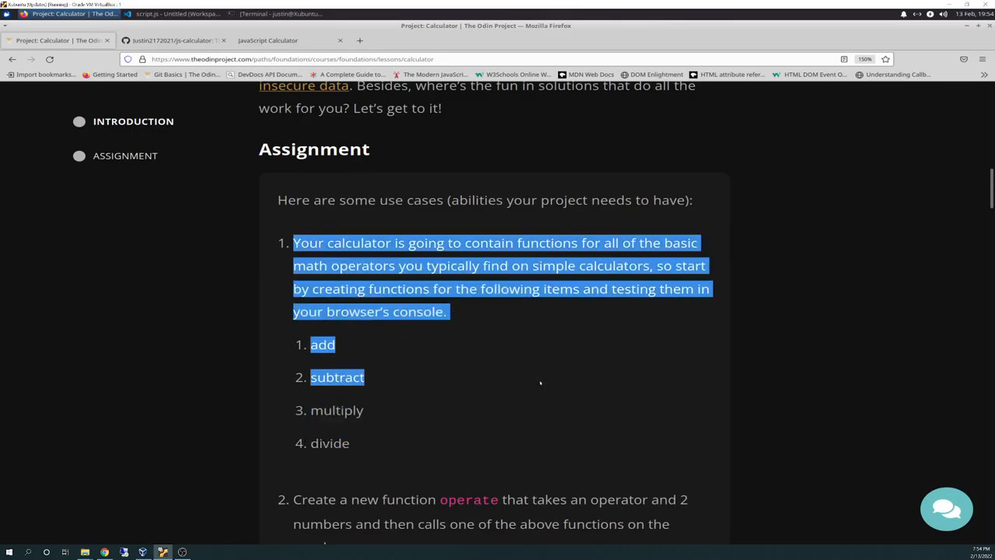
{"action": "scroll", "scroll_direction": "down", "scroll_amount": 3}
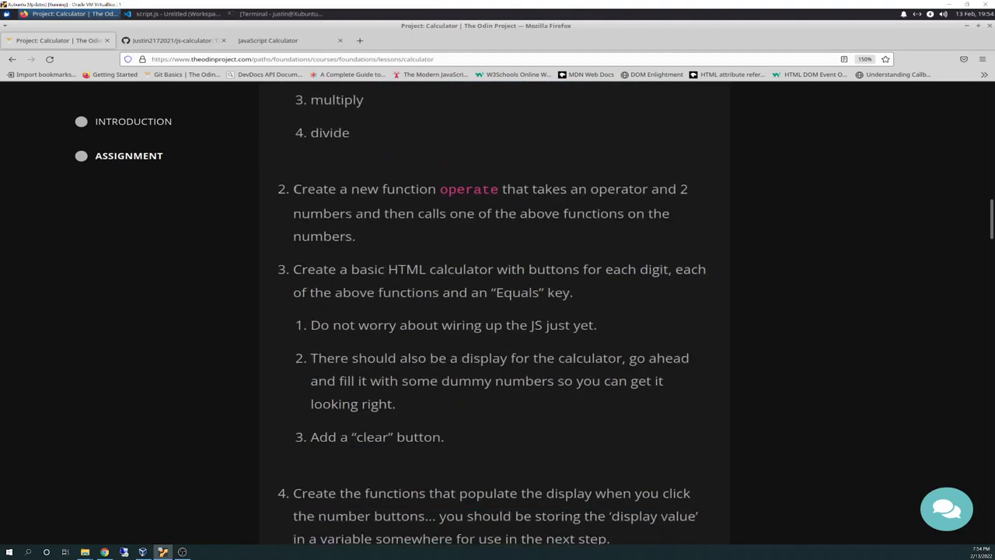
{"action": "left_click_drag", "start_coordinate": [293, 188], "coordinate": [526, 213]}
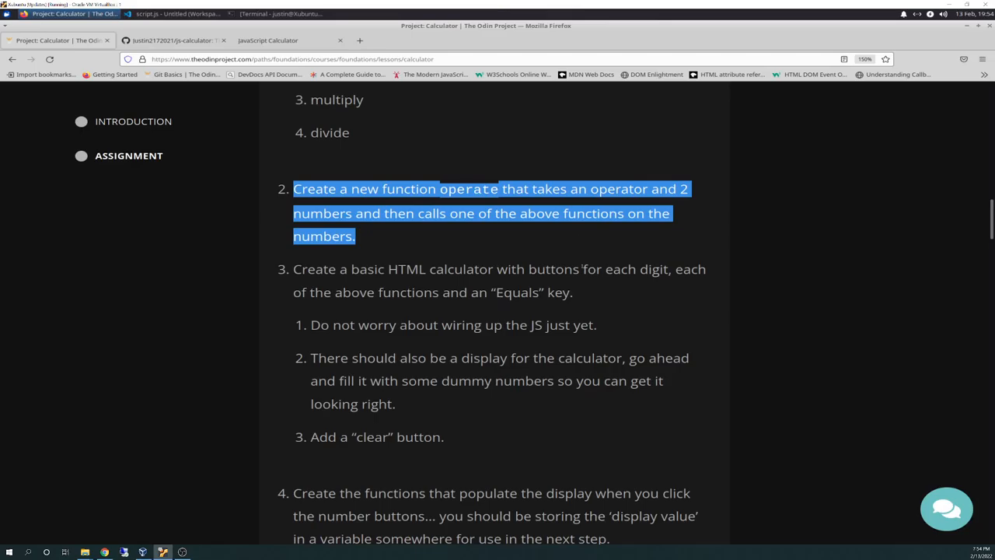
{"action": "scroll", "scroll_direction": "up", "scroll_amount": 3}
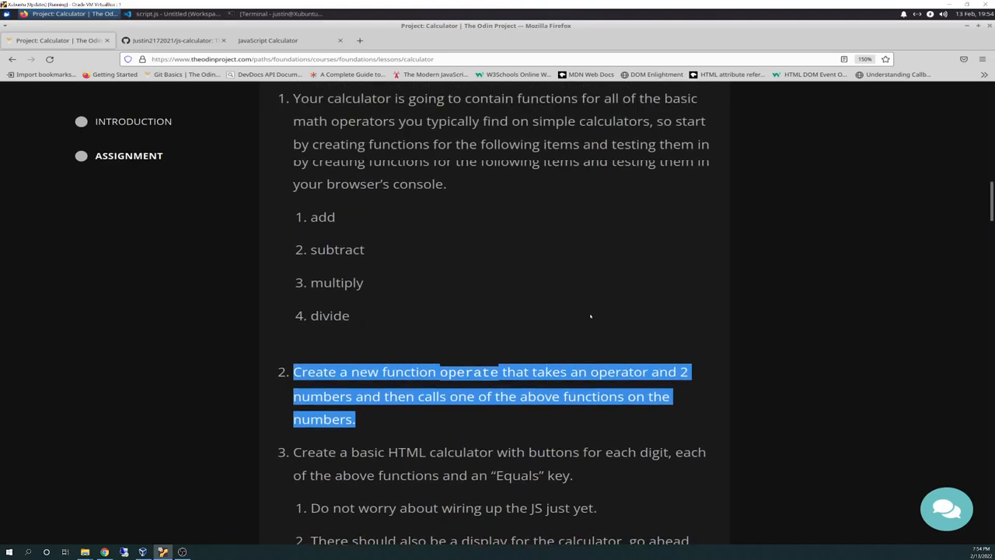
{"action": "scroll", "scroll_direction": "up", "scroll_amount": 3}
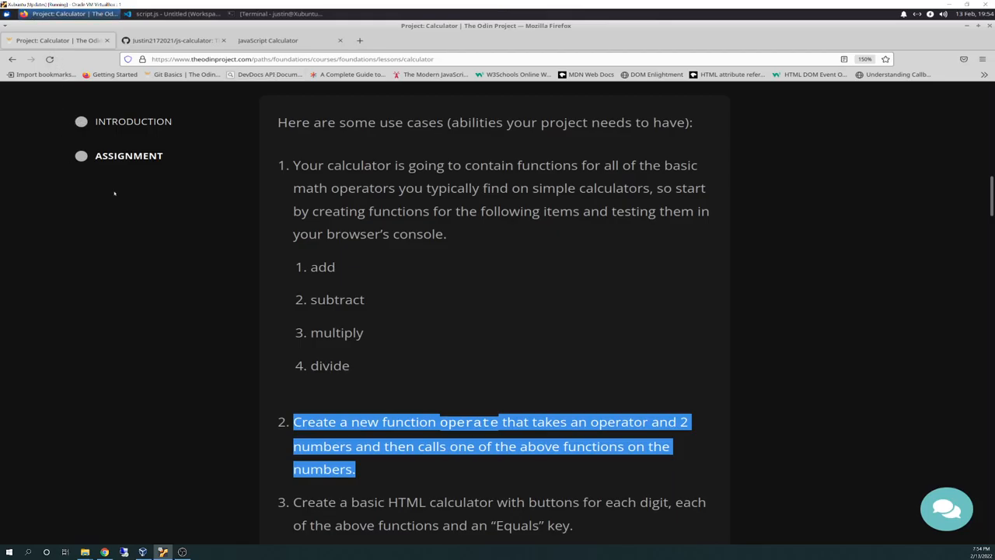
{"action": "mouse_move", "coordinate": [124, 201]}
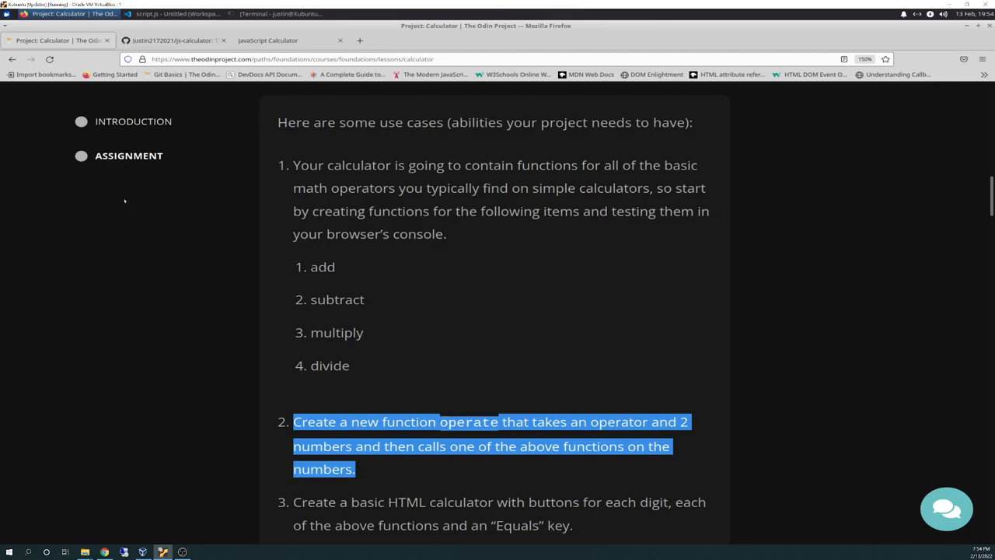